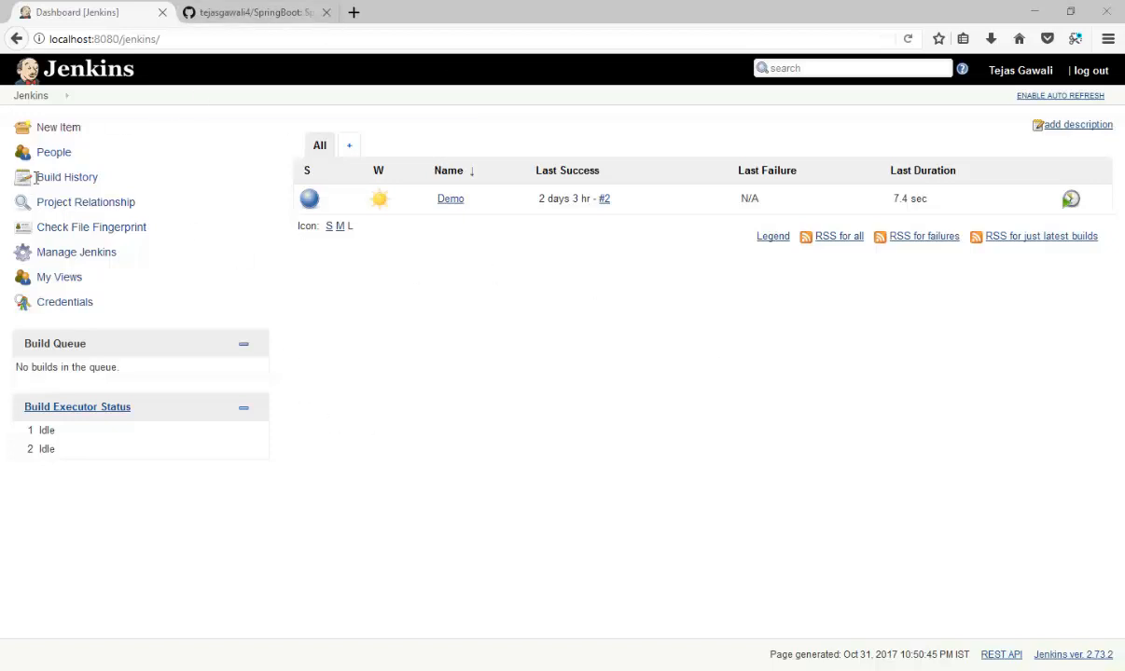
mouse_move(59, 127)
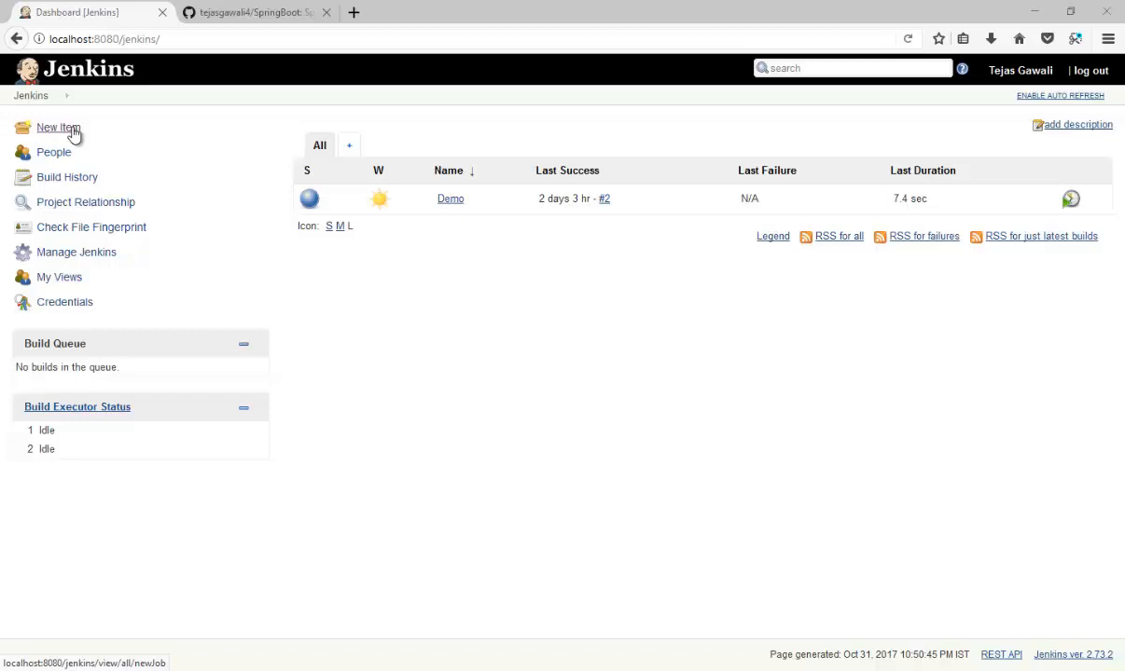
Create a new Maven project job named 'Project' from New Item
click(58, 127)
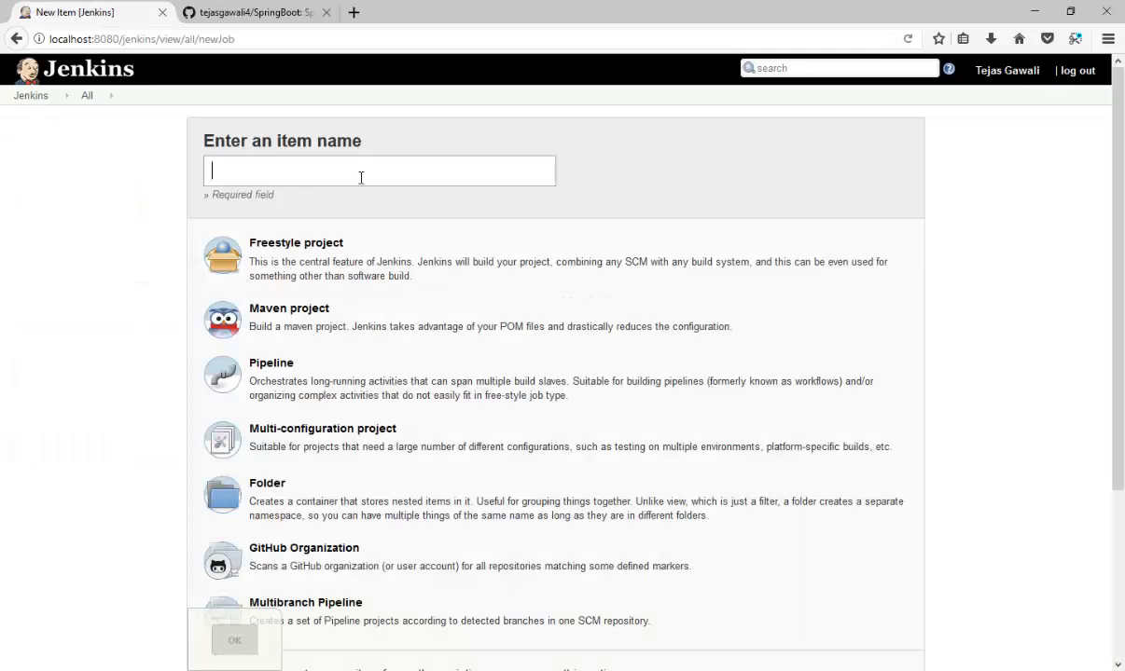
text(Pro)
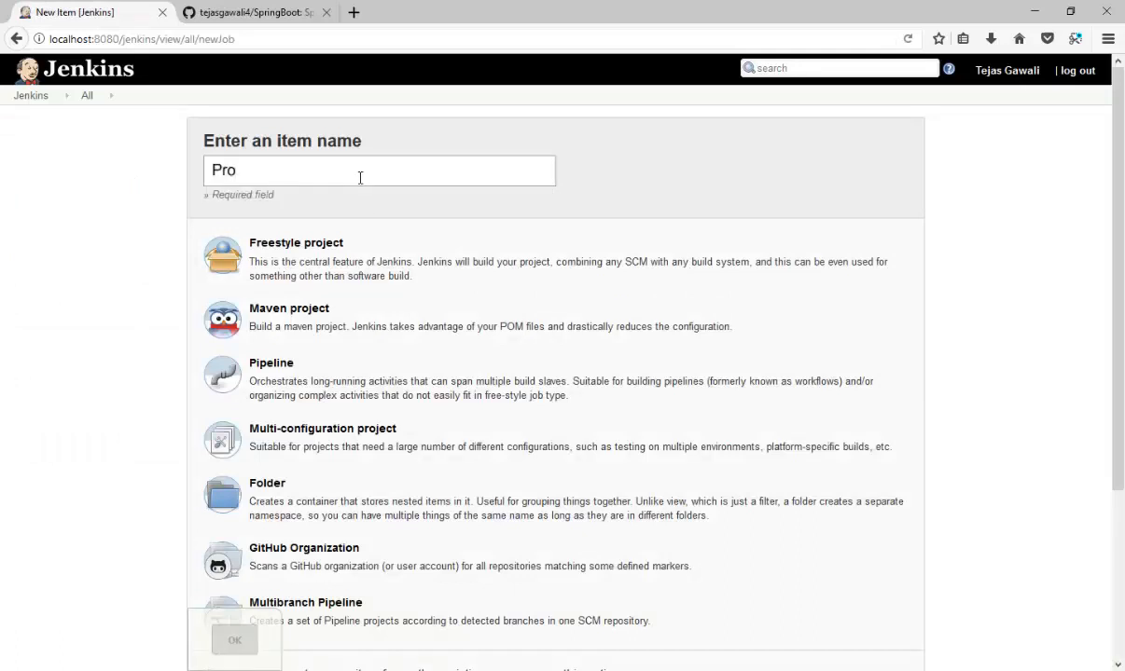
text(ject)
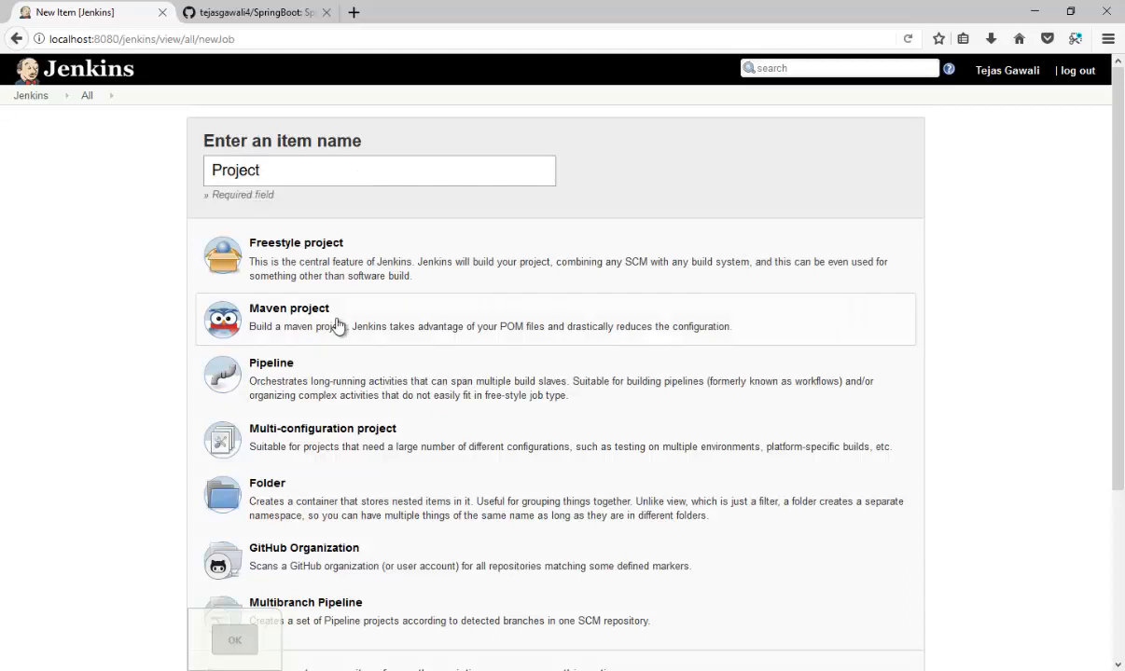
click(235, 638)
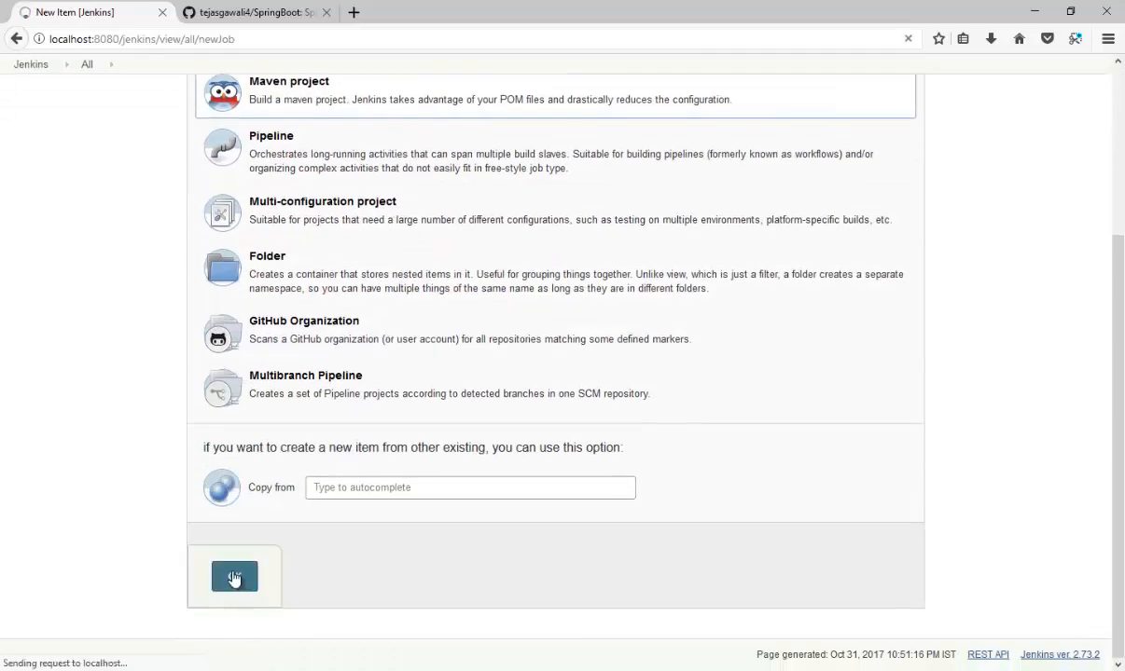
click(235, 576)
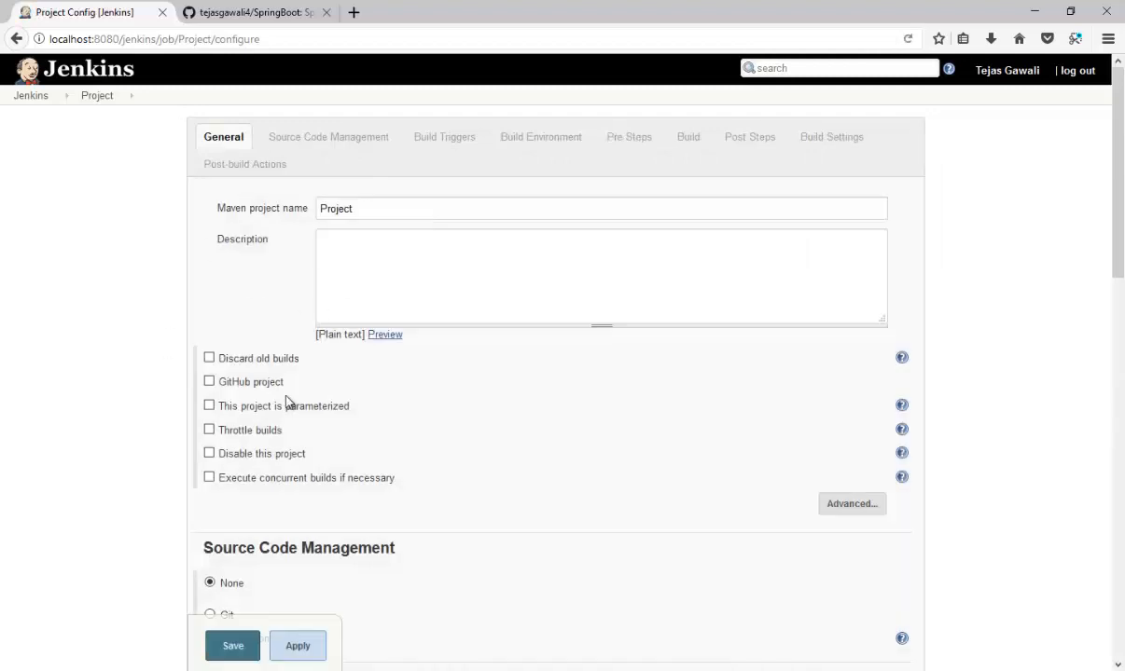
click(209, 381)
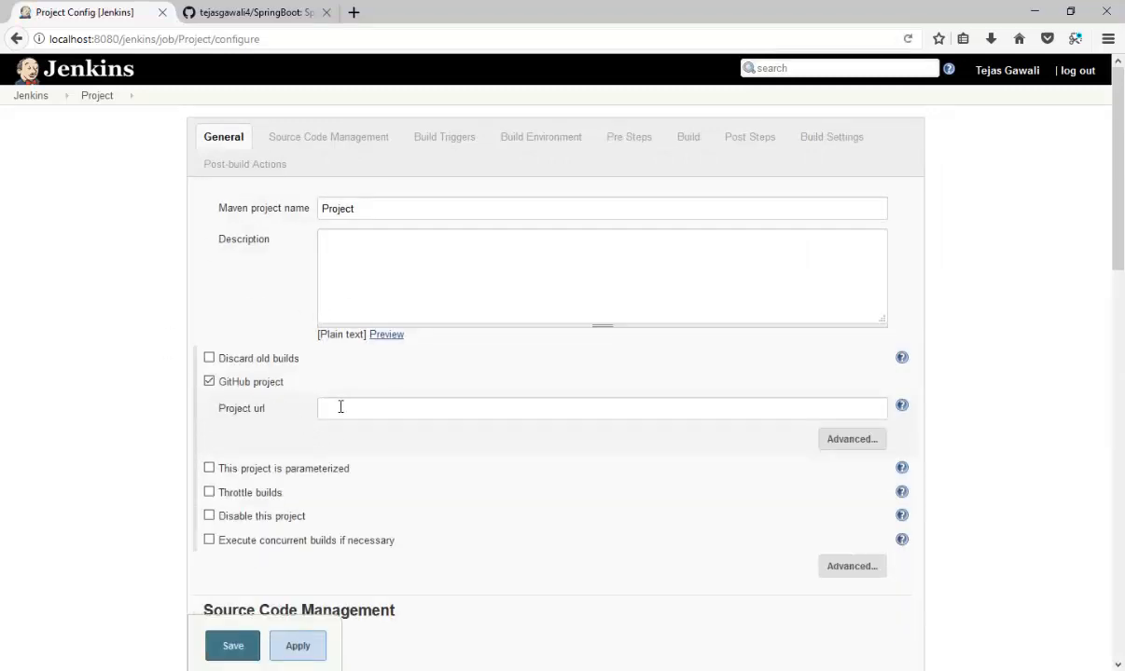
click(252, 11)
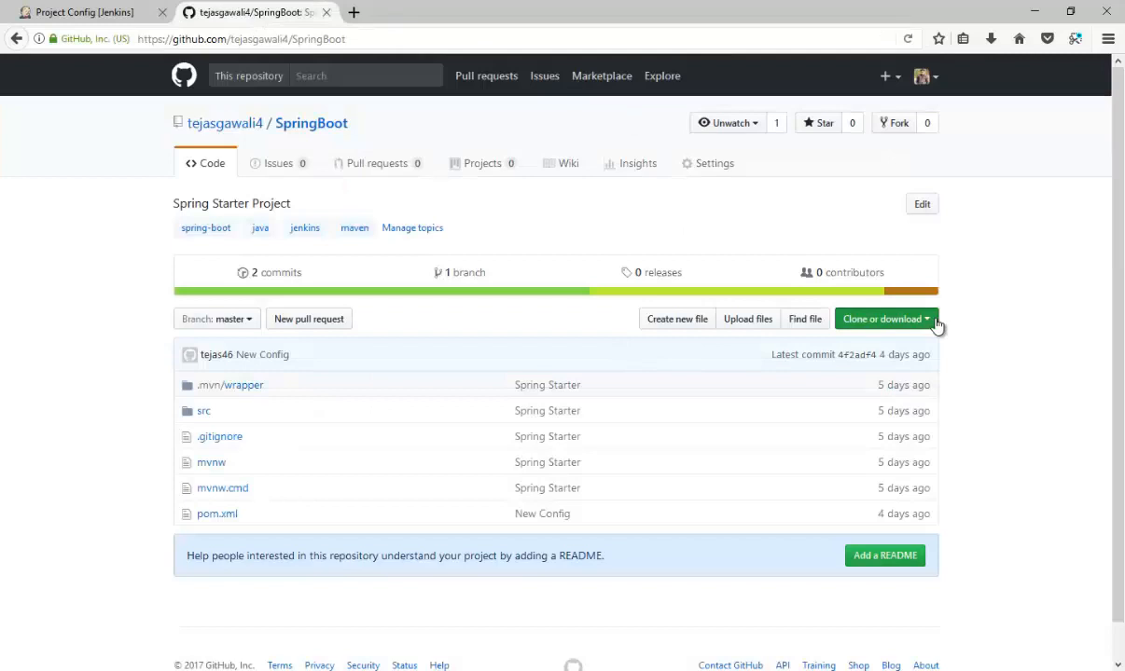
click(880, 319)
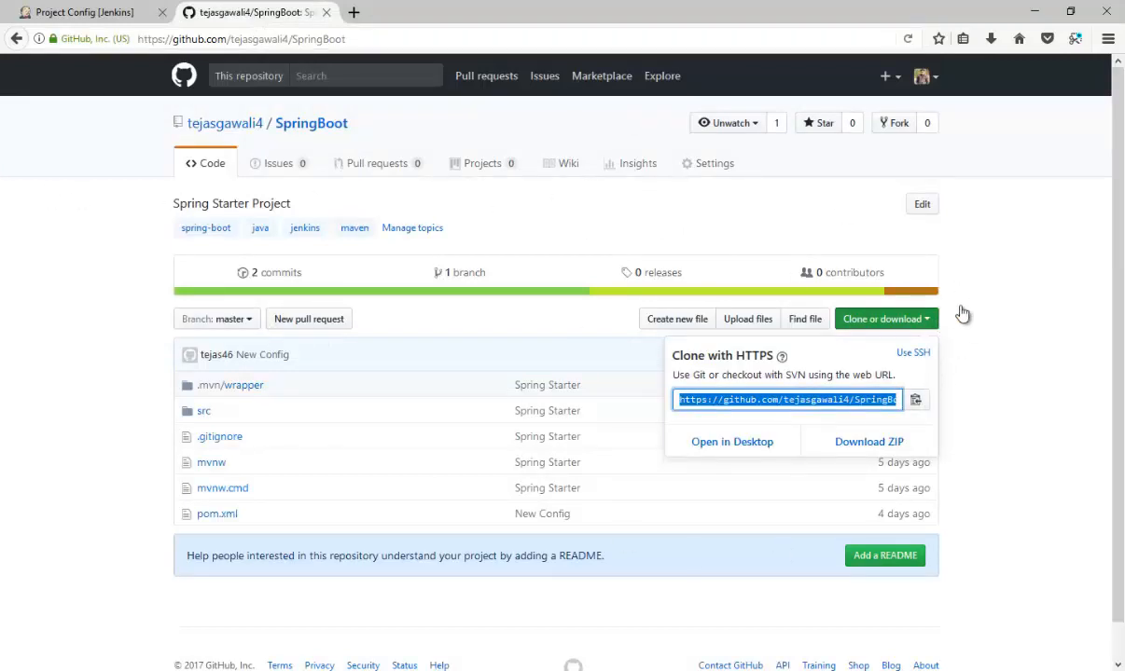
click(84, 11)
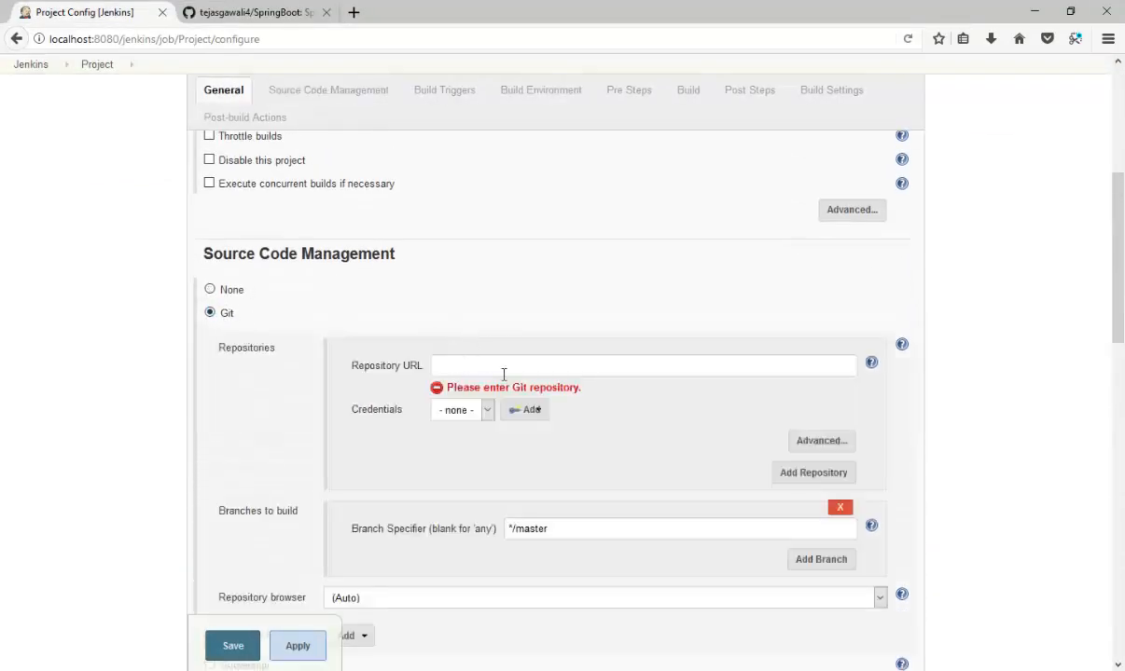
text(https://github.com/tejasgawali4/SpringBoot.git)
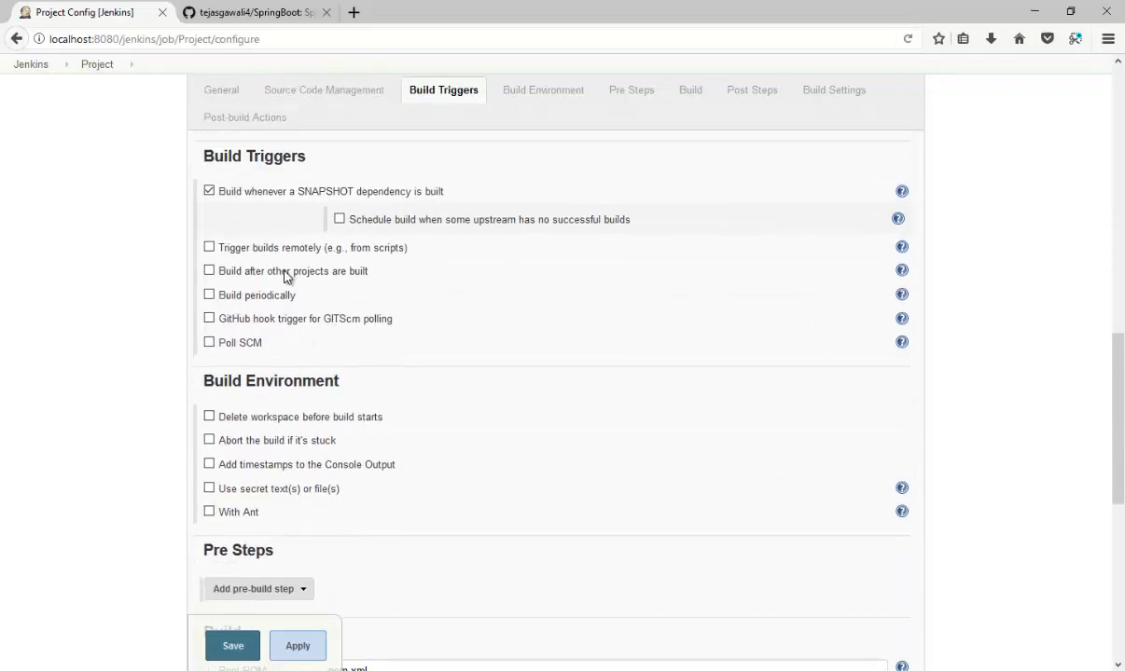
Enable Poll SCM with the every-minute schedule '* * * * *'
click(208, 343)
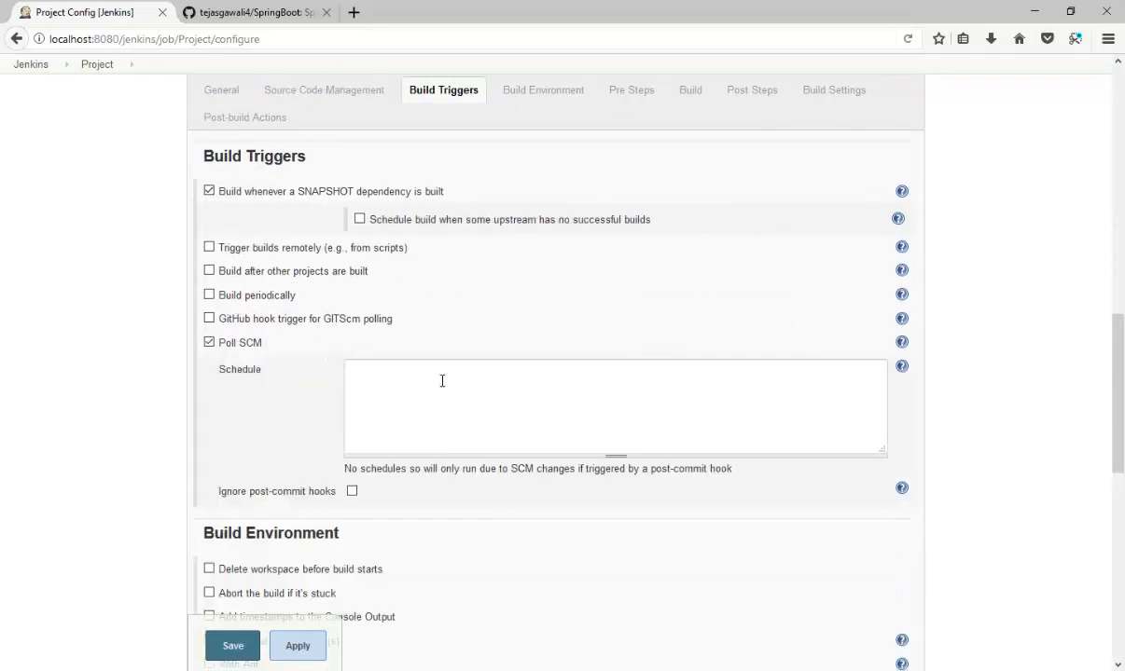
text(* * *)
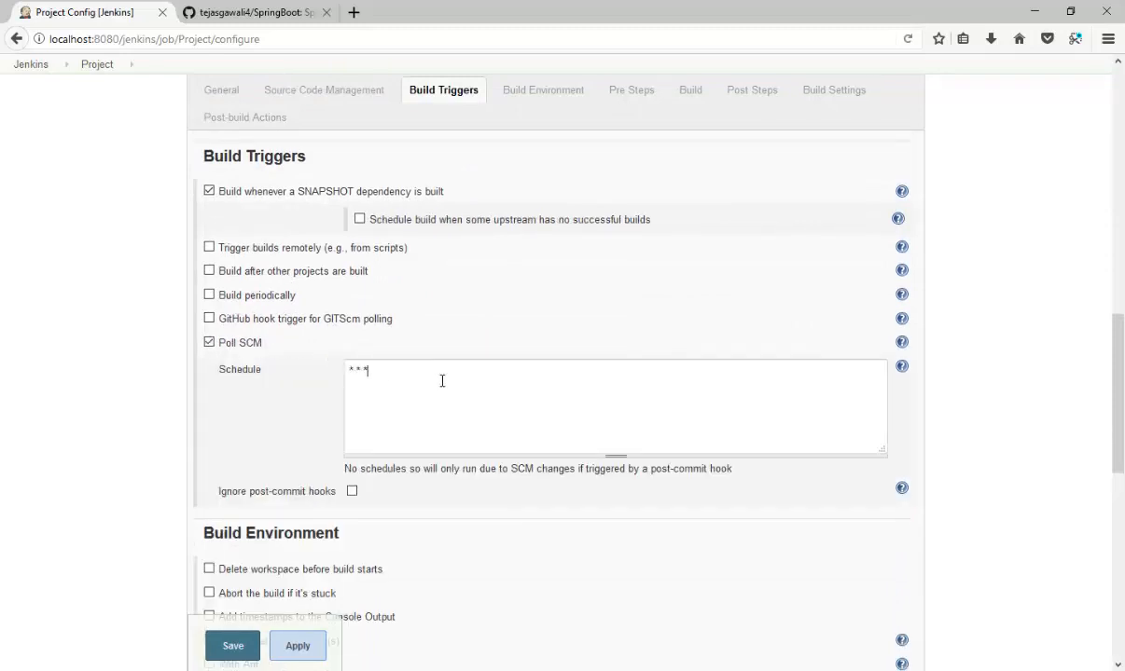
text(* *)
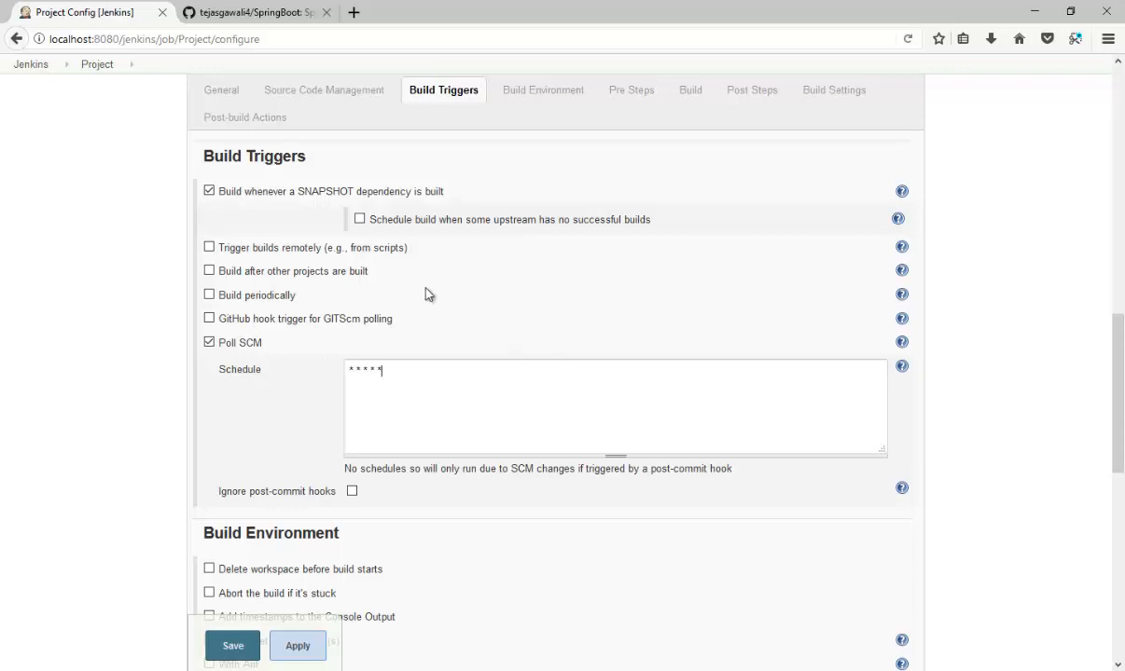
scroll(down, 3)
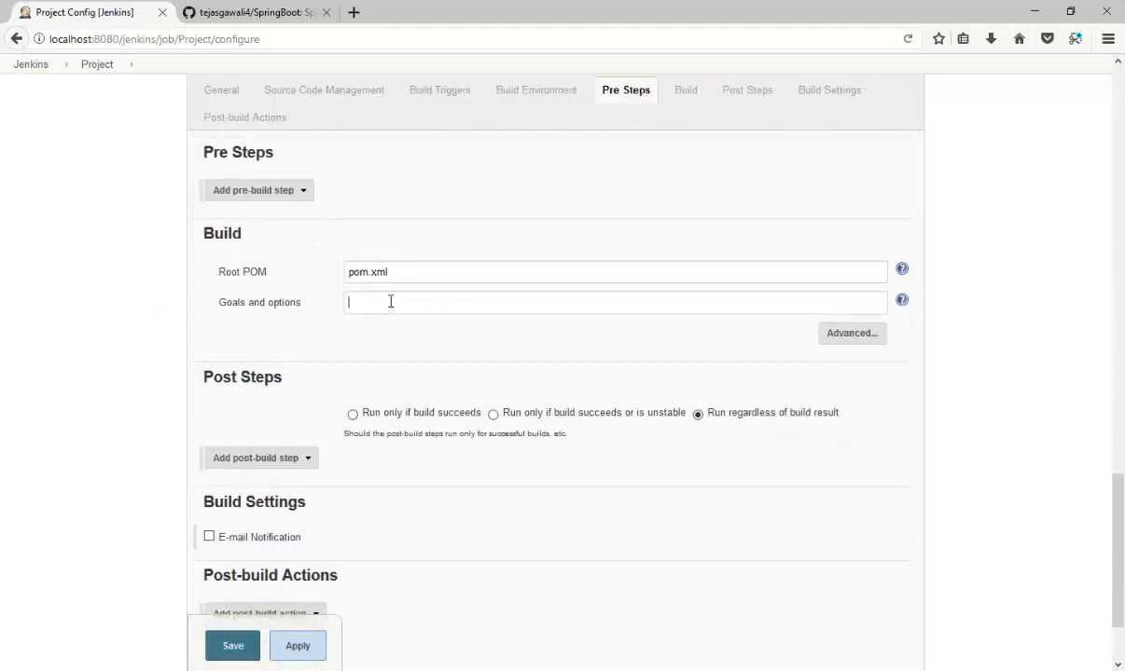
Set Goals and options to 'clean package', browse the post-build actions, and save the job
text(clean)
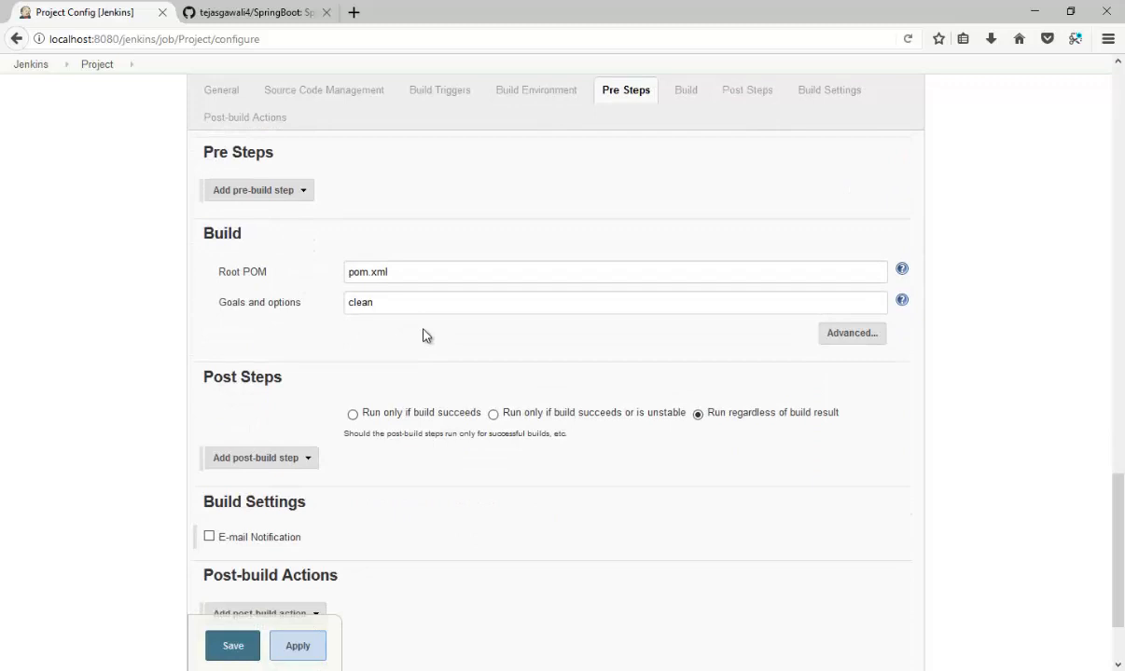
text(pac)
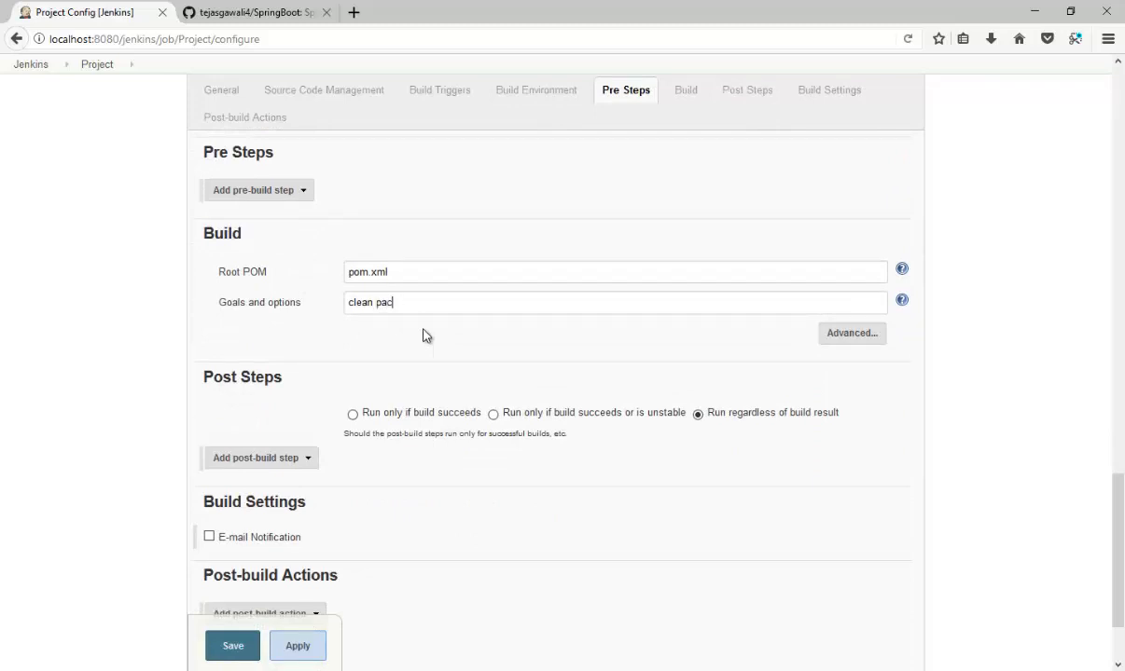
text(kage)
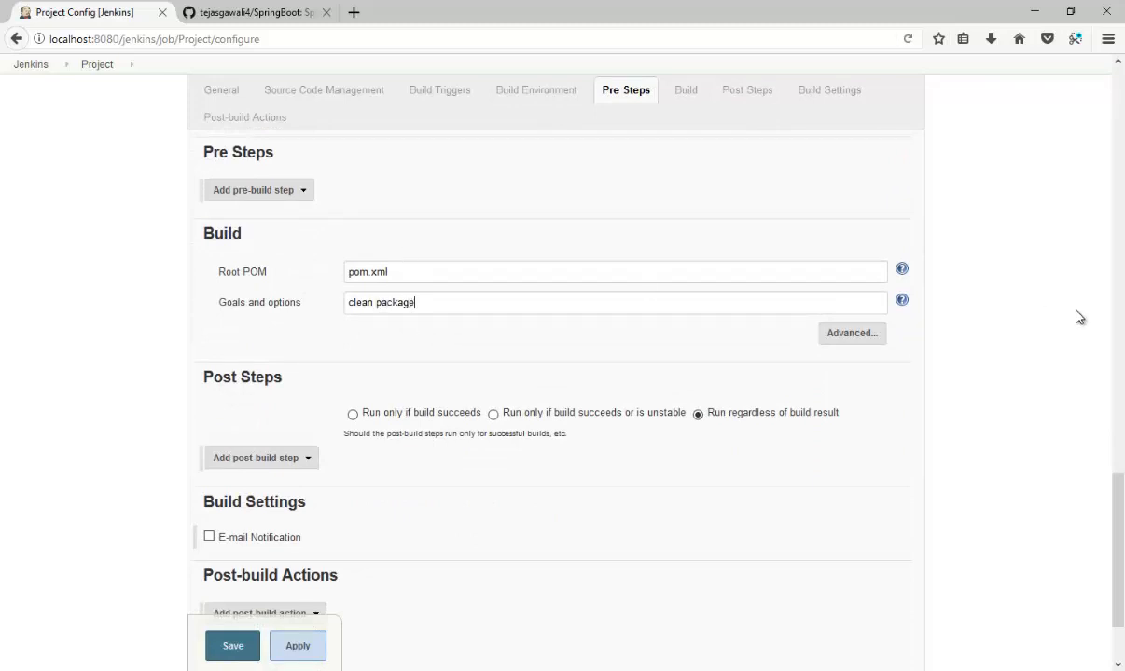
scroll(down, 3)
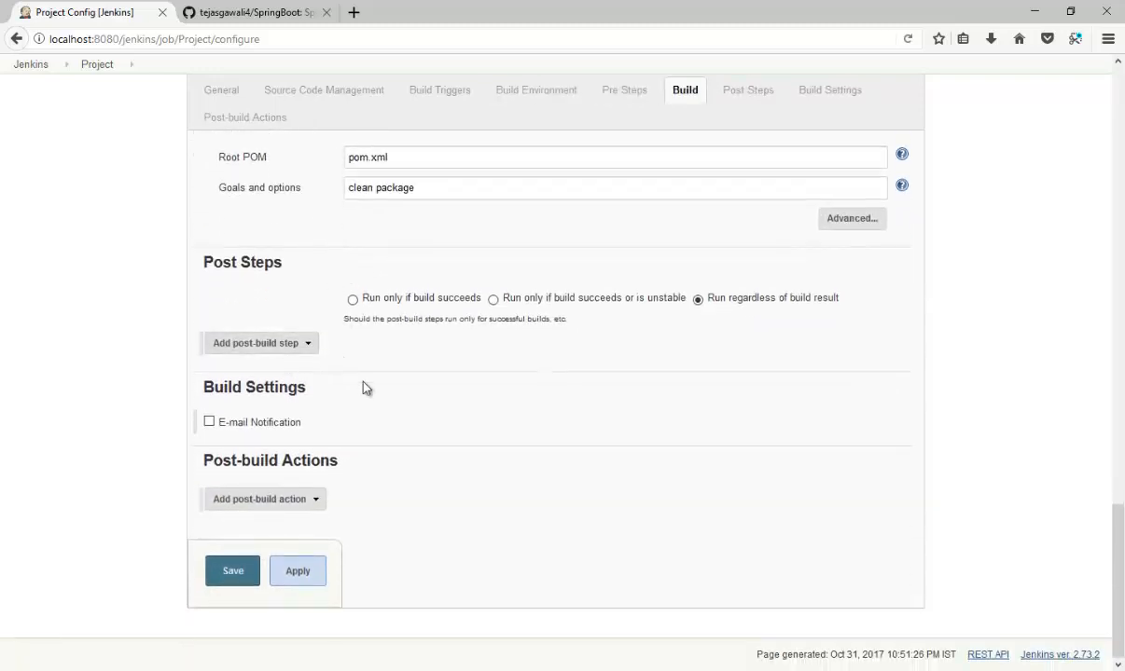
mouse_move(416, 368)
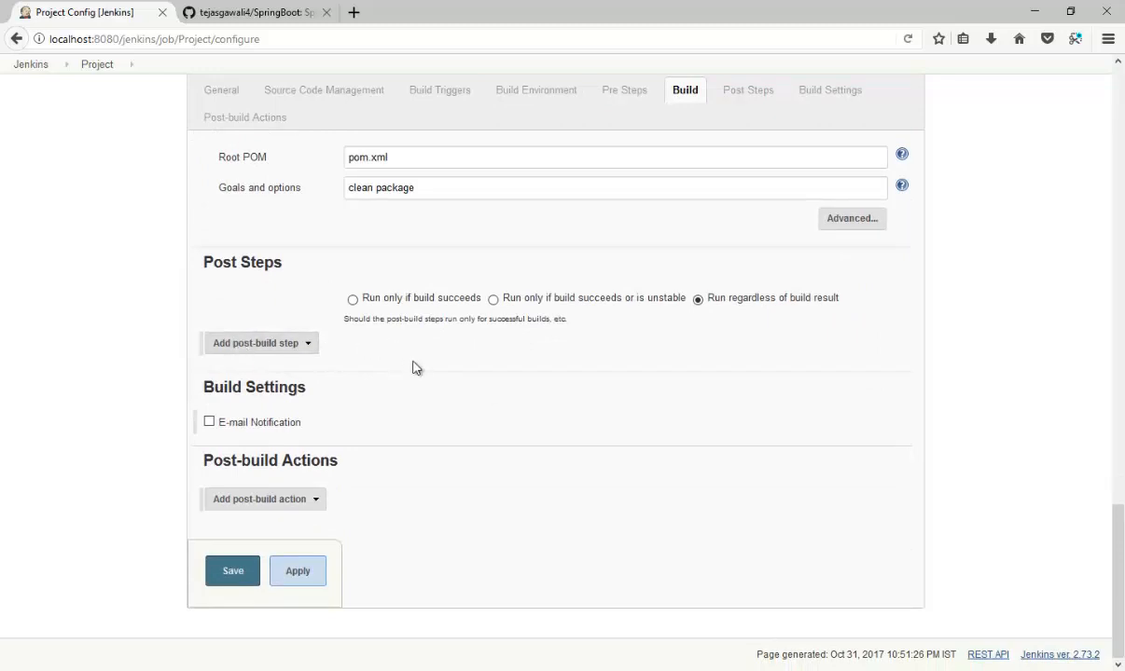
click(261, 500)
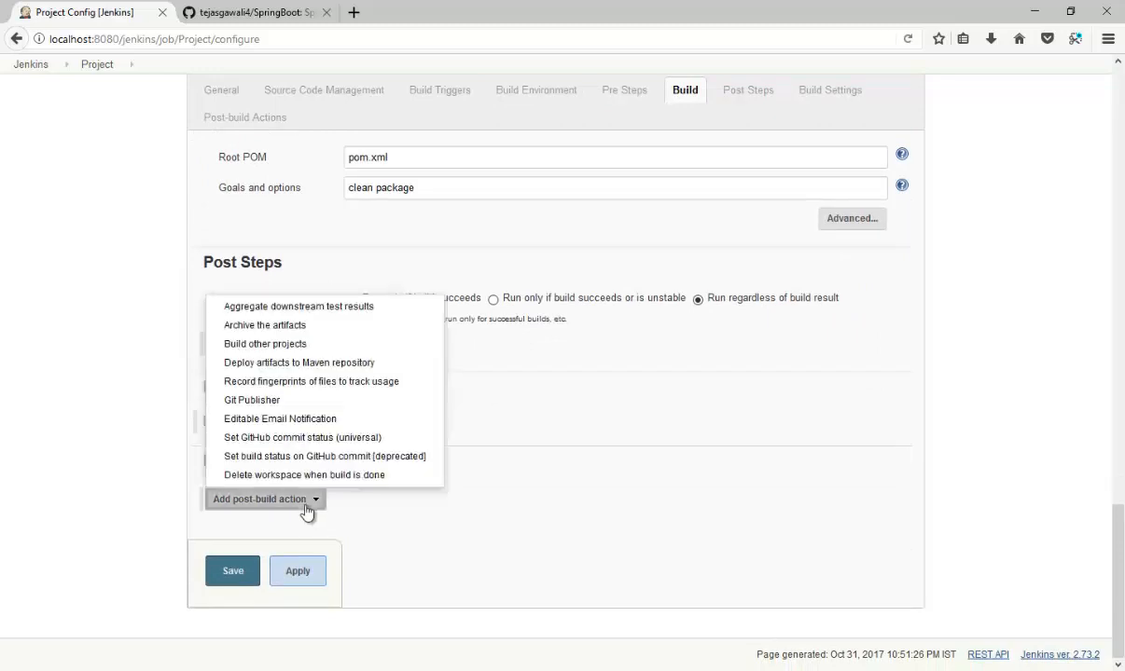
mouse_move(325, 381)
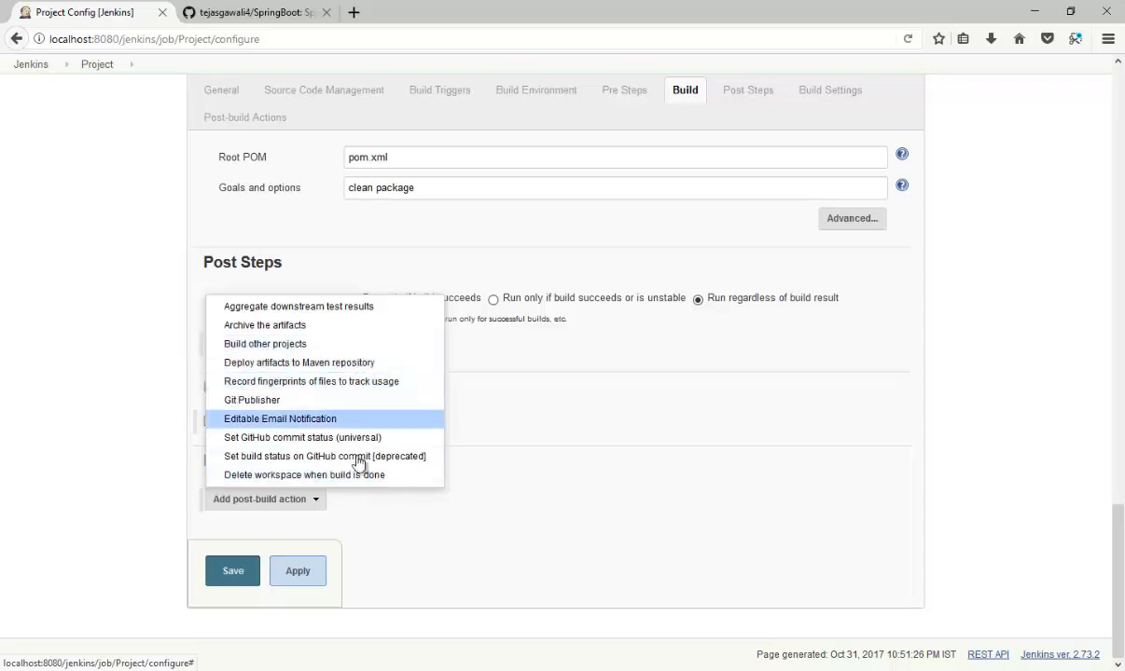
mouse_move(340, 362)
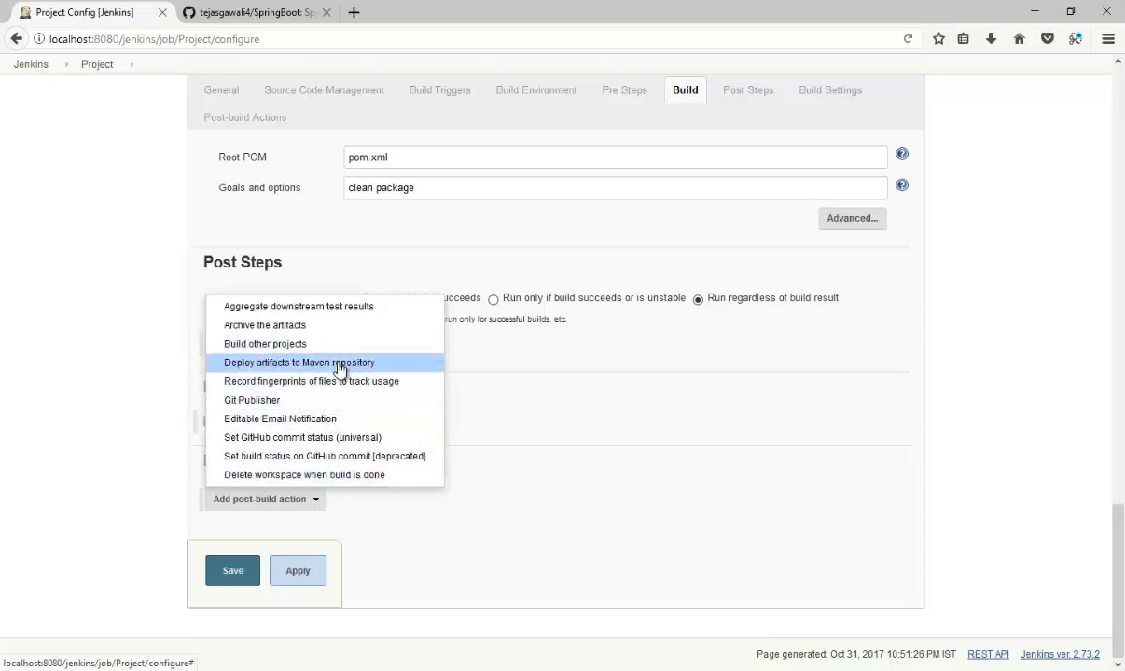
mouse_move(347, 377)
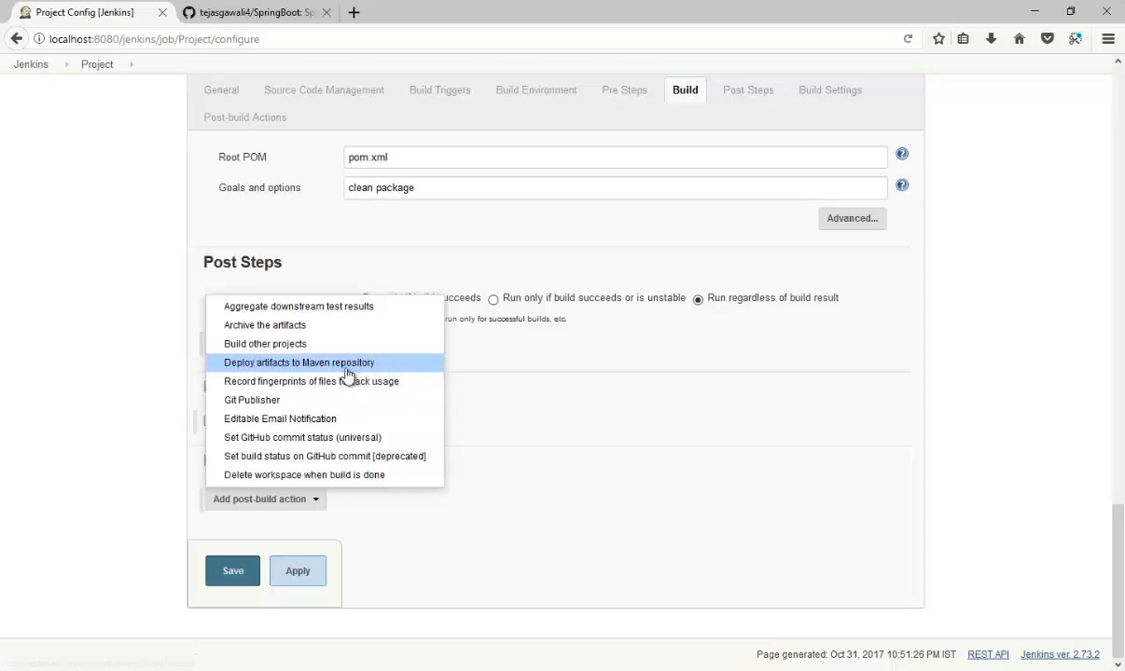
mouse_move(399, 375)
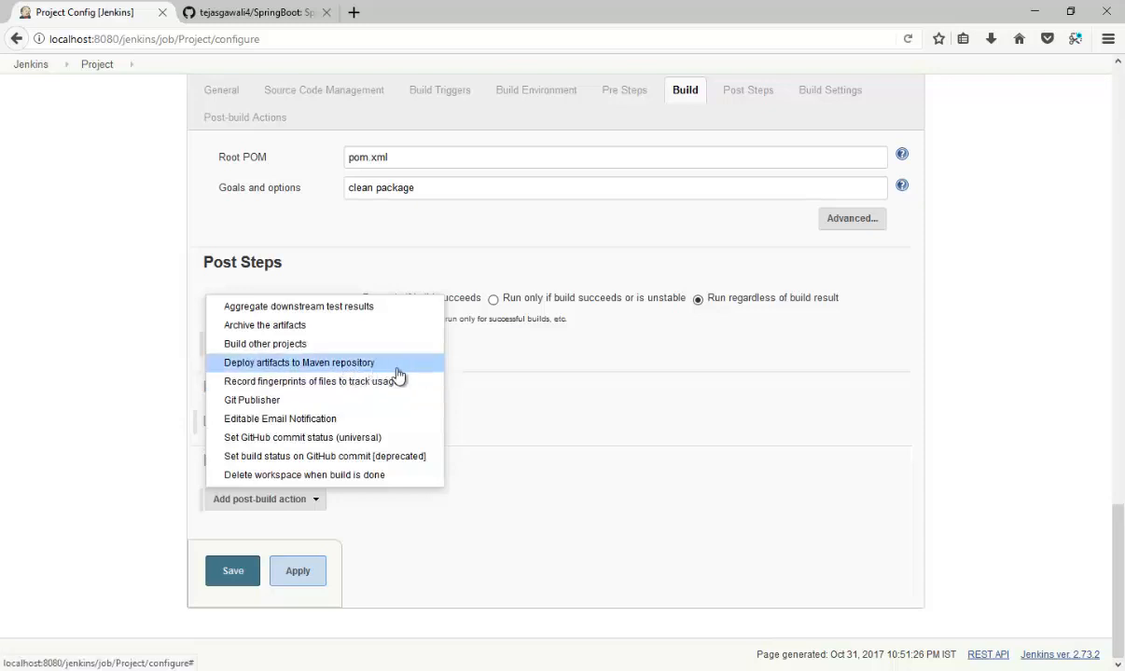
mouse_move(563, 421)
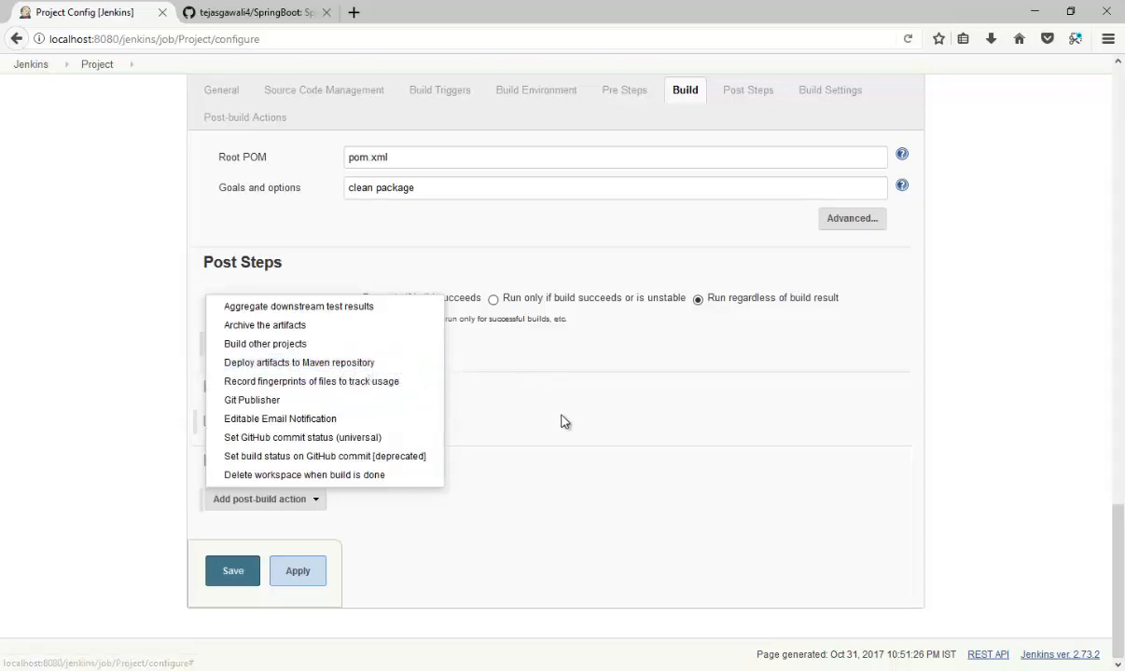
click(231, 571)
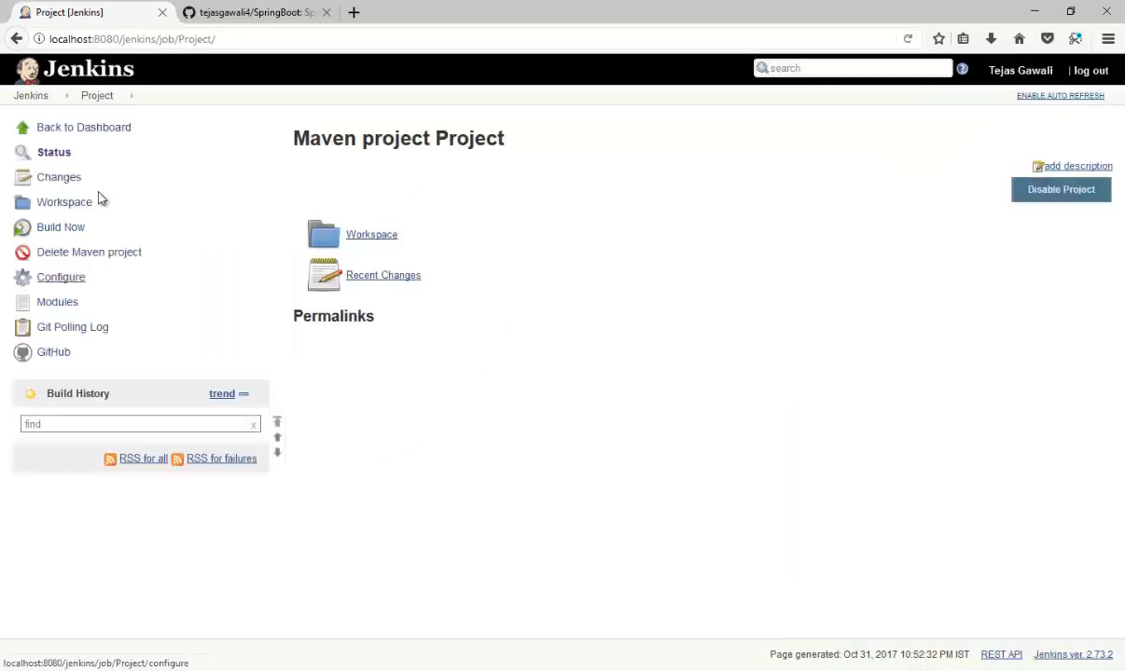
Return to the dashboard and reach Manage Plugins via Manage Jenkins
click(82, 127)
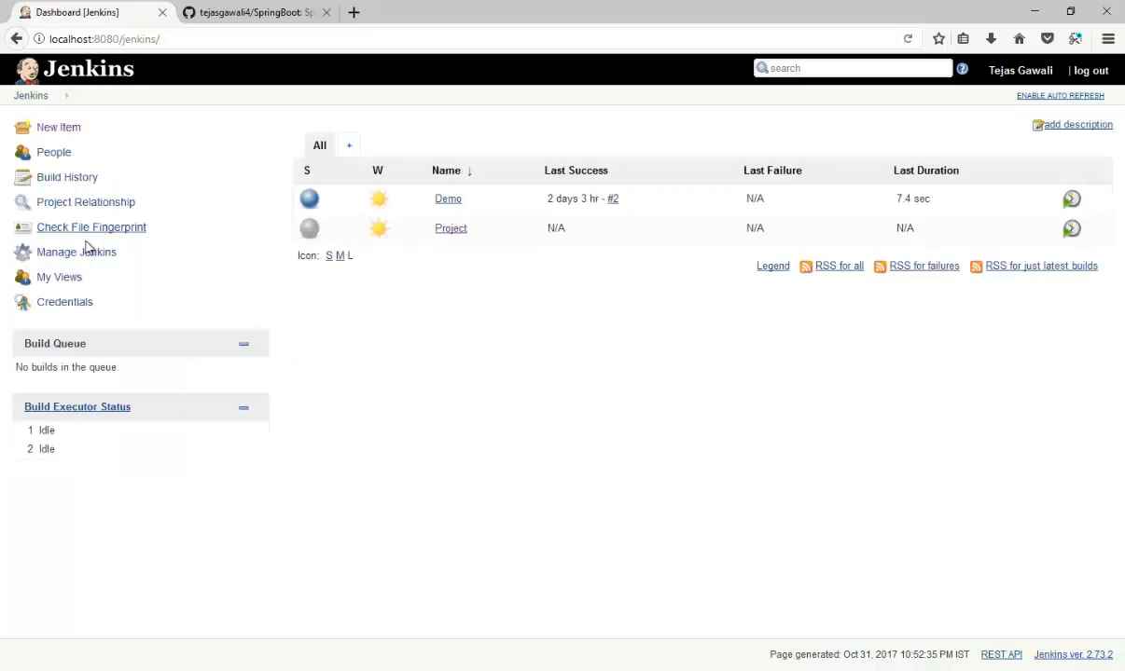
mouse_move(448, 198)
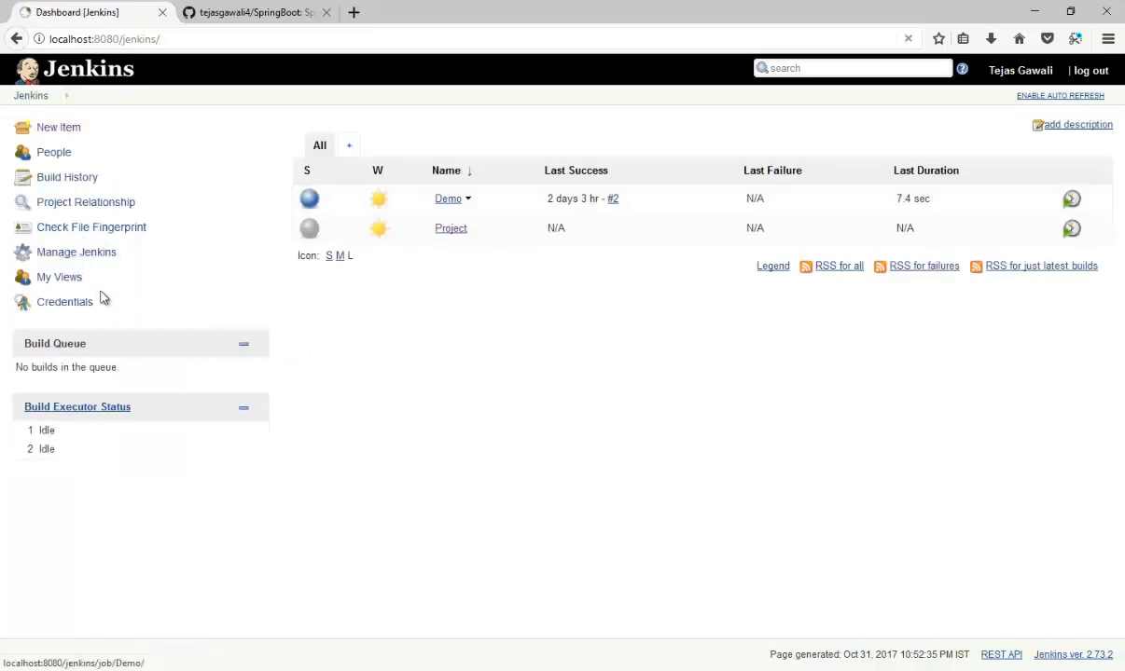
click(76, 252)
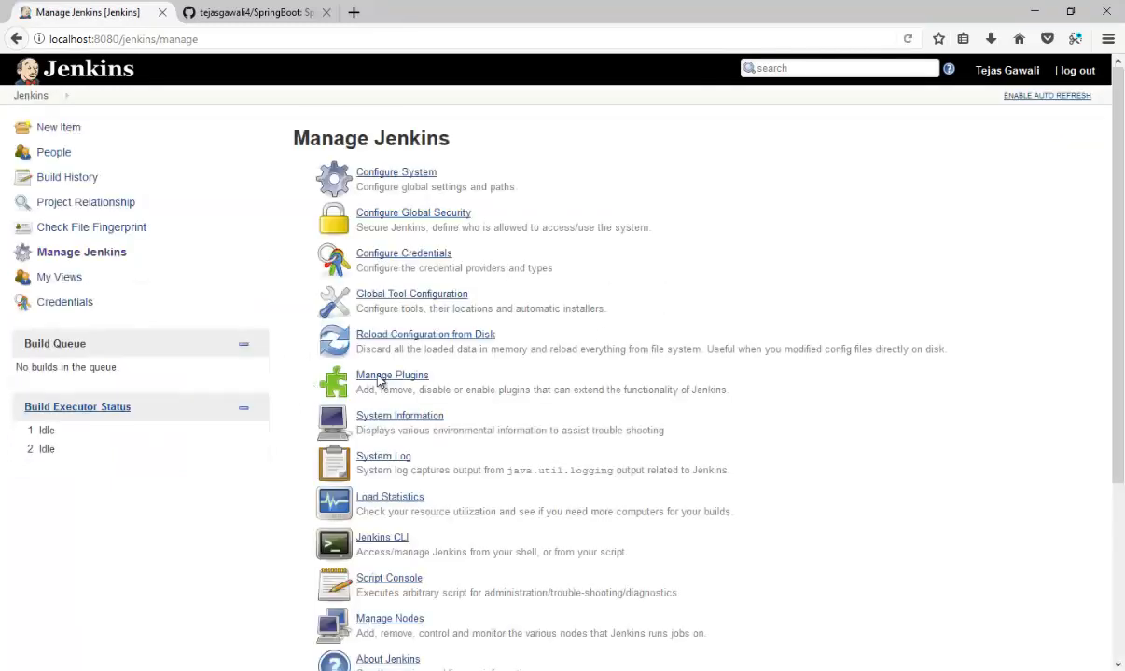
click(392, 375)
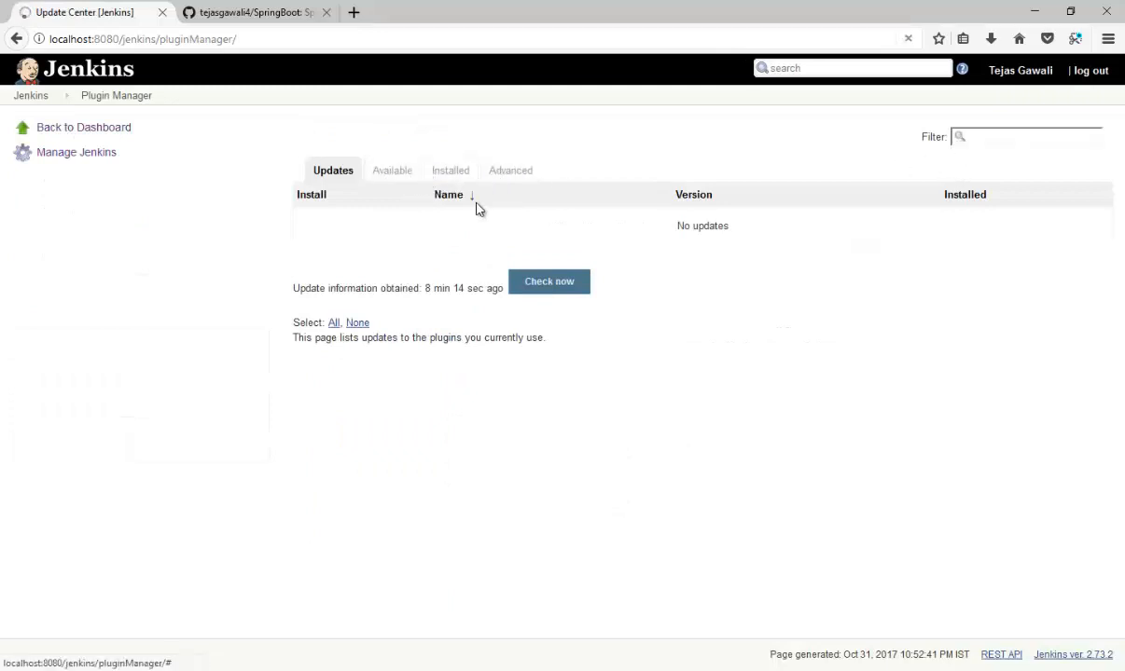
Filter available plugins by 'deploy', tick Deploy to container Plugin and install without restart
click(392, 169)
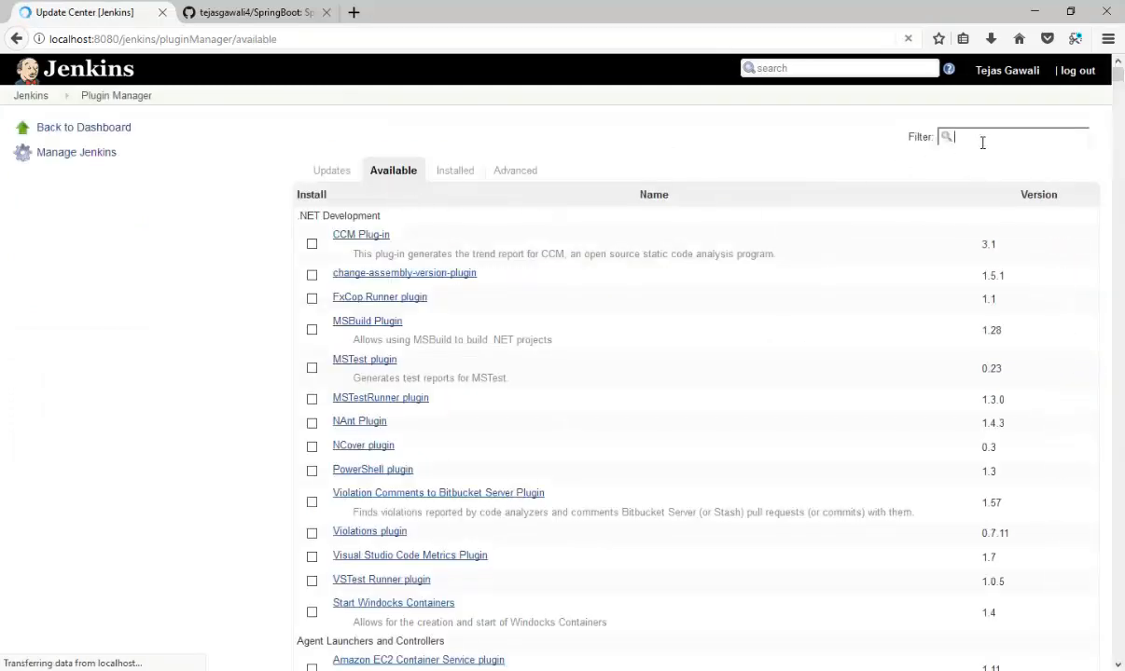
text(deploy)
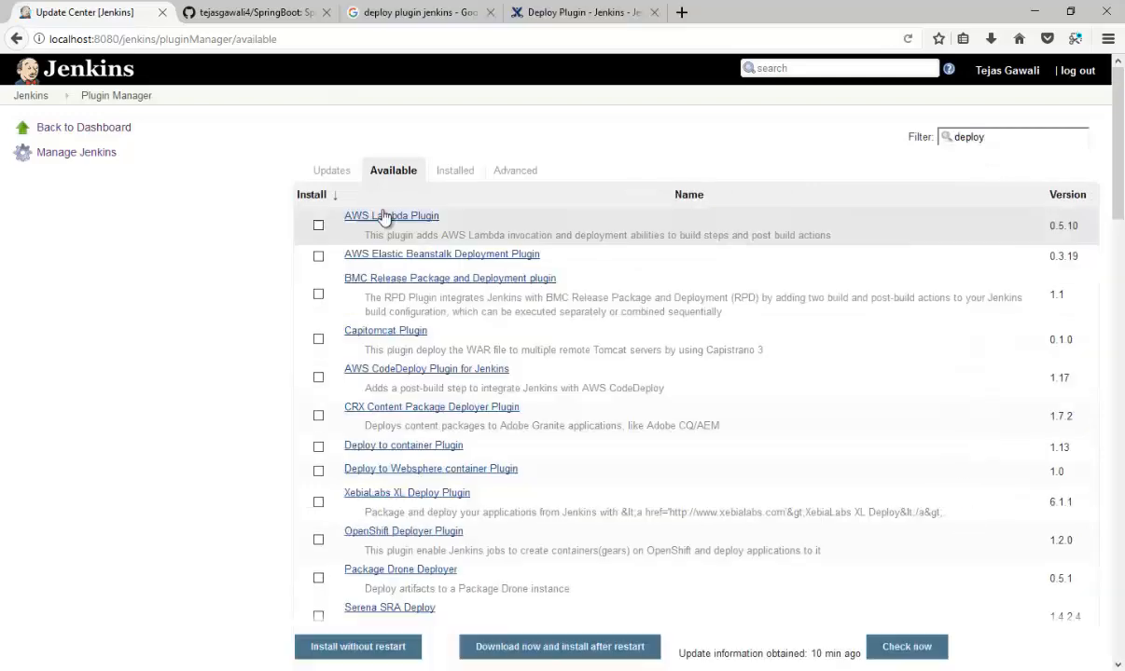
scroll(down, 3)
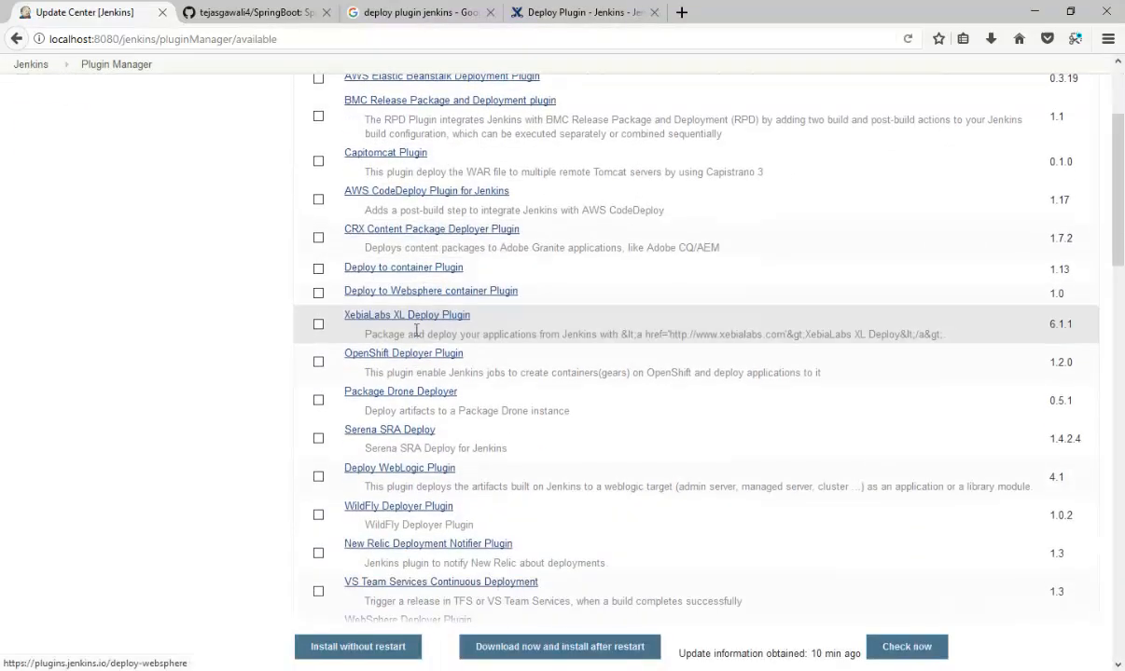
mouse_move(426, 276)
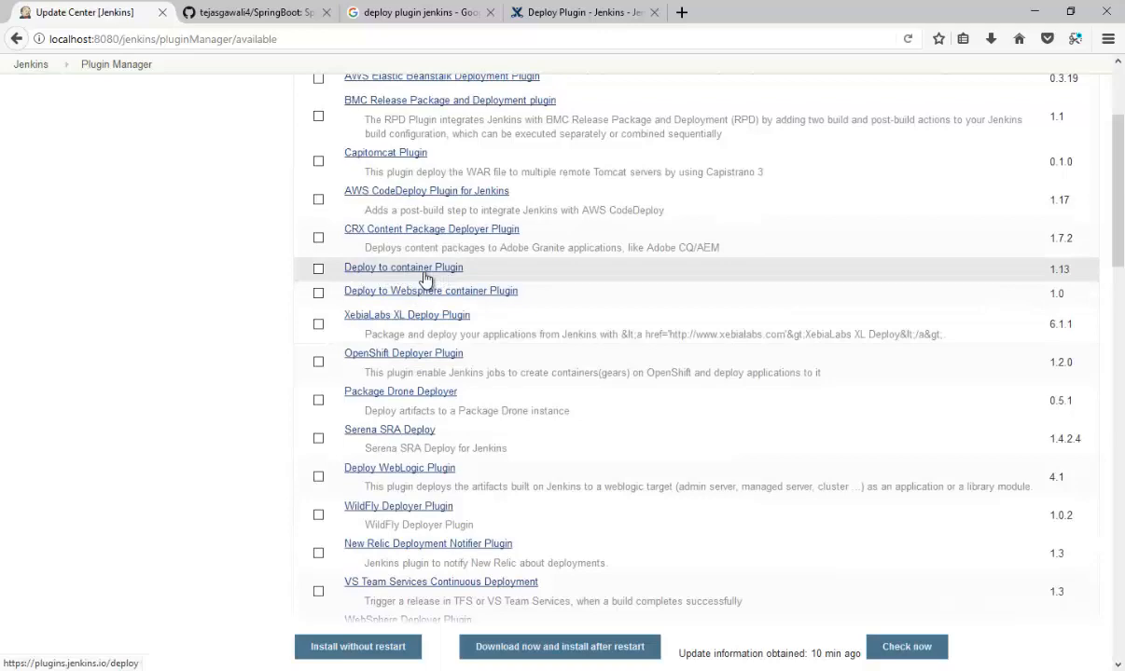
click(317, 269)
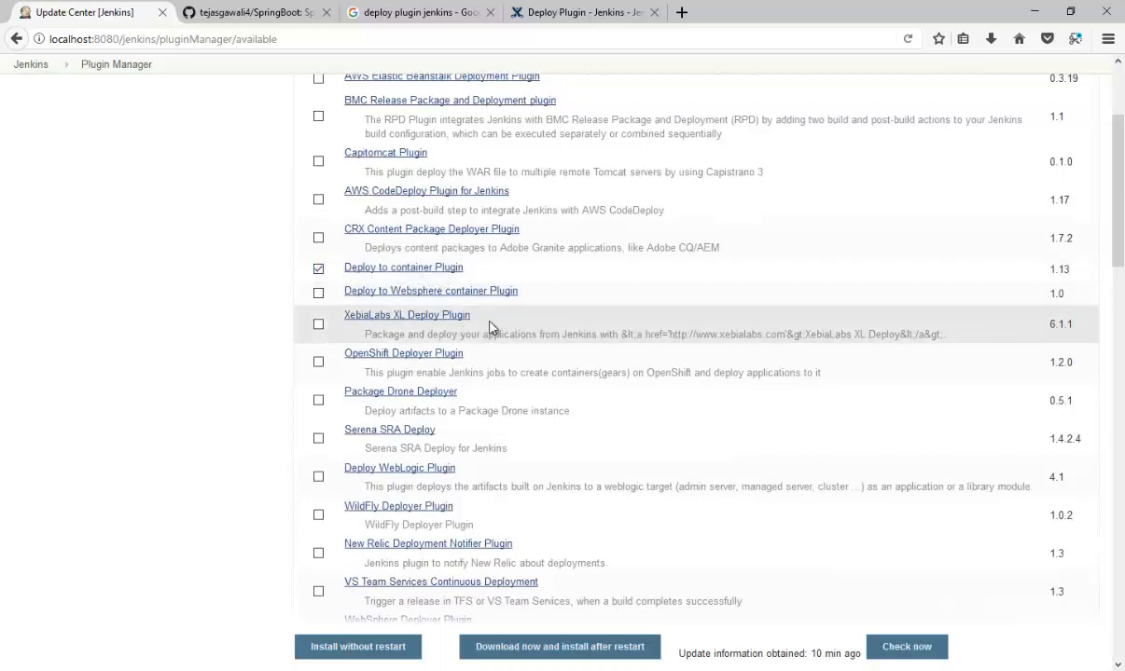
scroll(down, 3)
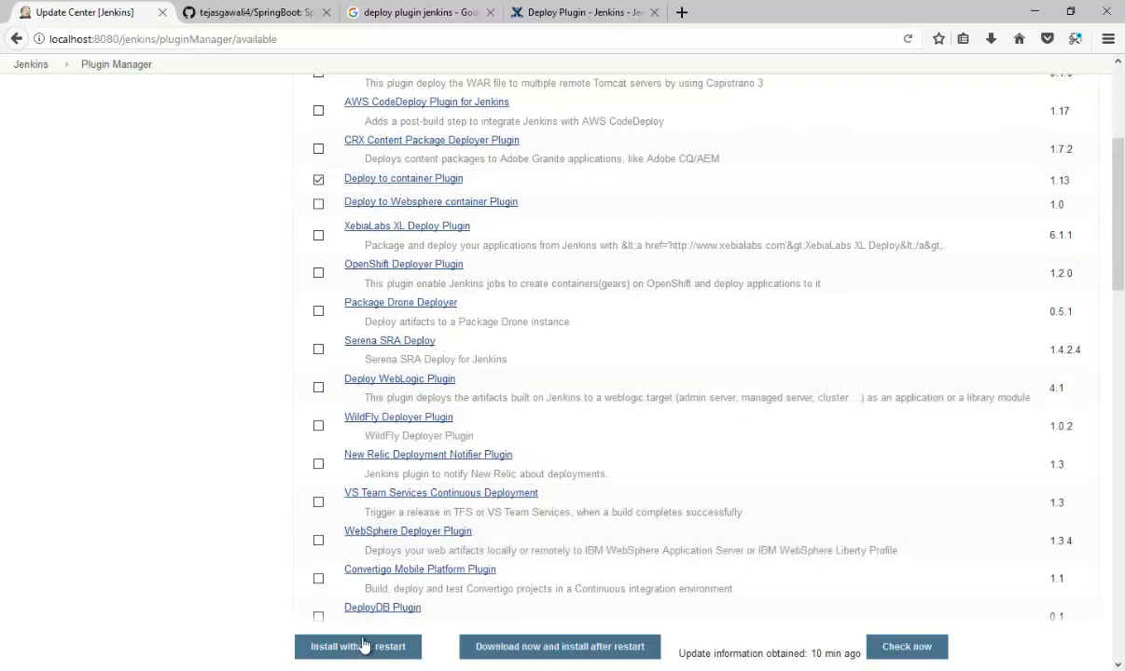
click(358, 645)
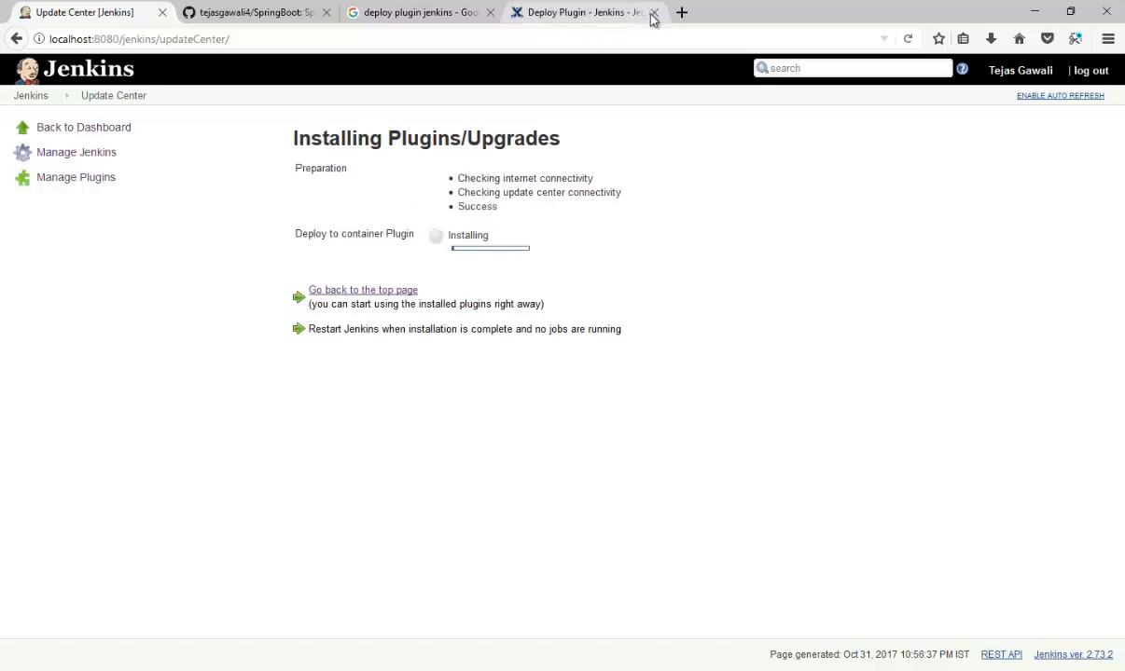
mouse_move(578, 12)
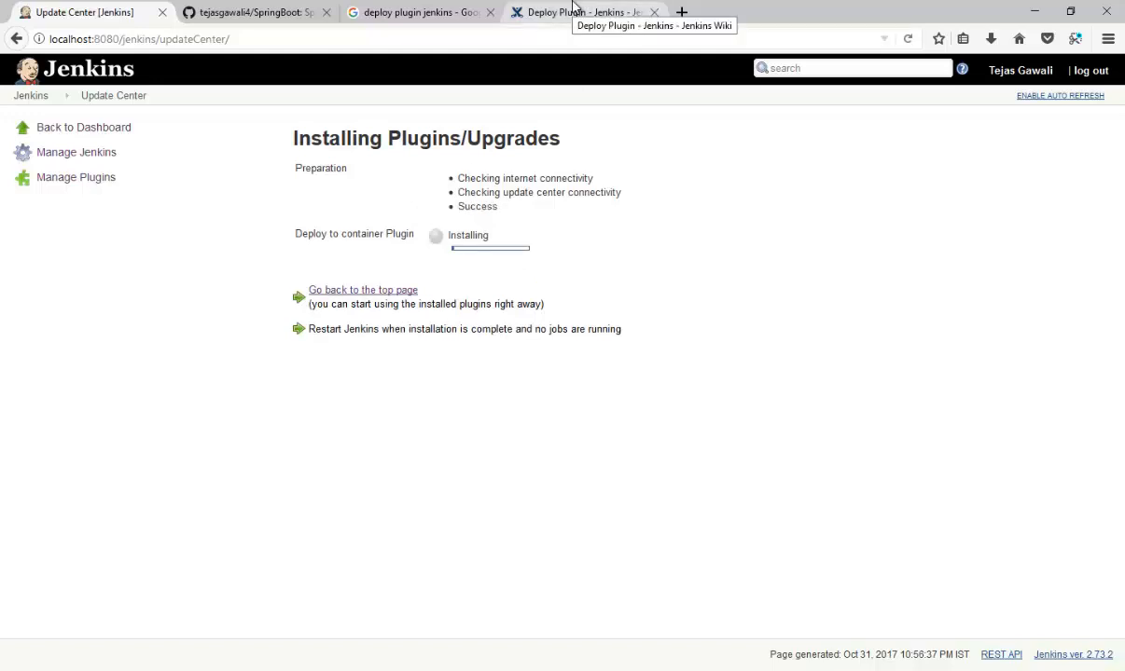
View the Deploy Plugin wiki page, then return to the installation progress until it reports Success
click(582, 11)
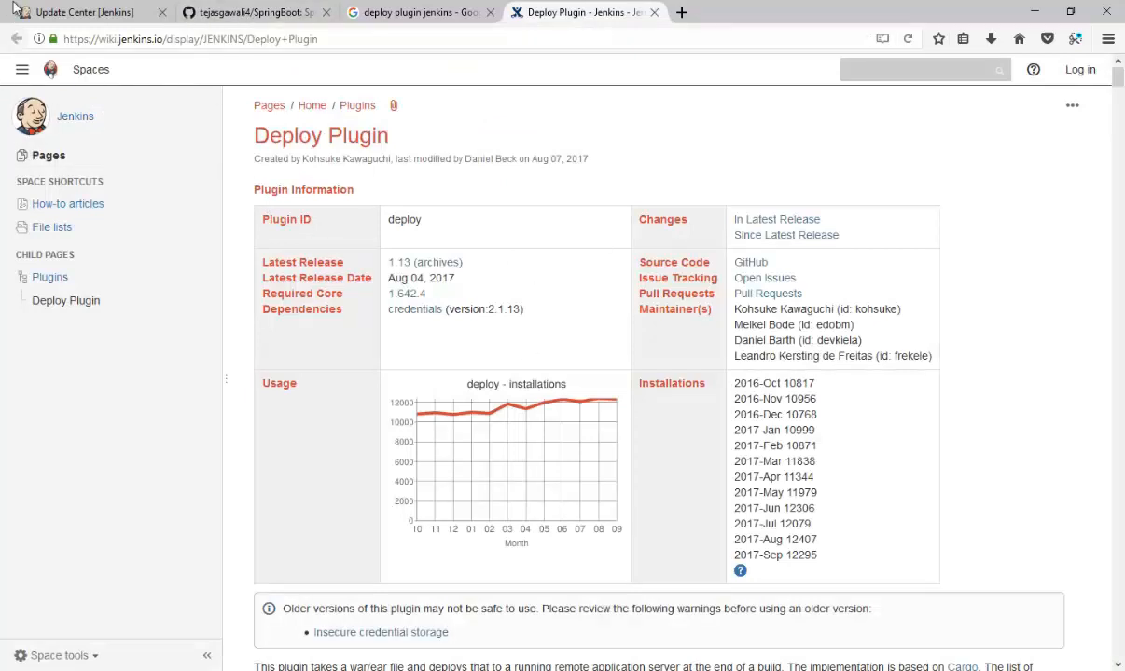
click(79, 11)
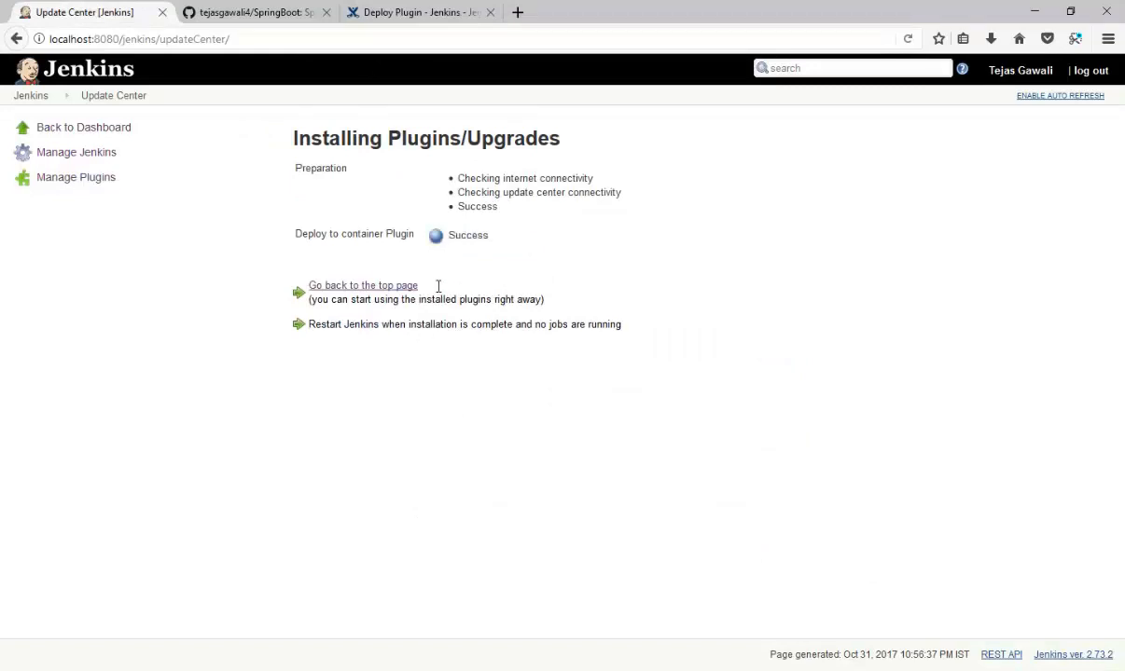
mouse_move(326, 297)
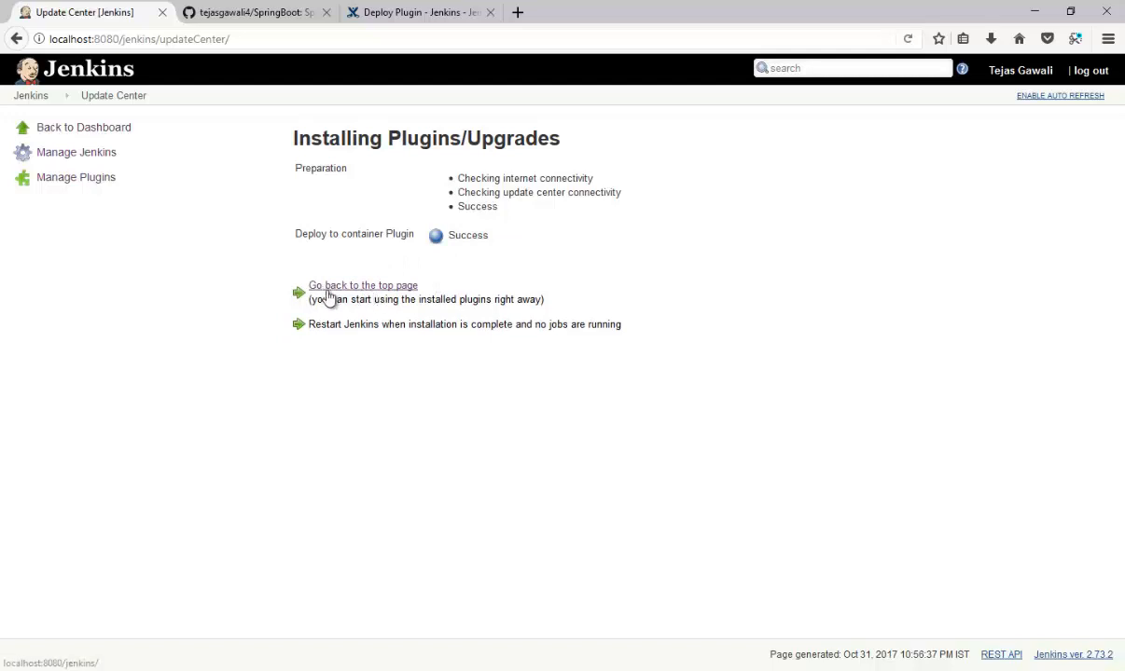
Reopen job Project's configuration and add a Deploy war/ear to a container post-build action
click(362, 285)
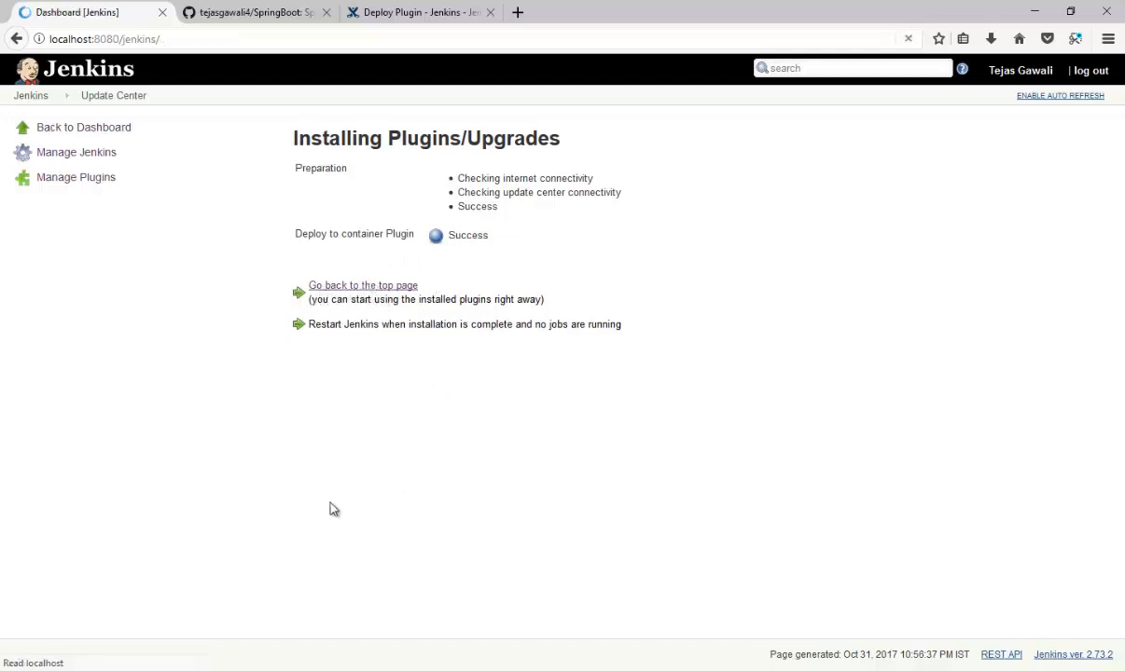
click(362, 285)
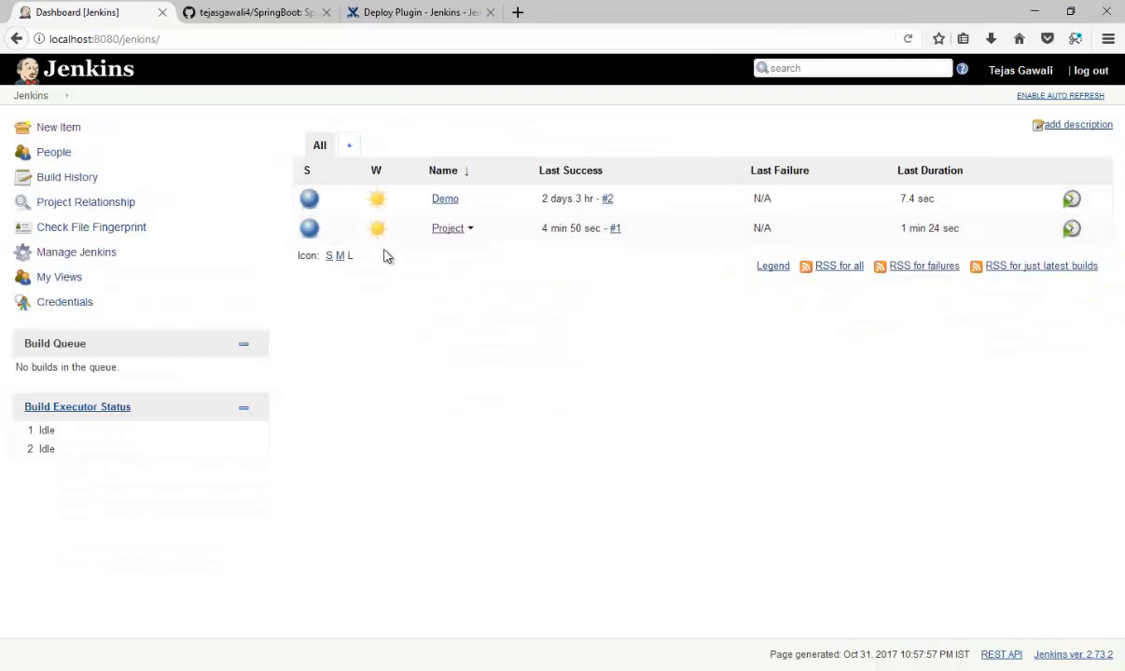
click(470, 228)
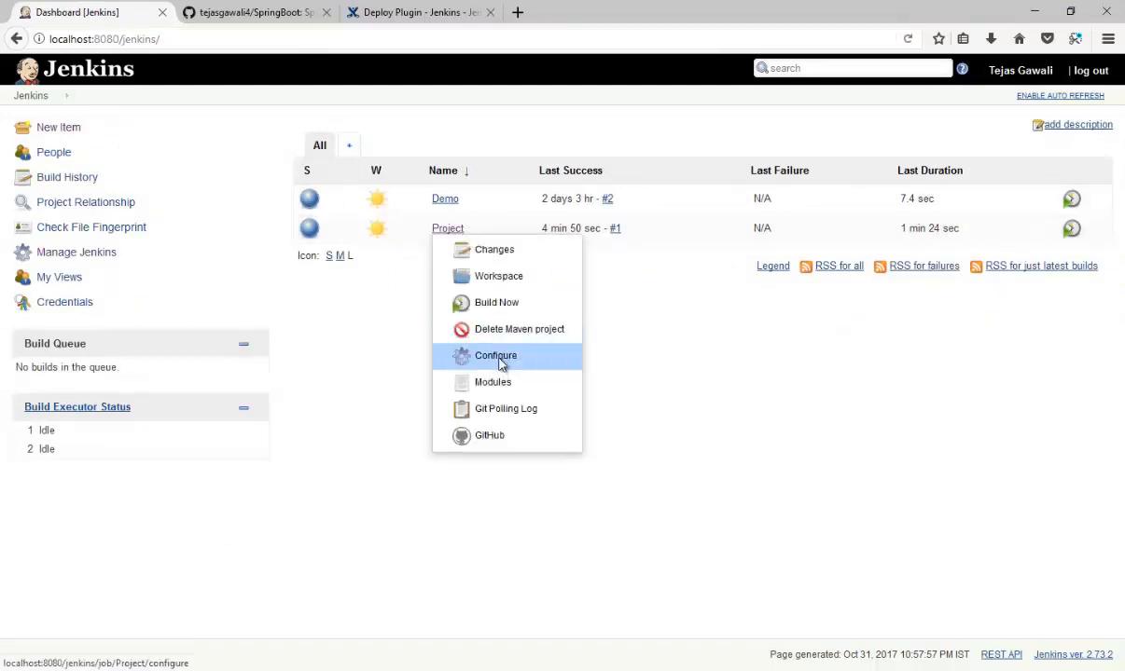
click(496, 354)
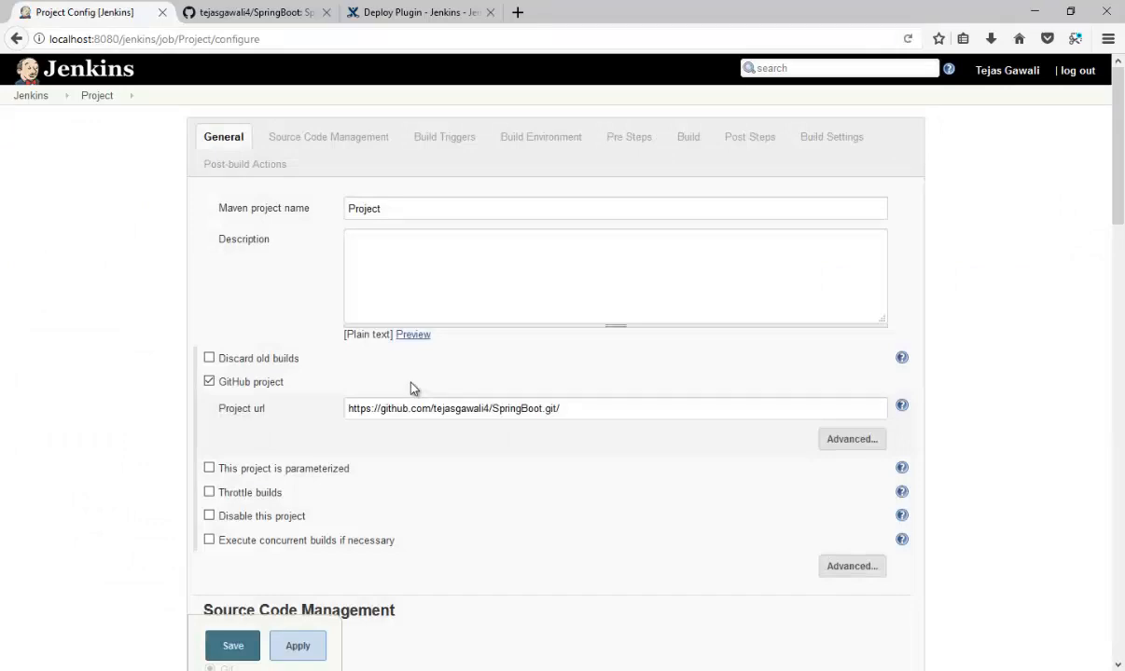
scroll(down, 3)
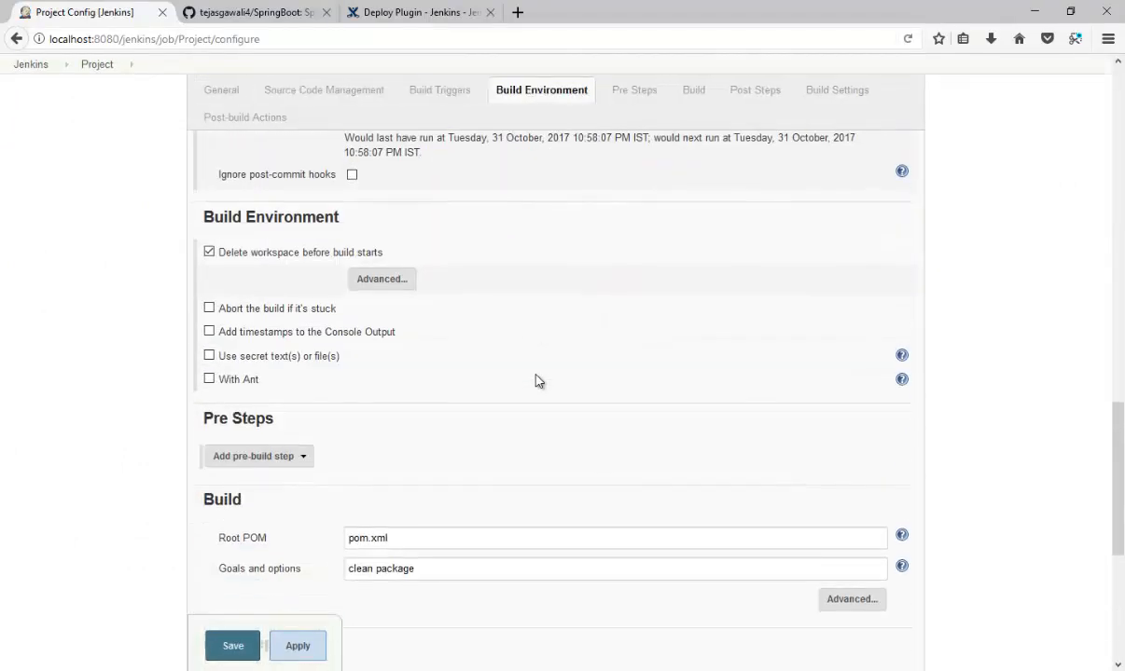
scroll(down, 3)
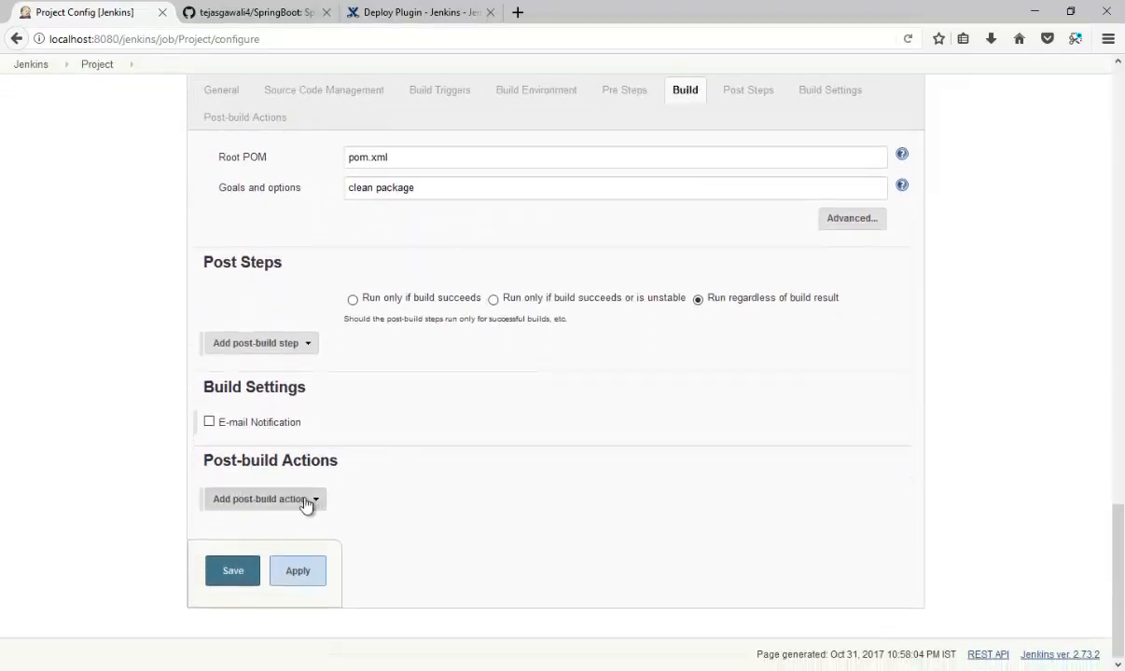
click(259, 500)
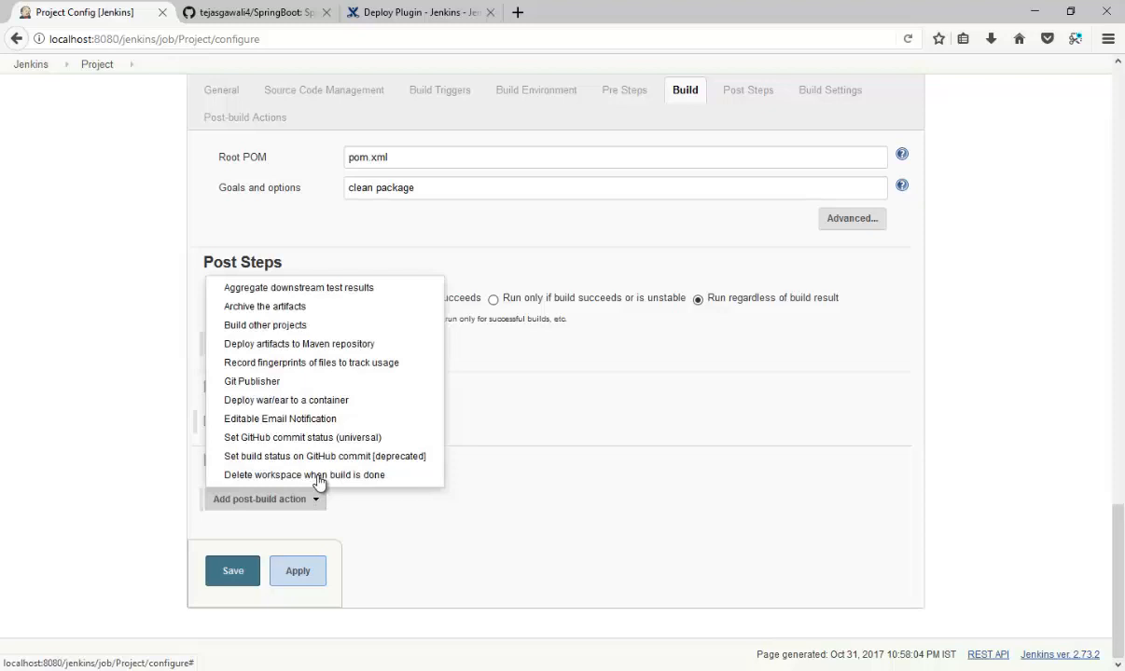
mouse_move(287, 399)
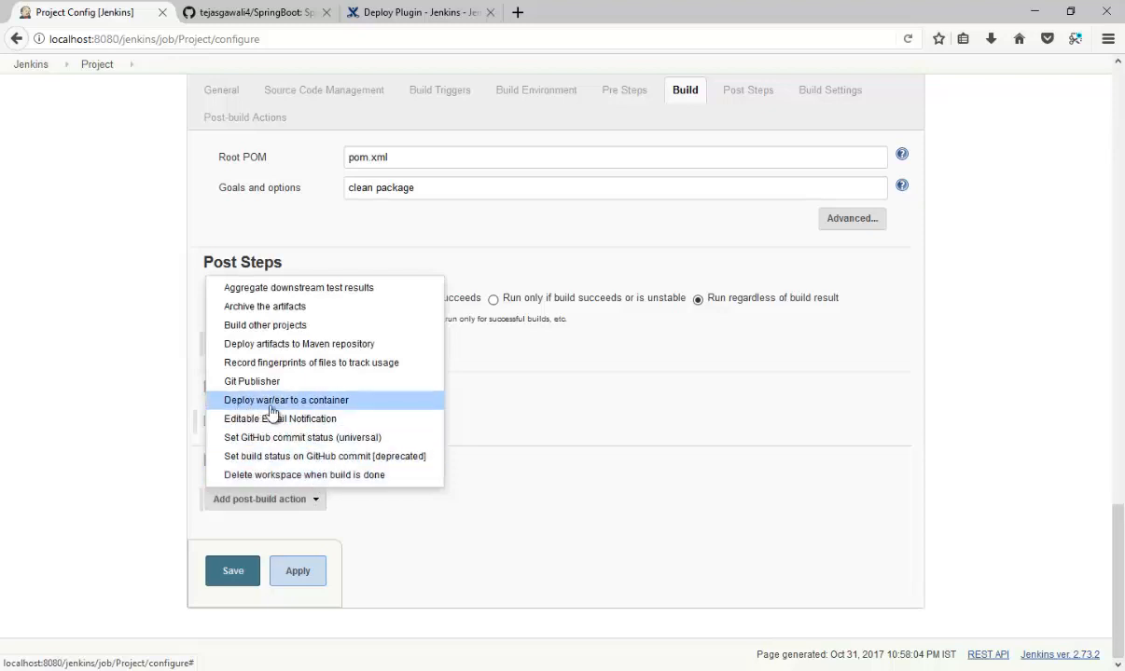
mouse_move(302, 406)
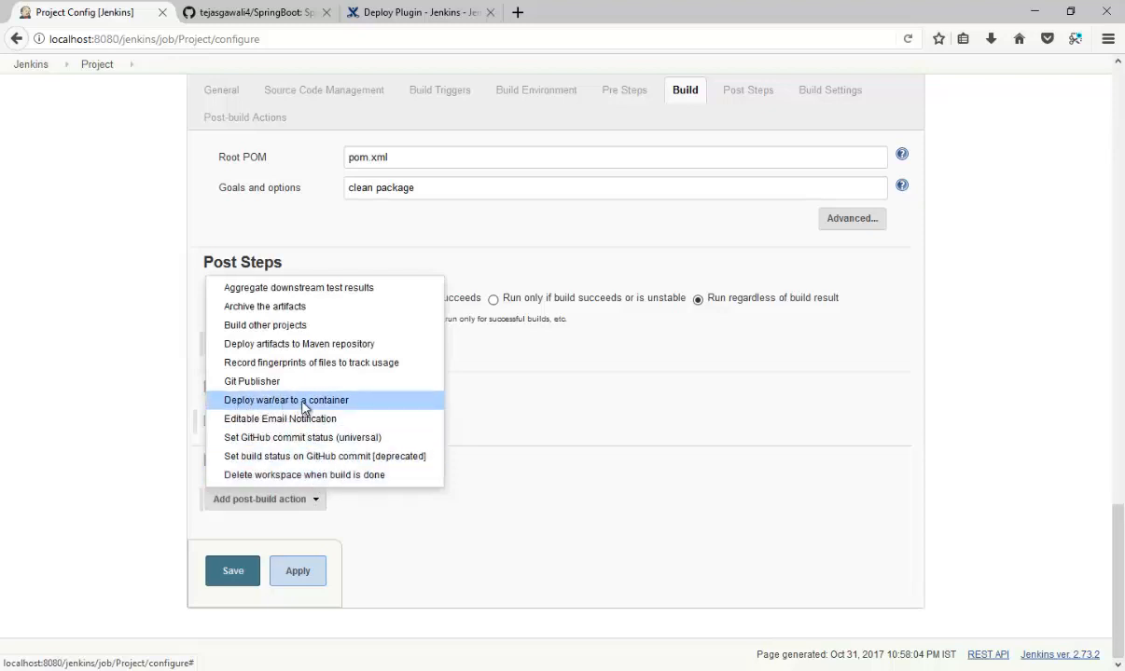
click(287, 399)
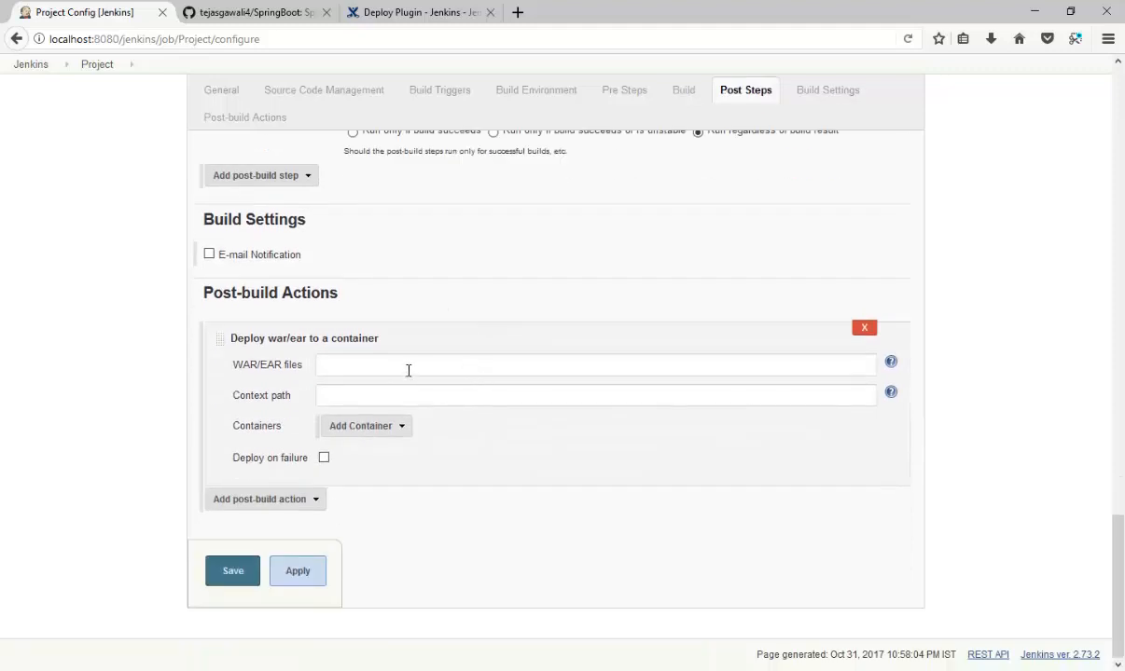
Set WAR/EAR files to **/*.war (copied from the help) and context path to SpringProject
click(890, 362)
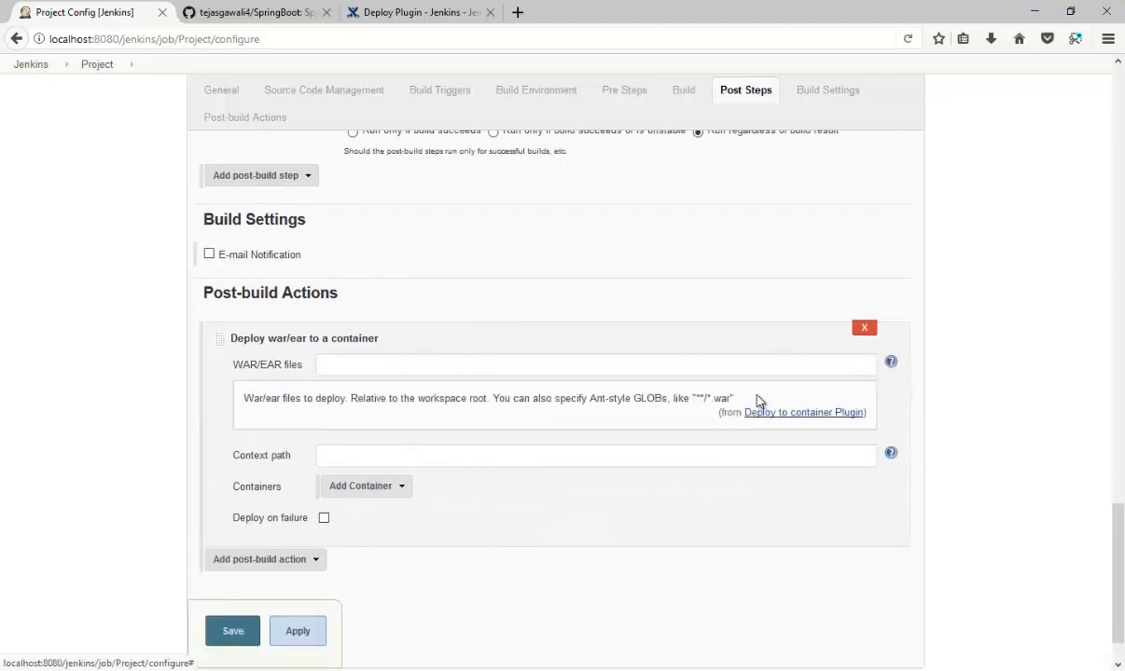
double_click(710, 400)
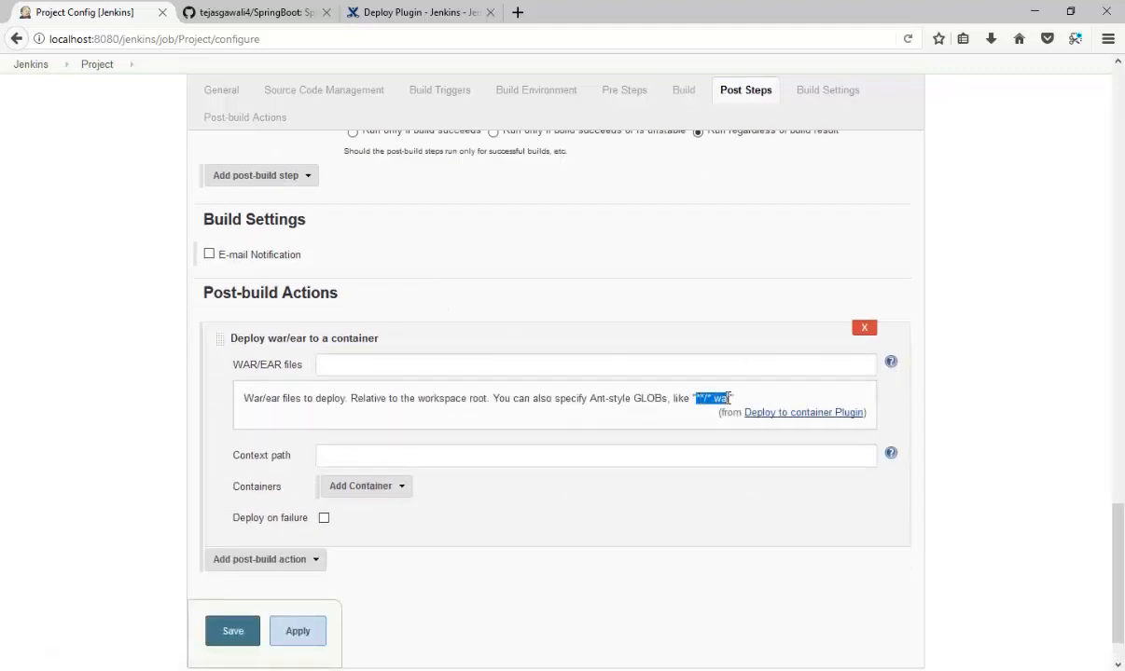
right_click(711, 399)
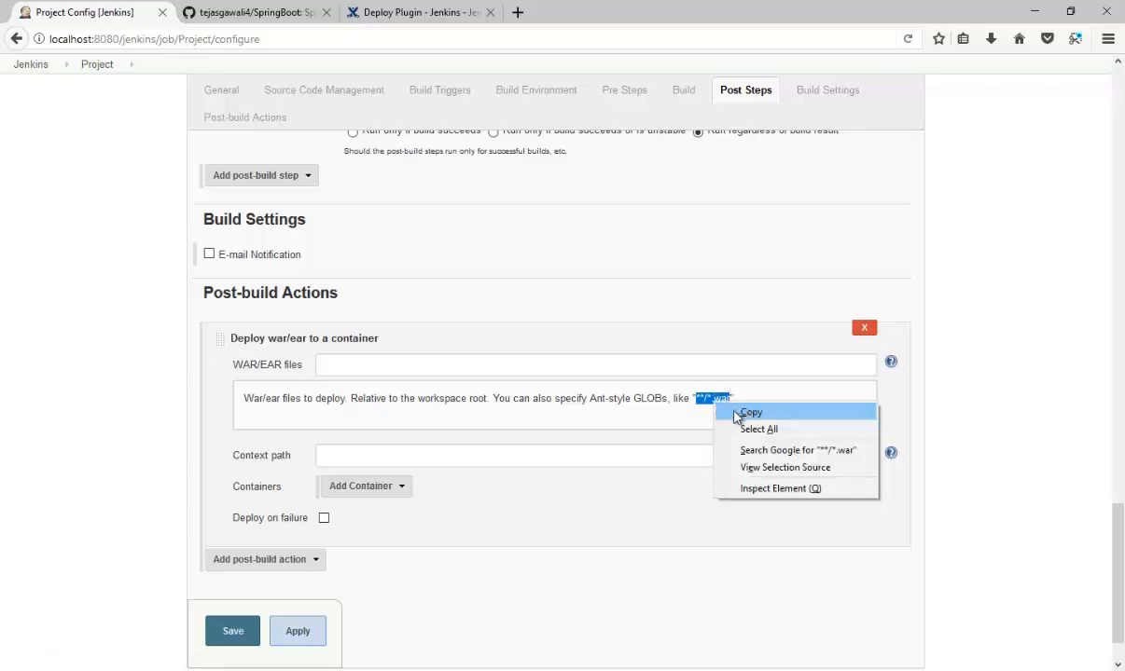
right_click(596, 363)
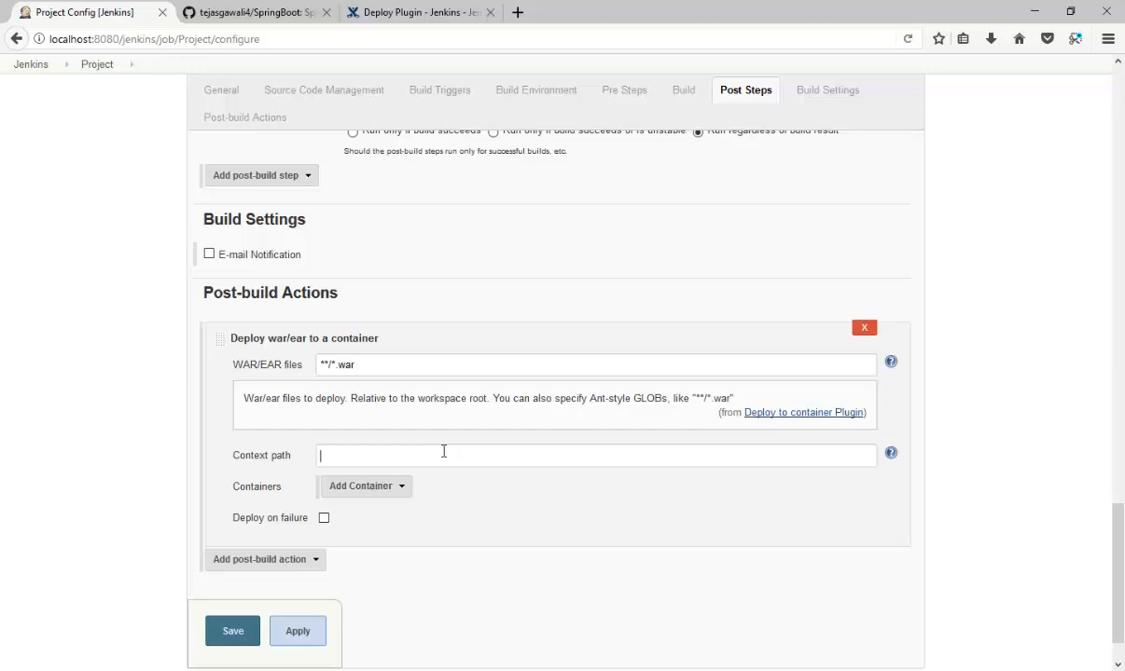
text(S)
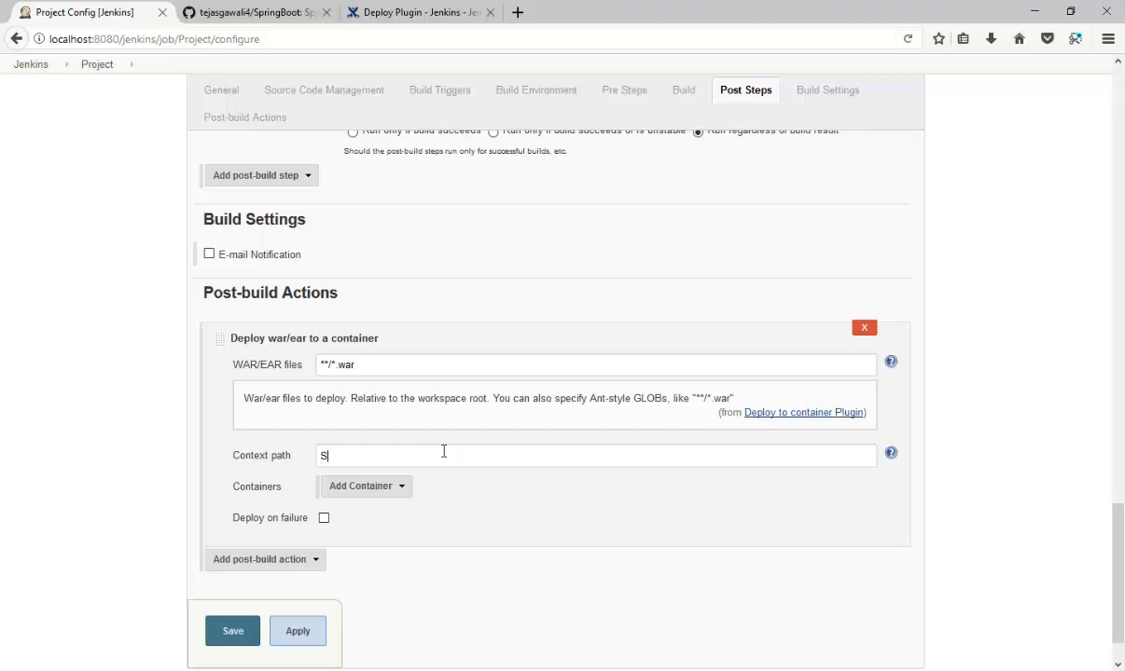
text(pringP)
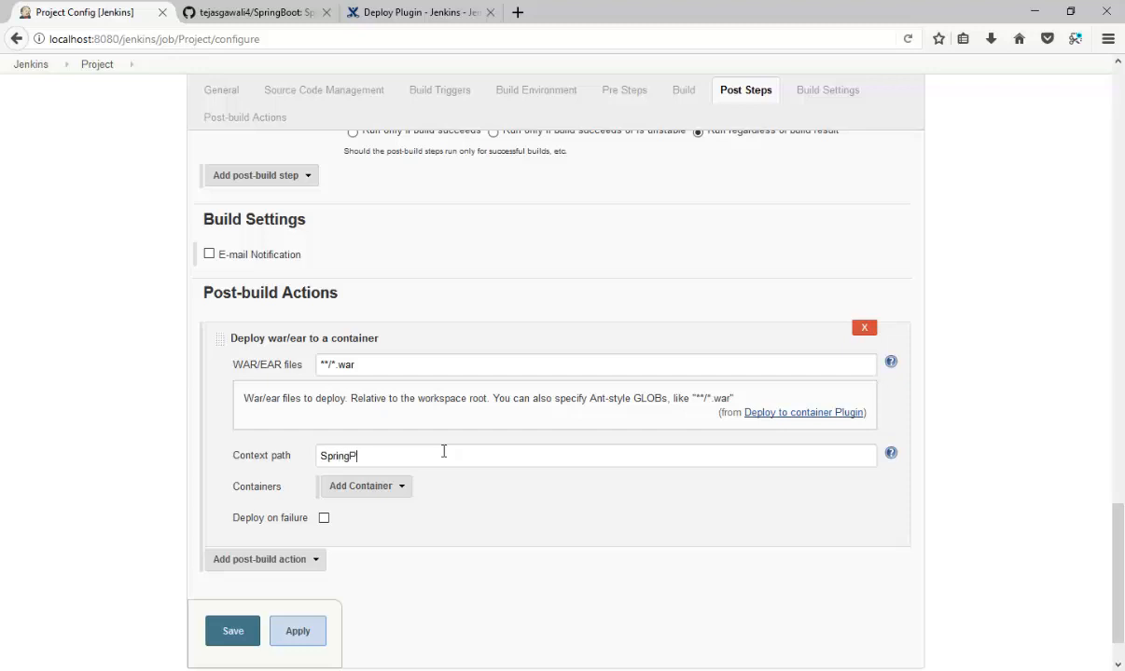
text(roject)
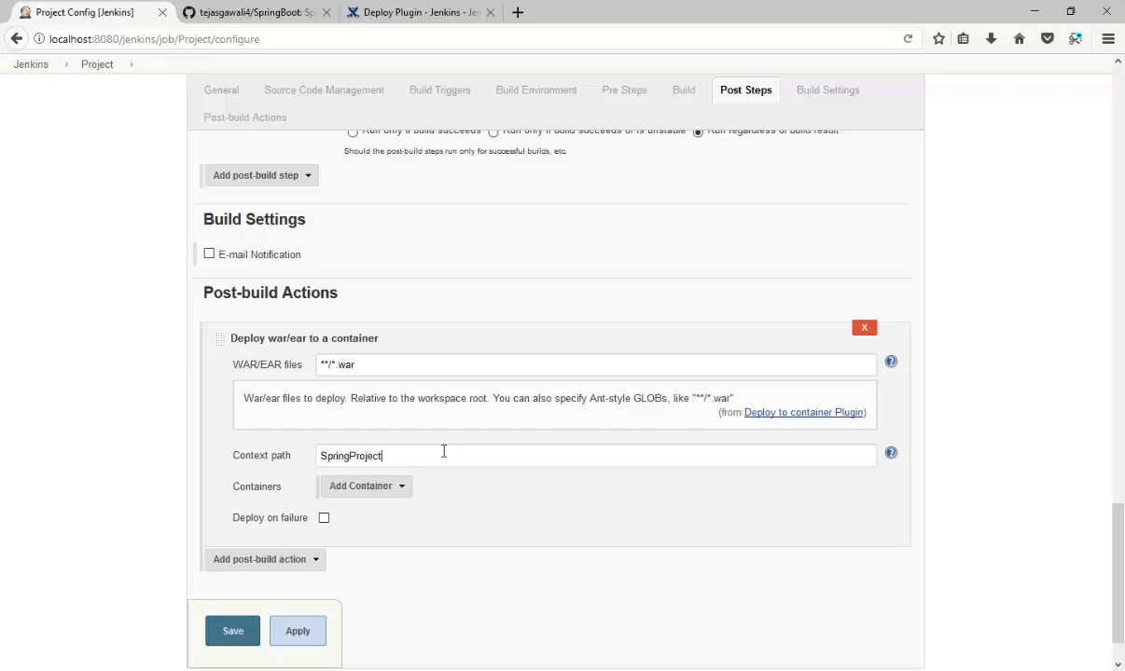
click(366, 485)
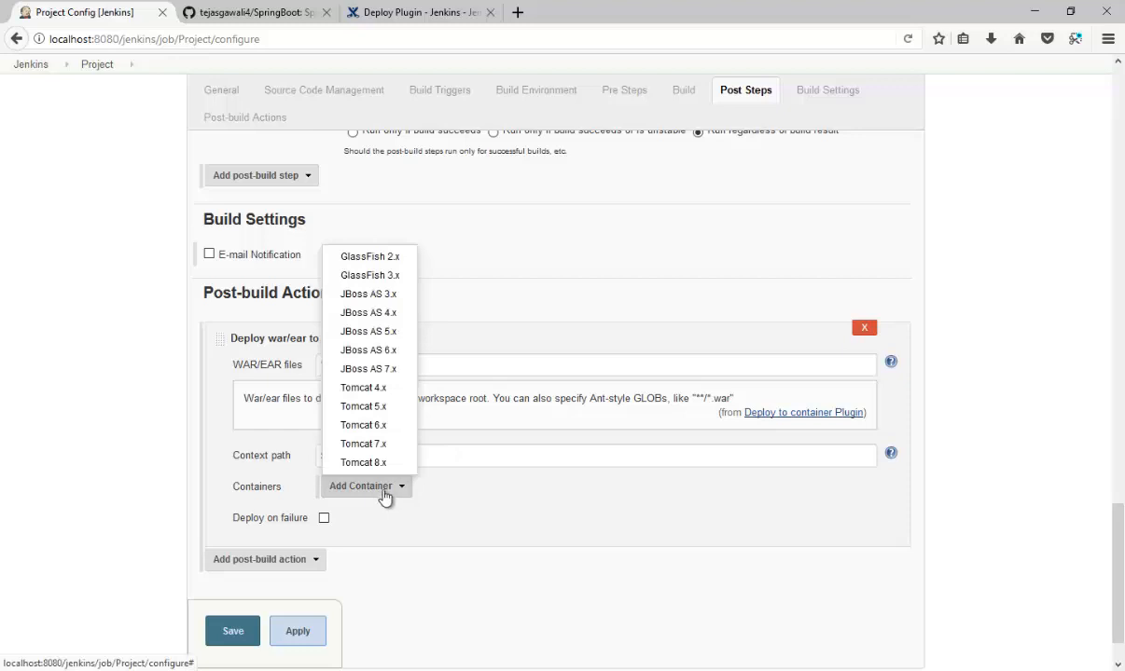
mouse_move(362, 463)
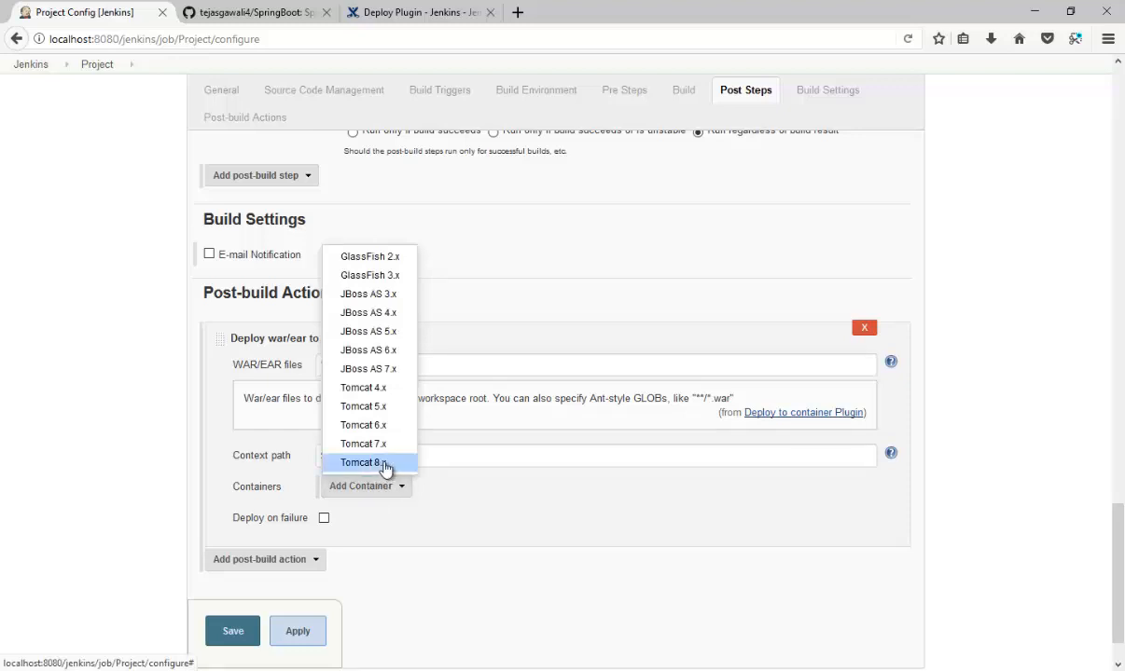
Add a Tomcat 8.x container and create a username-and-password credential for tejas
click(358, 462)
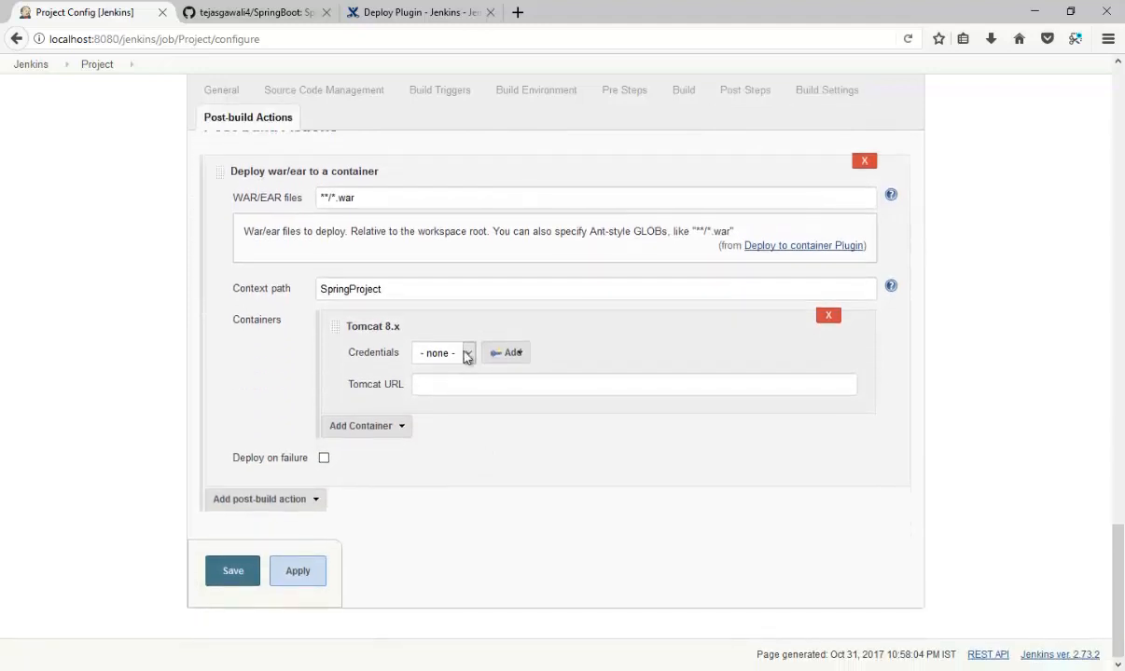
scroll(up, 3)
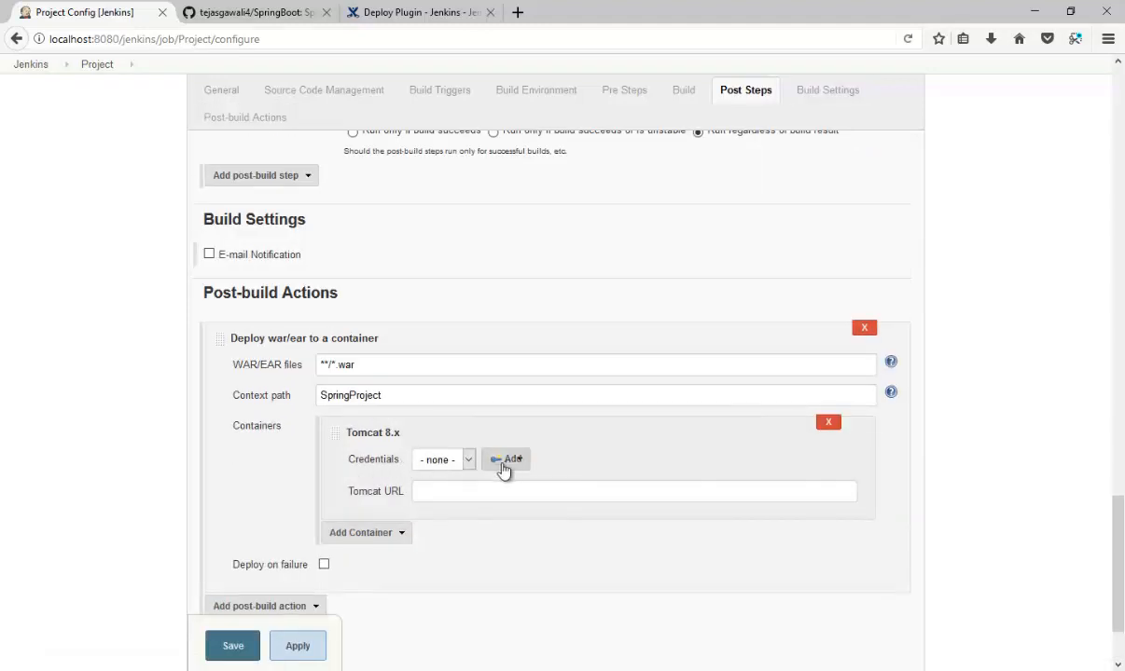
click(505, 459)
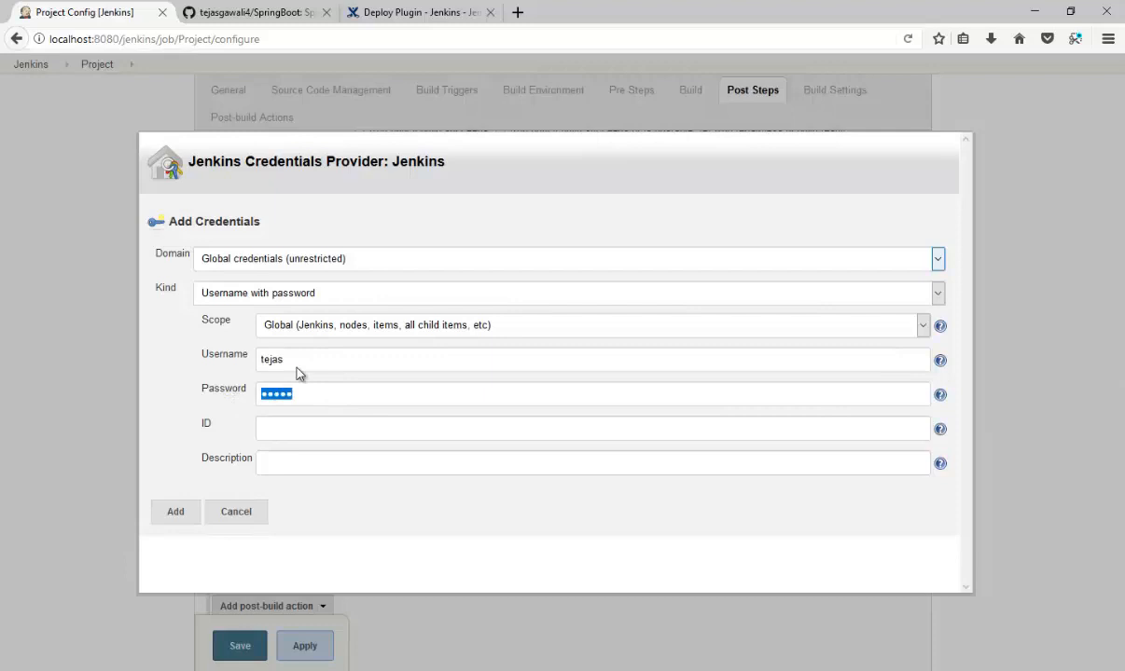
mouse_move(306, 390)
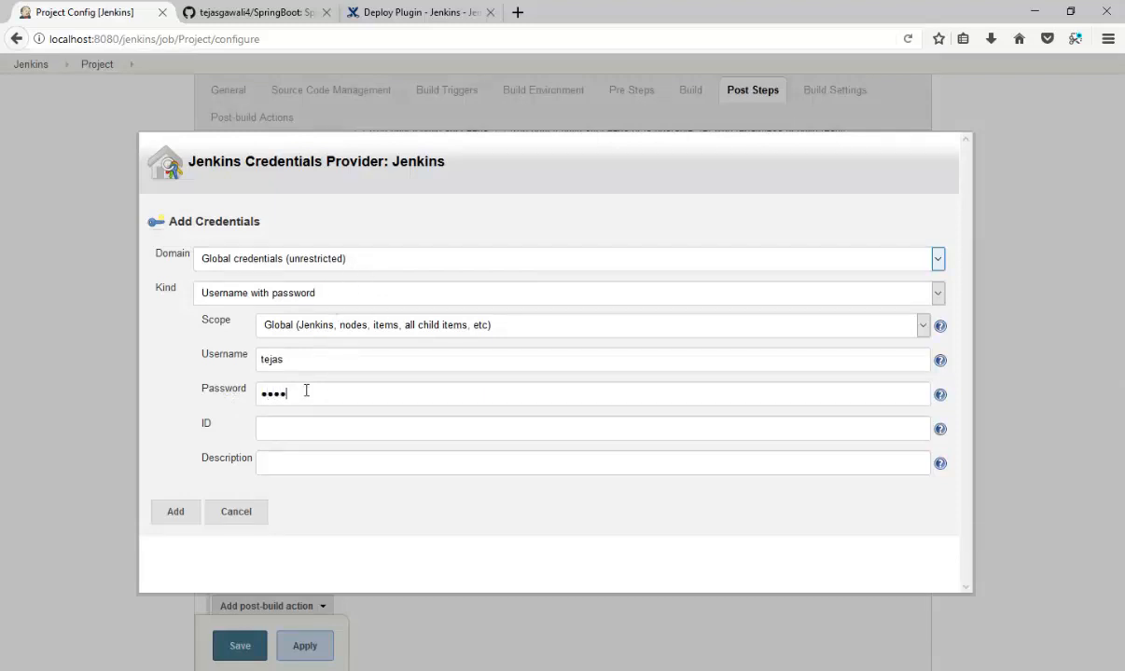
key(Backspace)
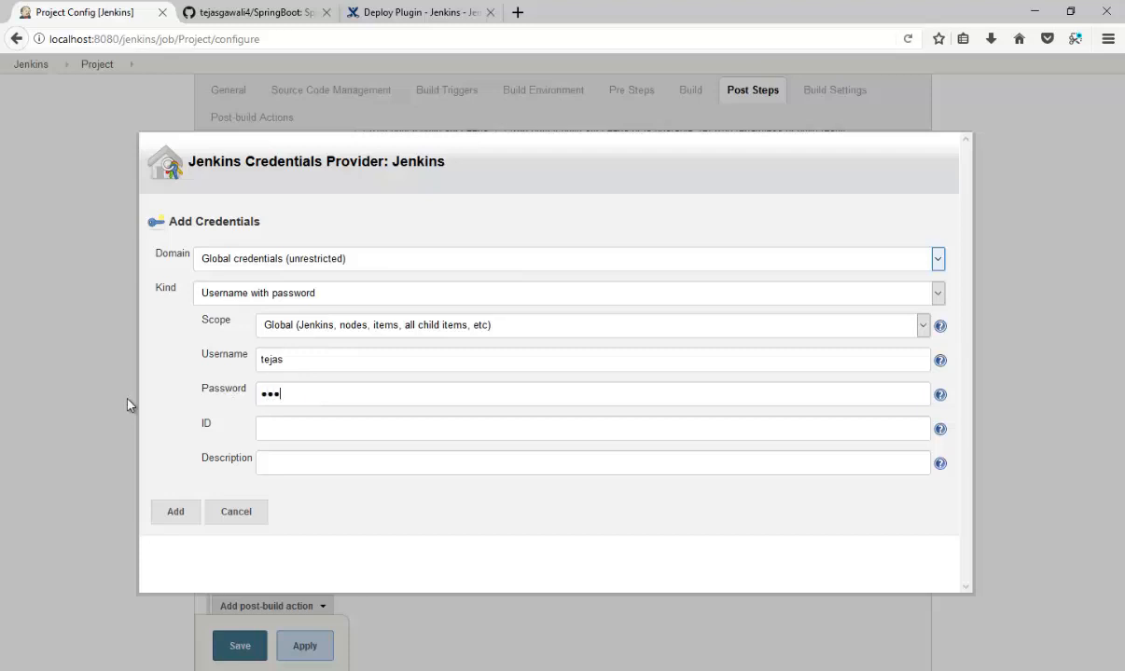
click(235, 511)
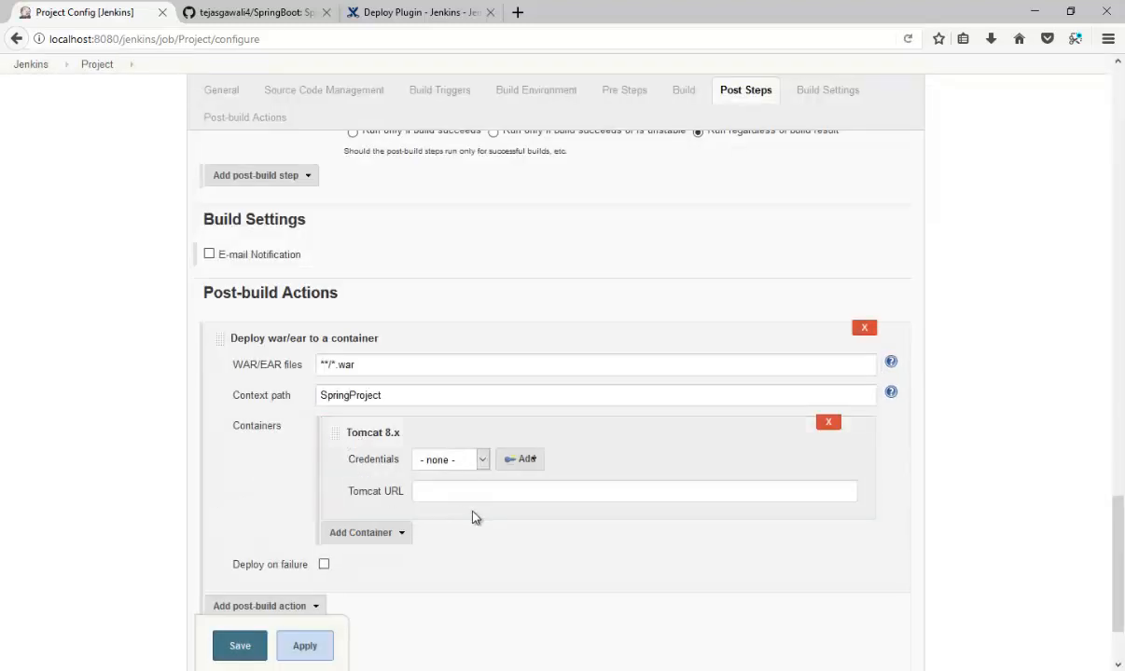
Assign the newly added credential to the Tomcat 8.x container
click(451, 459)
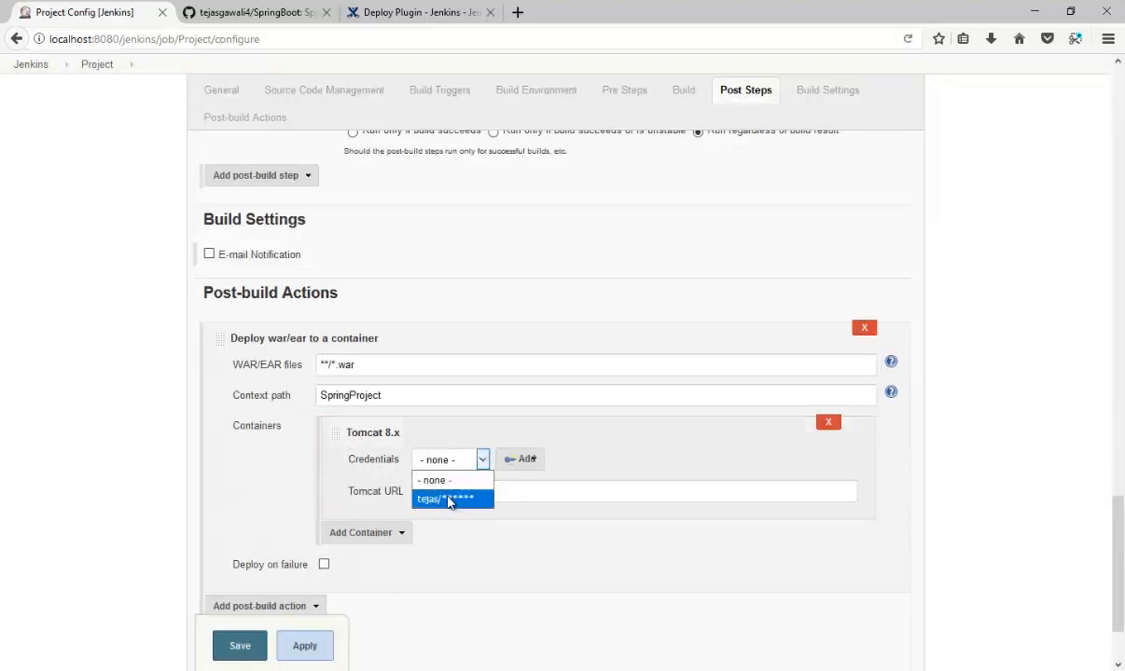
click(451, 500)
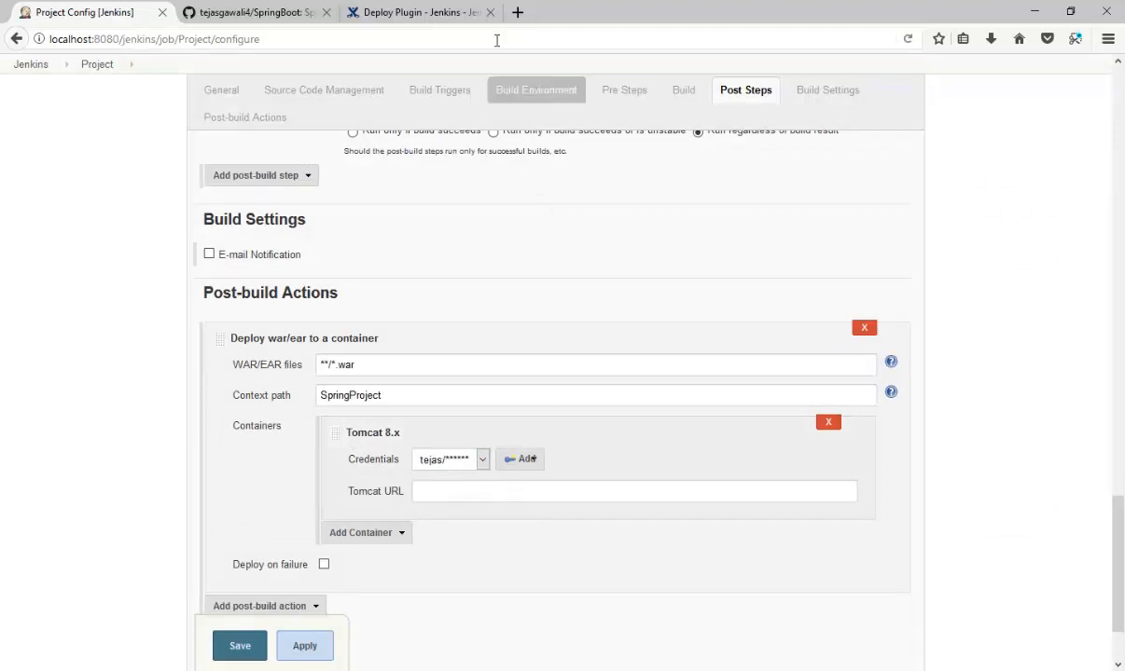
Confirm Tomcat 8.5.23 runs at localhost:8080 in a new tab and grab its address for the Tomcat URL
click(683, 12)
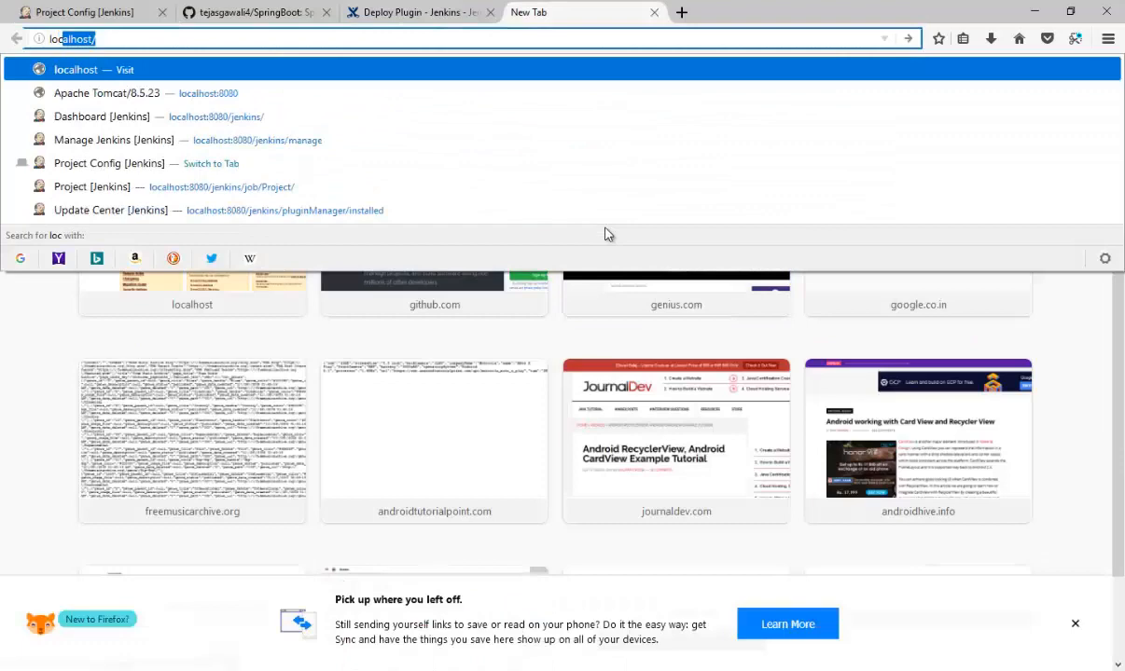
text(:)
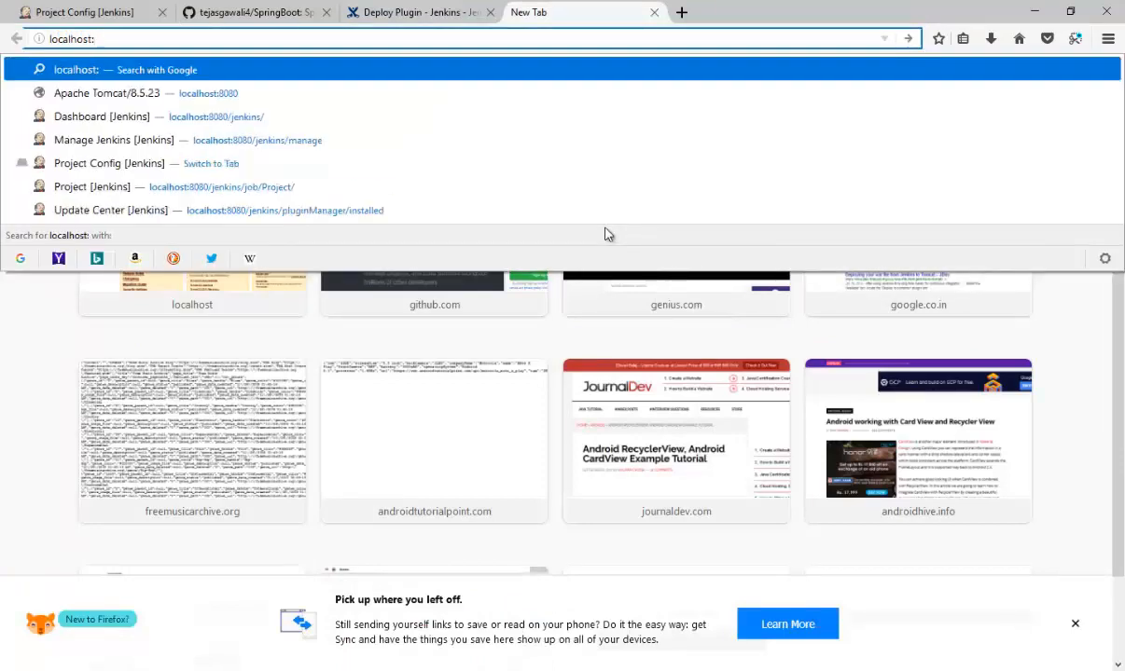
click(107, 93)
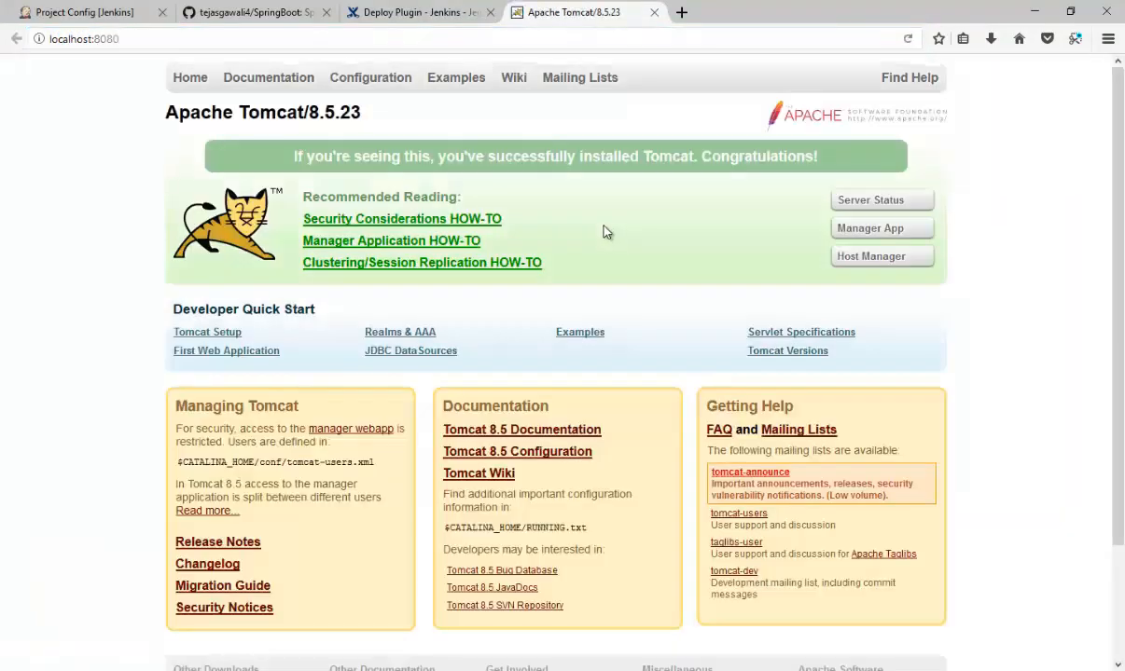
click(84, 37)
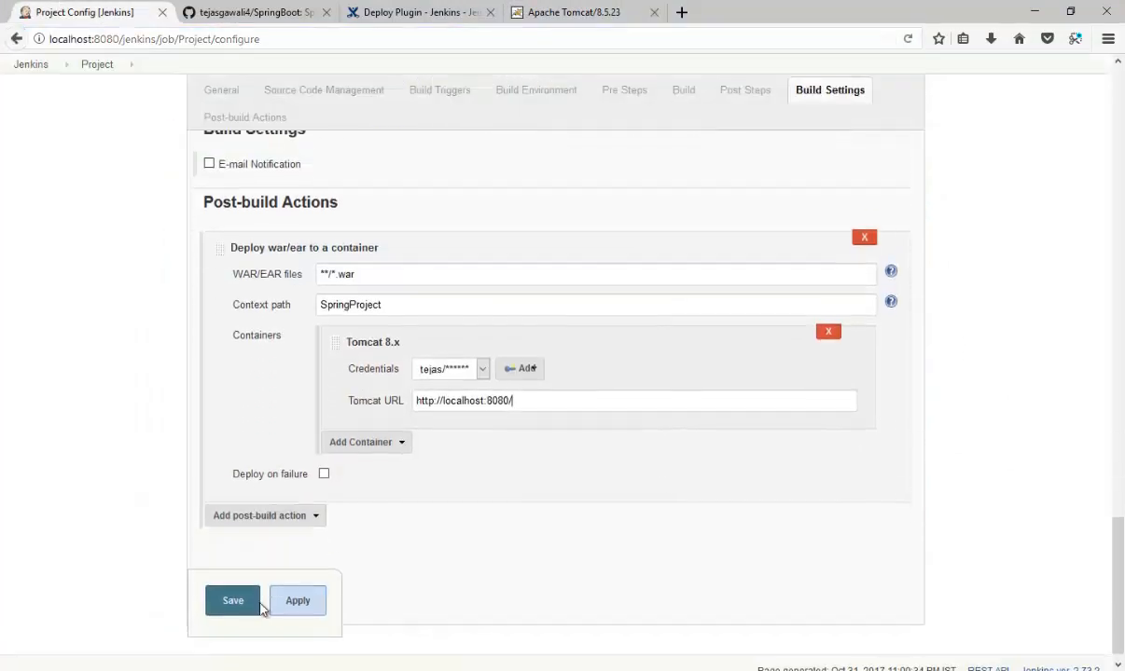
Save the deploy configuration, start build #2 of Project and view its console log
click(231, 601)
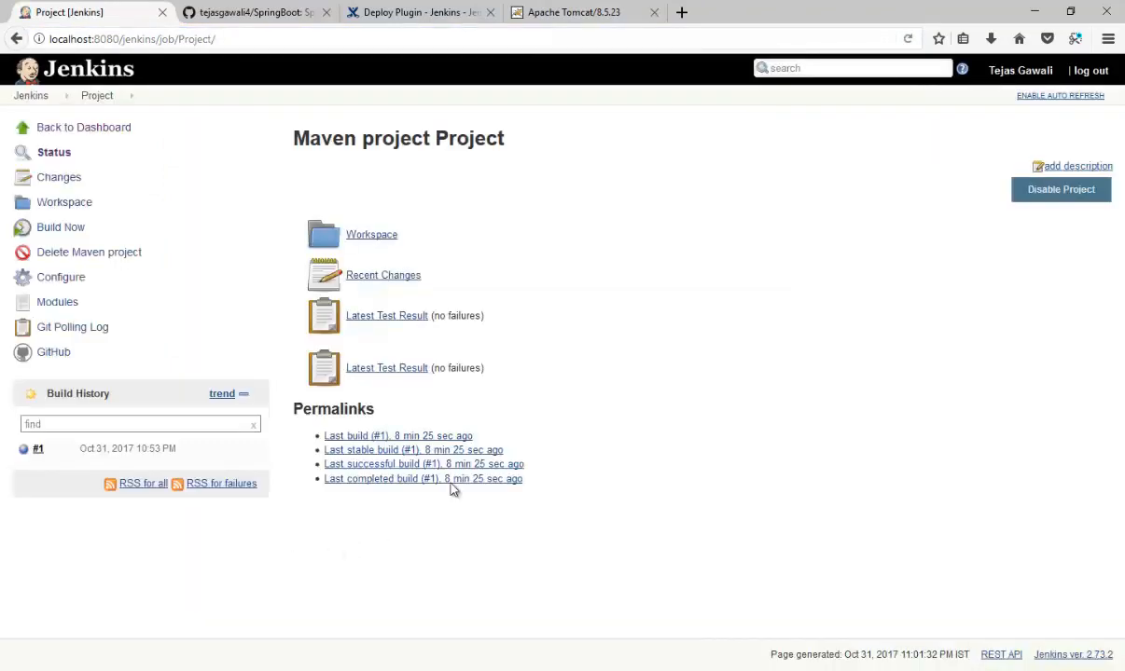
mouse_move(59, 227)
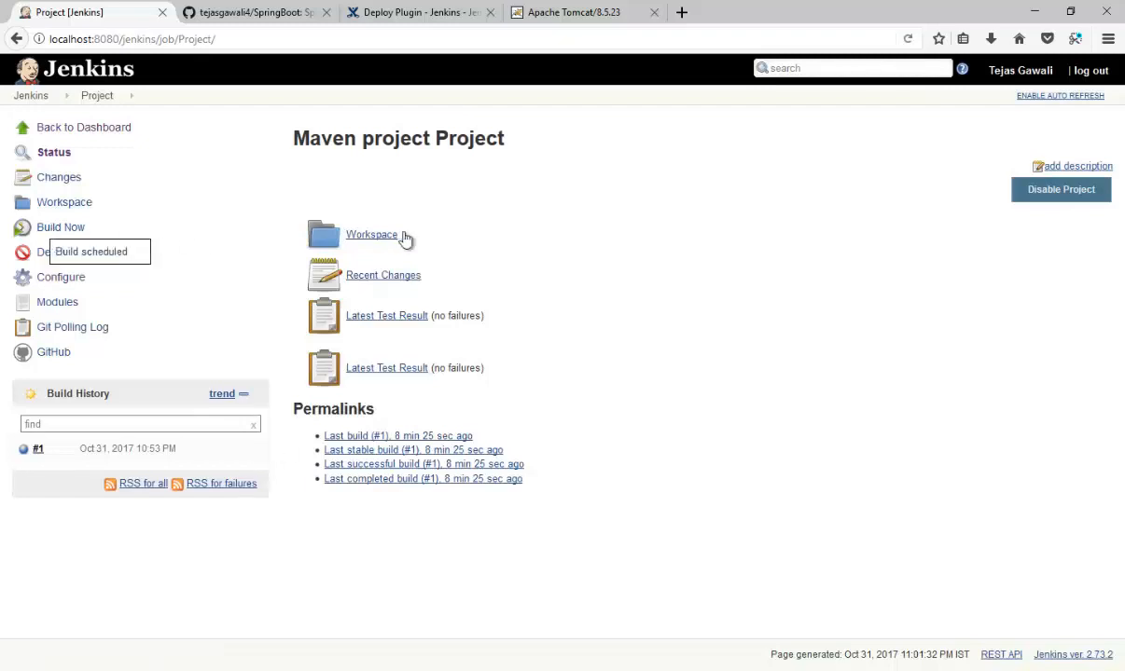
mouse_move(339, 390)
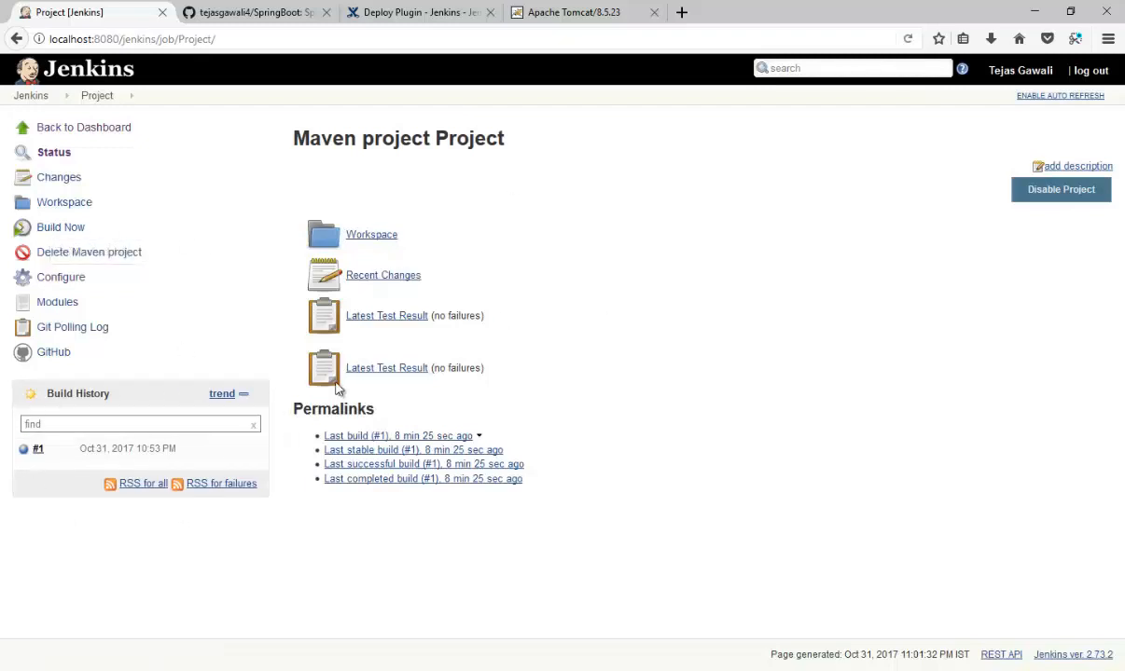
click(59, 228)
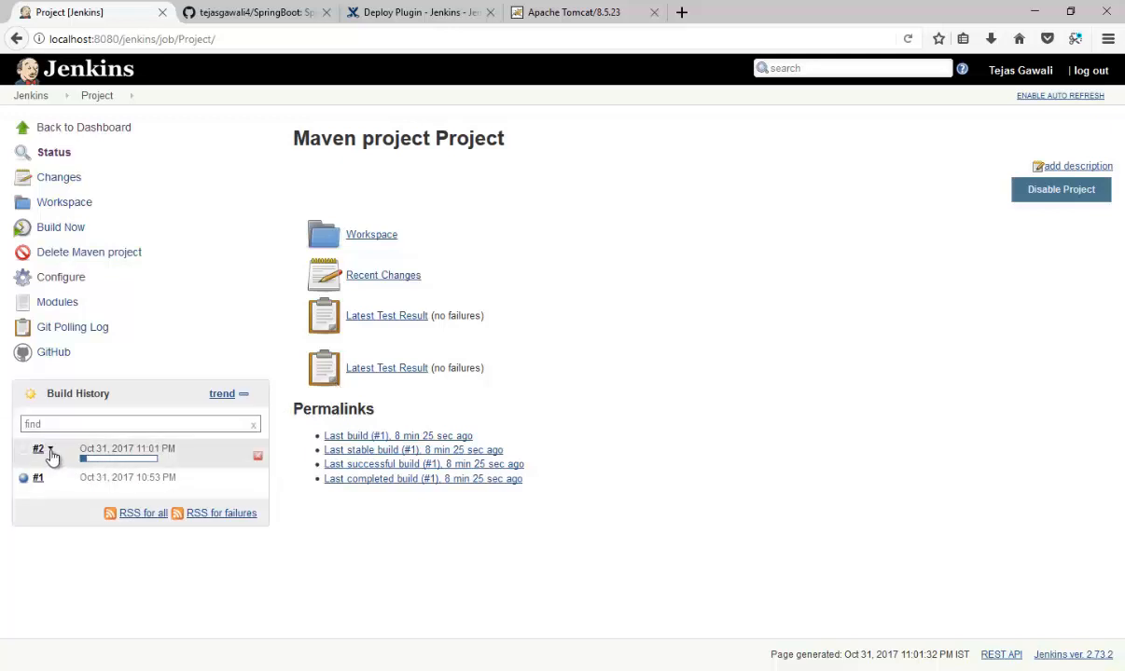
click(49, 448)
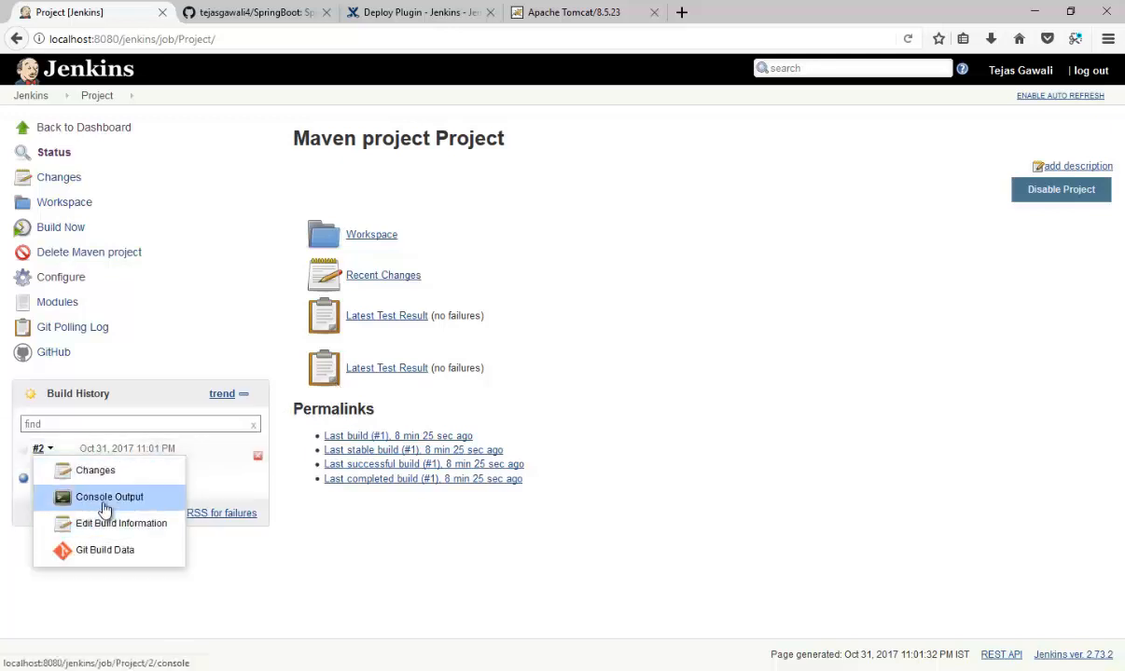
click(108, 496)
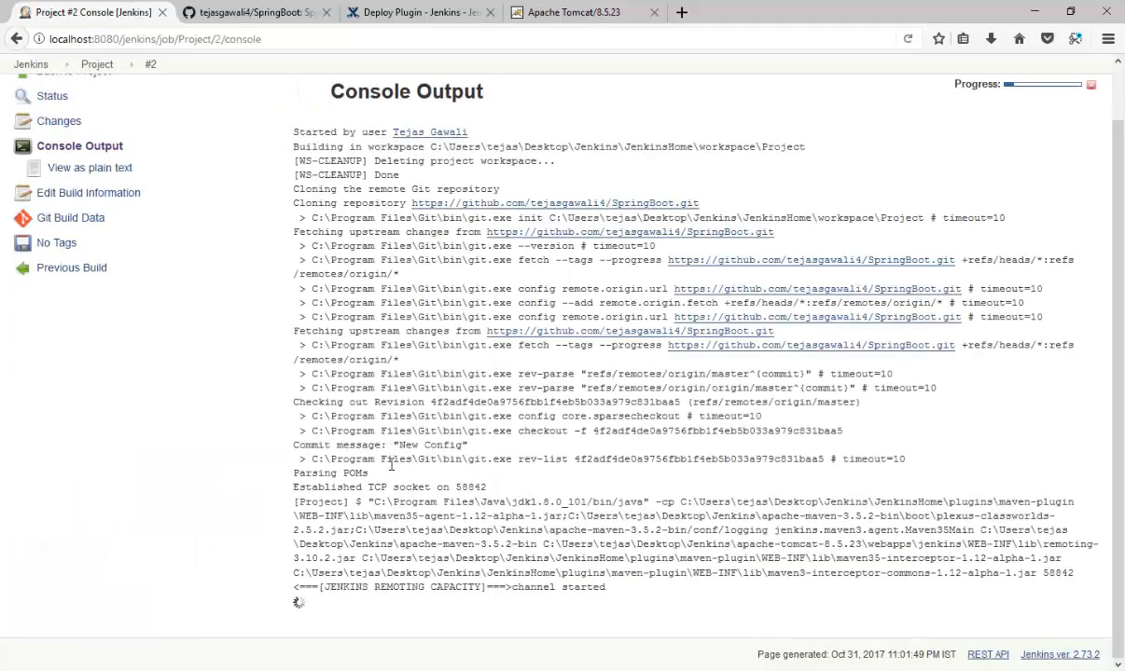
scroll(down, 3)
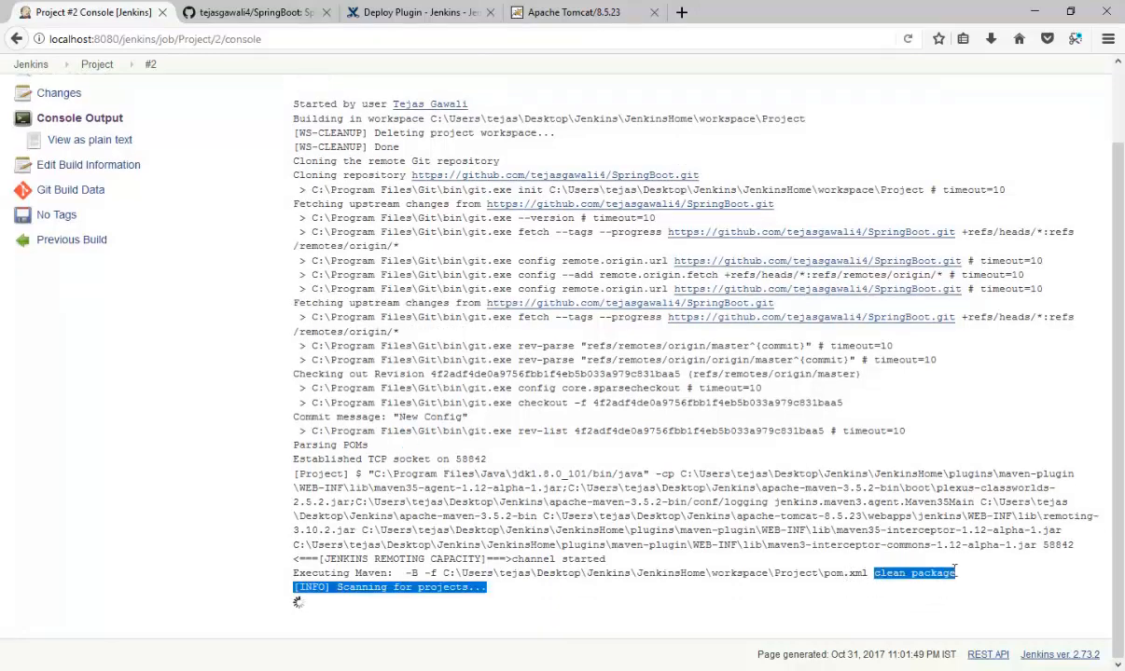
scroll(down, 3)
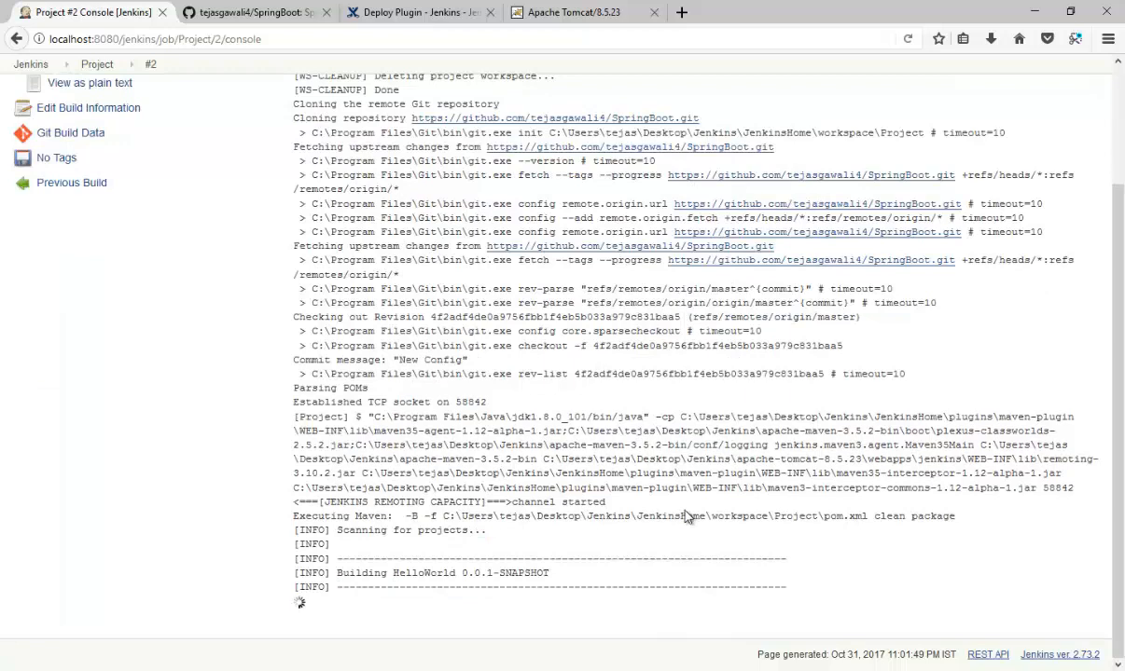
scroll(down, 3)
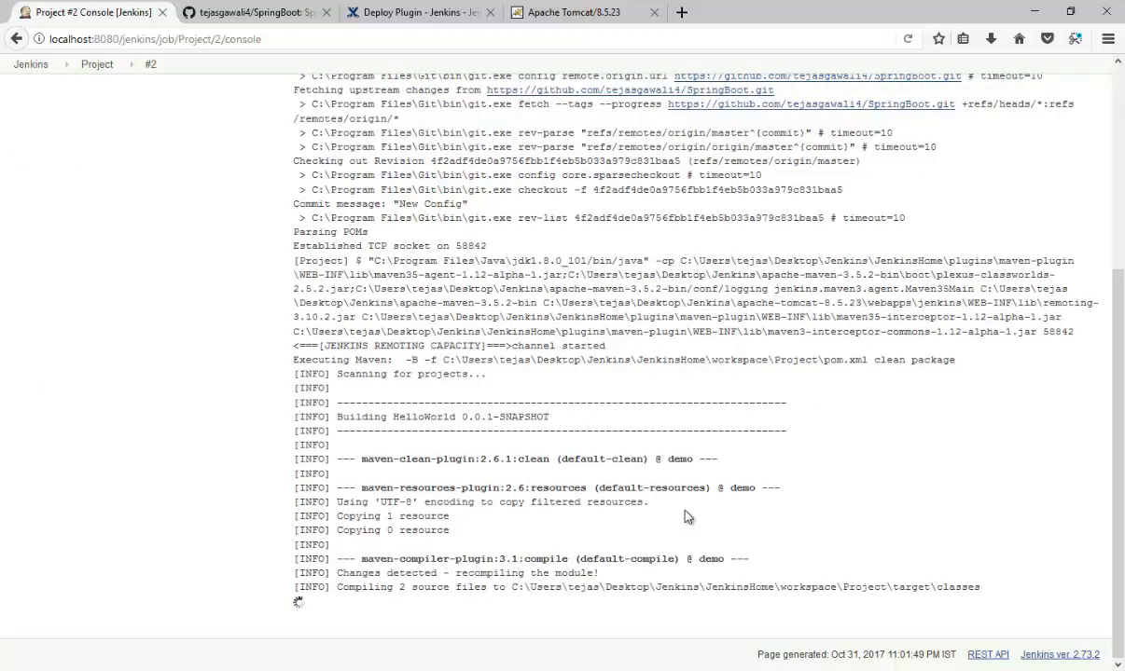
scroll(down, 3)
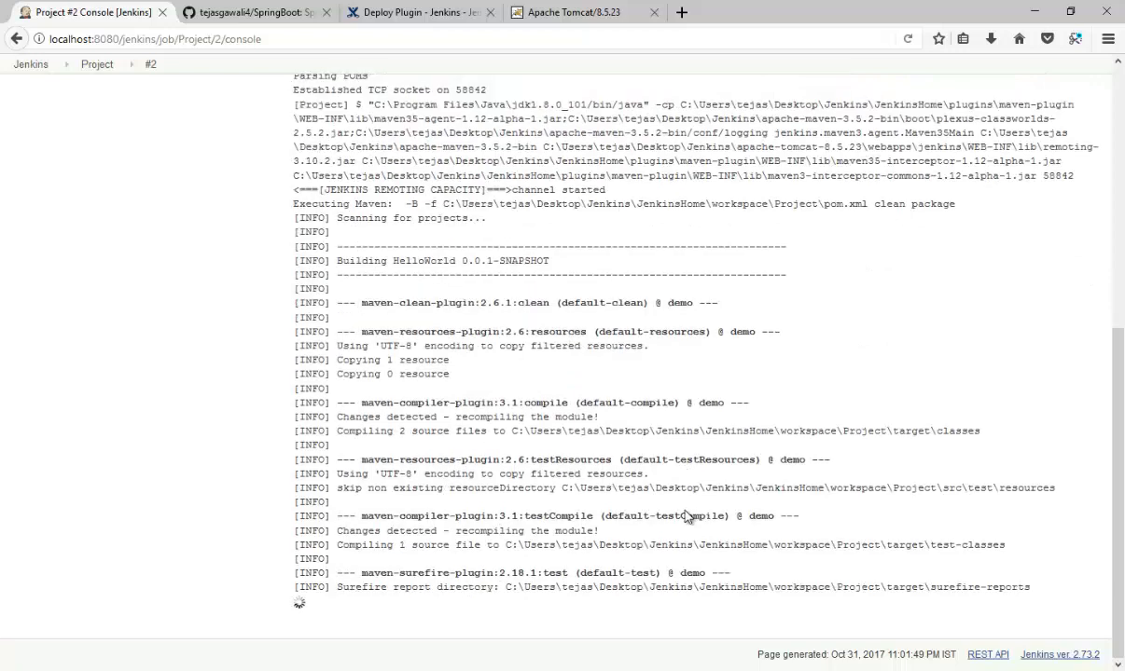
scroll(down, 3)
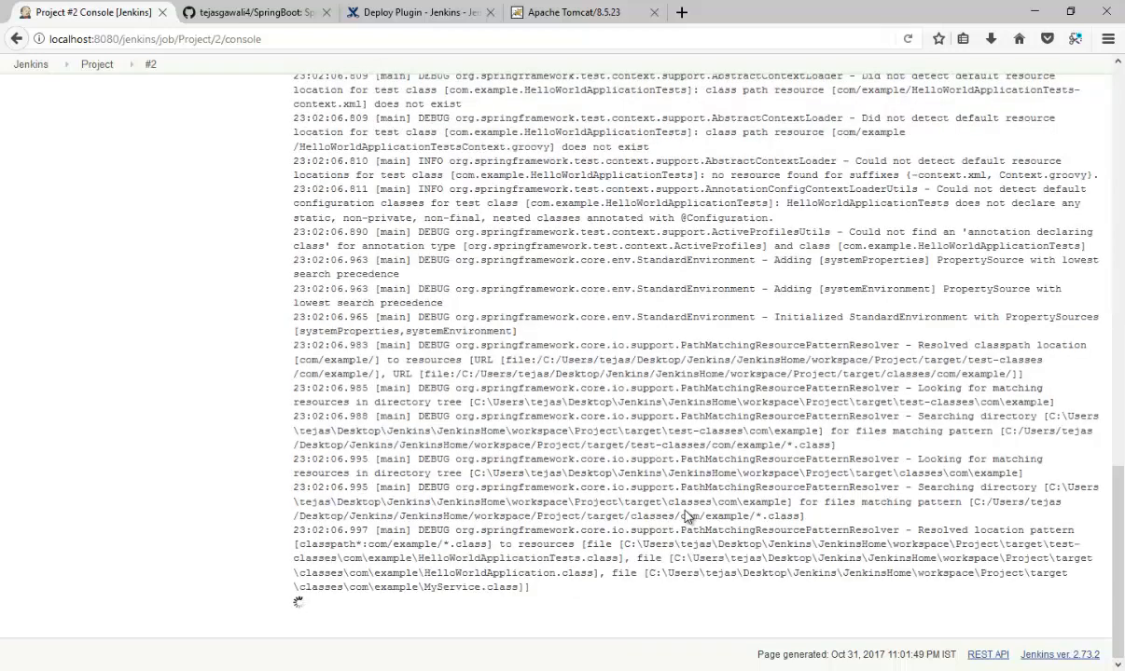
scroll(down, 3)
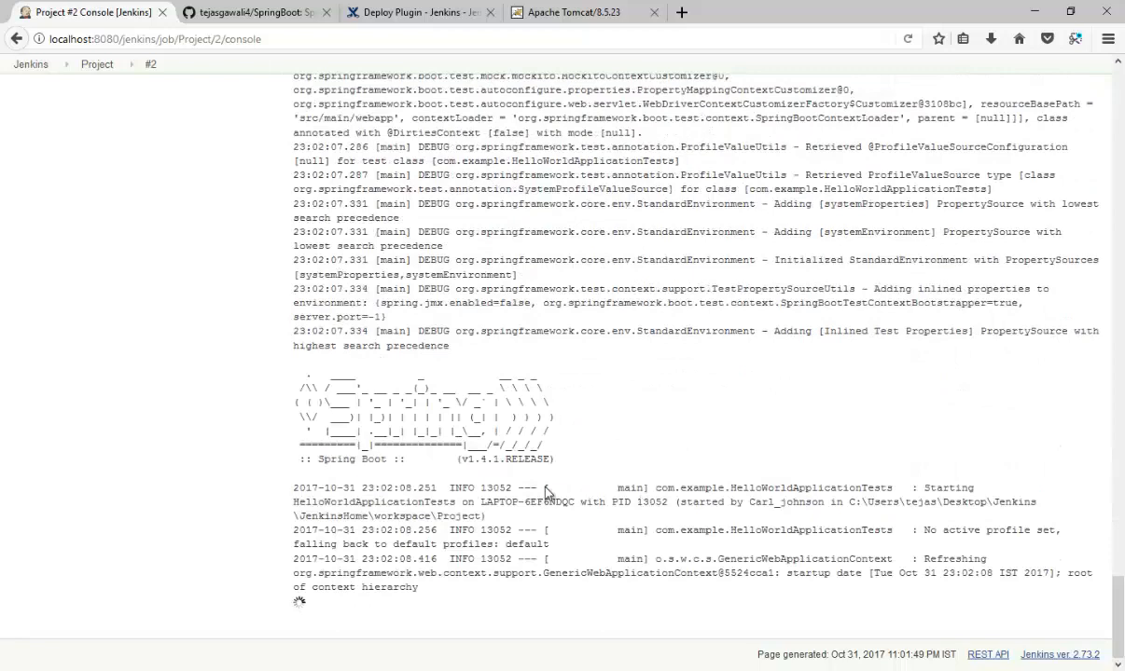
mouse_move(438, 444)
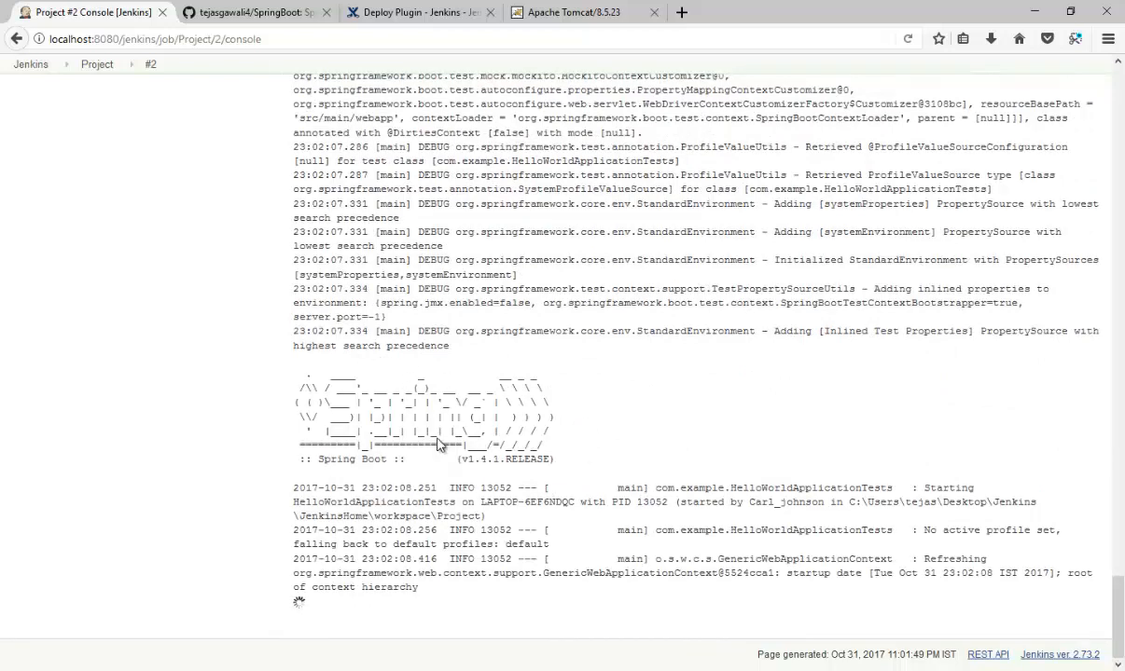
scroll(down, 3)
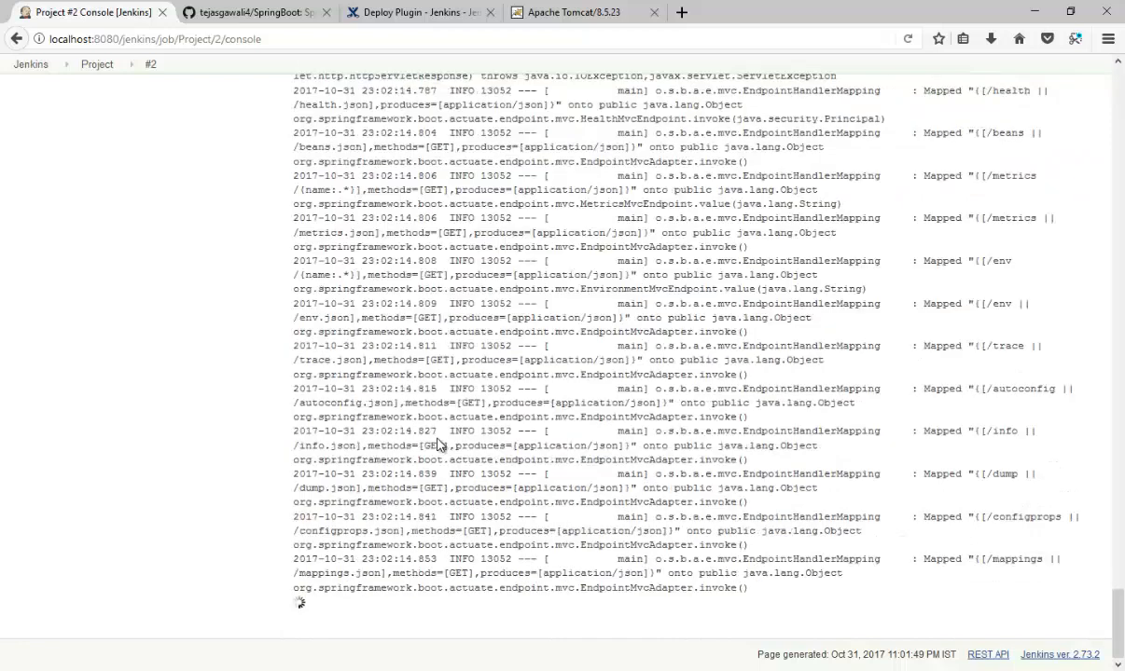
scroll(down, 3)
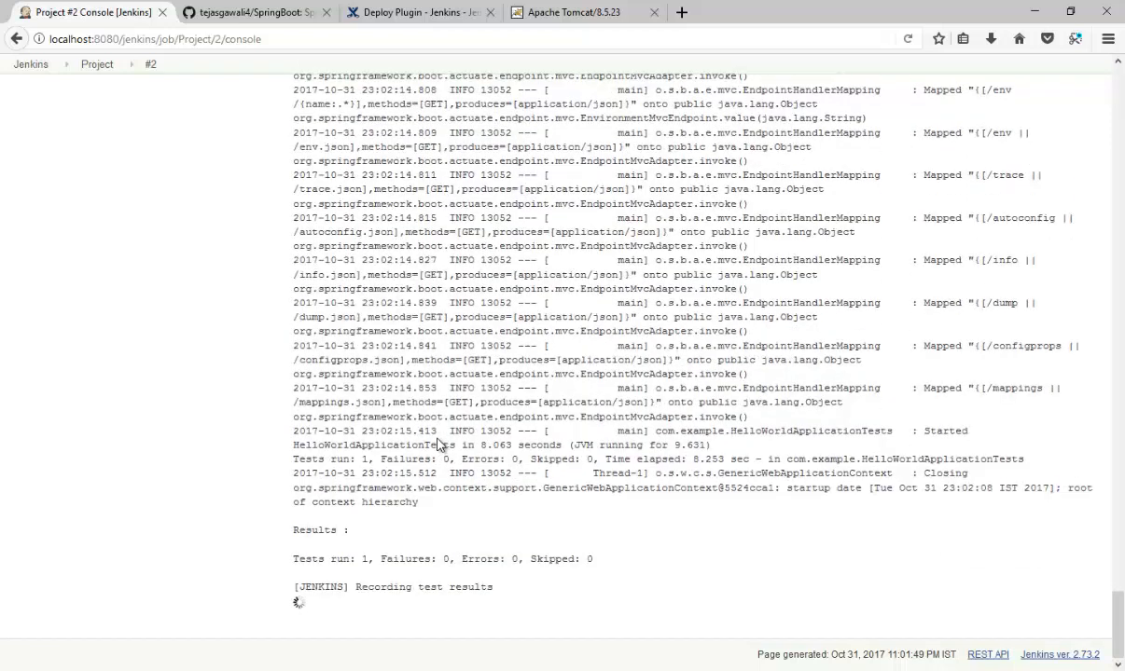
scroll(down, 3)
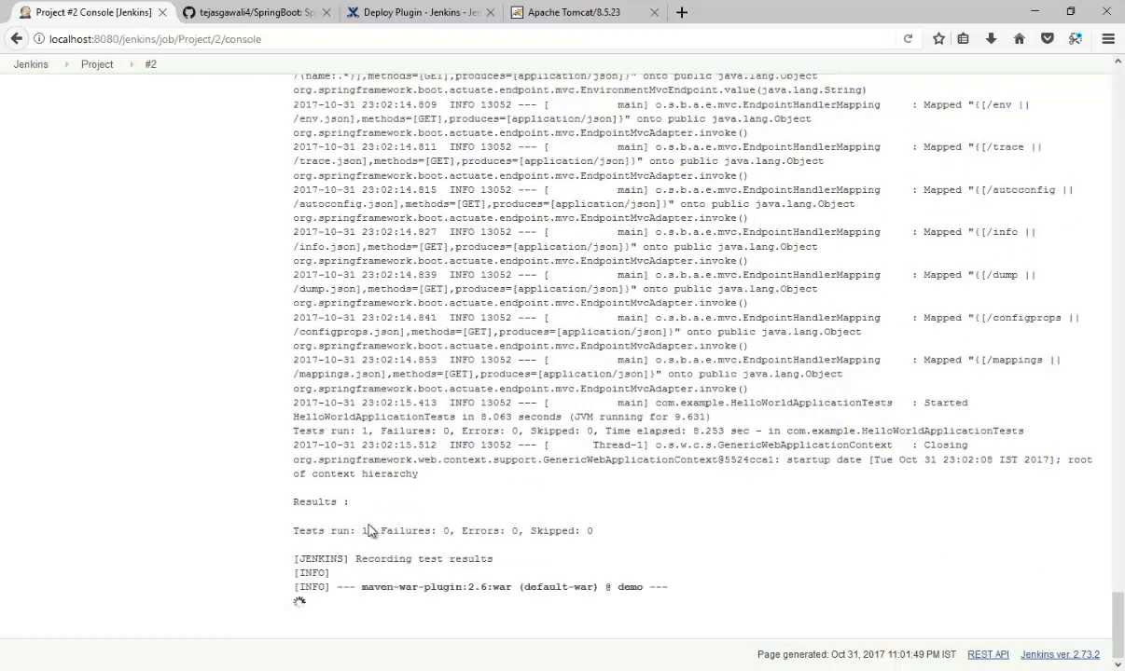
scroll(down, 3)
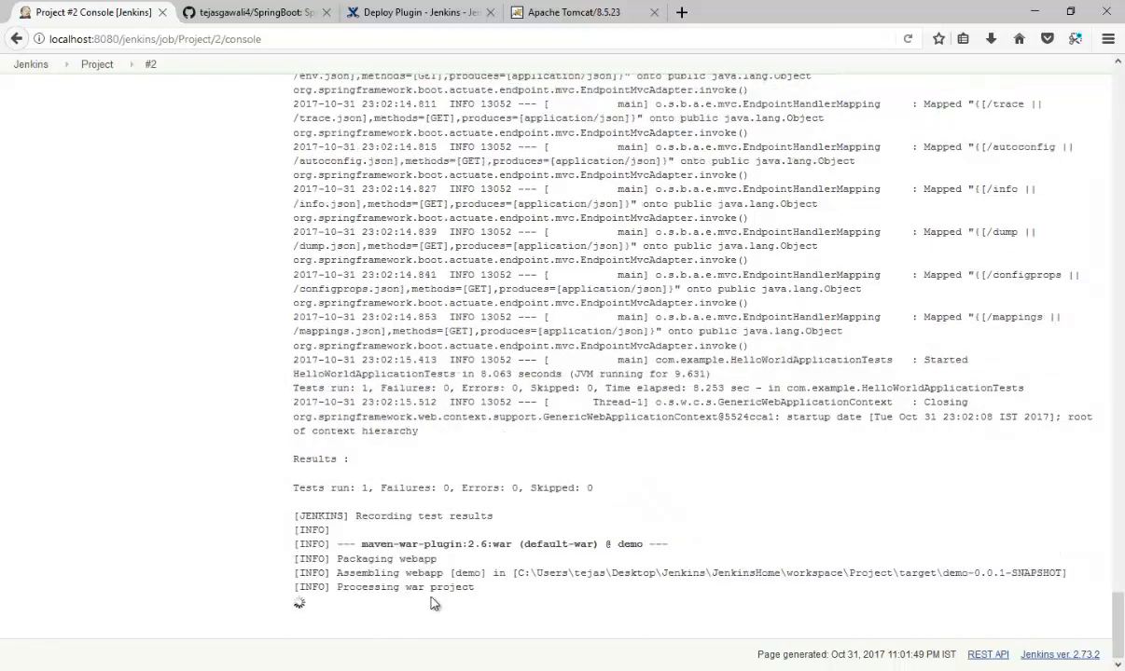
scroll(down, 3)
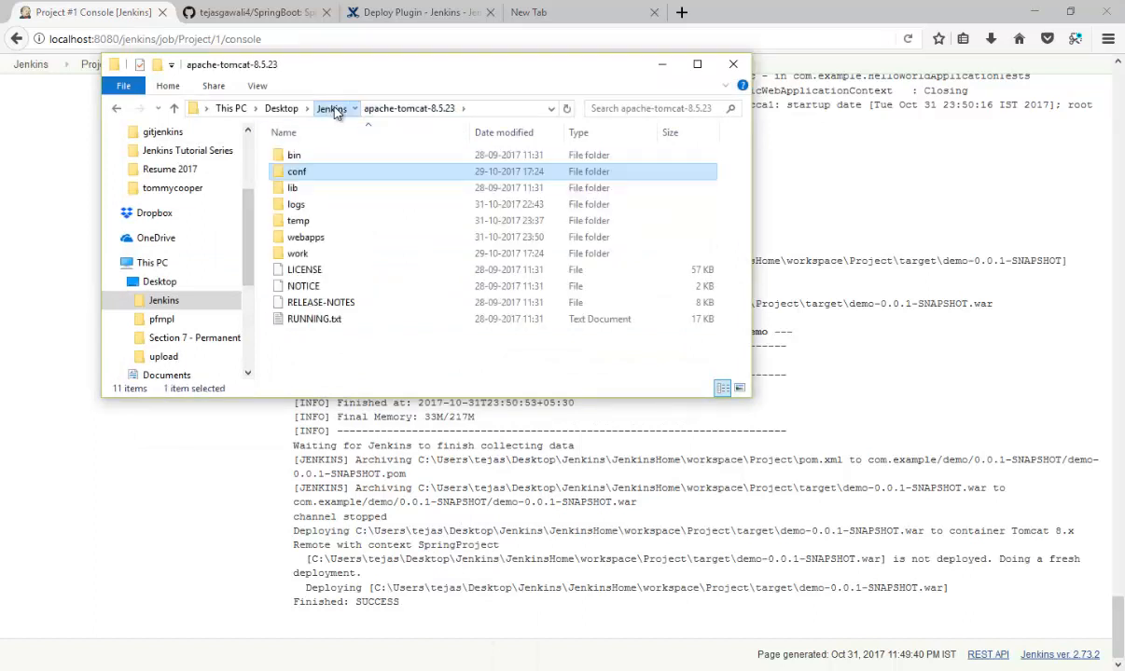
mouse_move(326, 186)
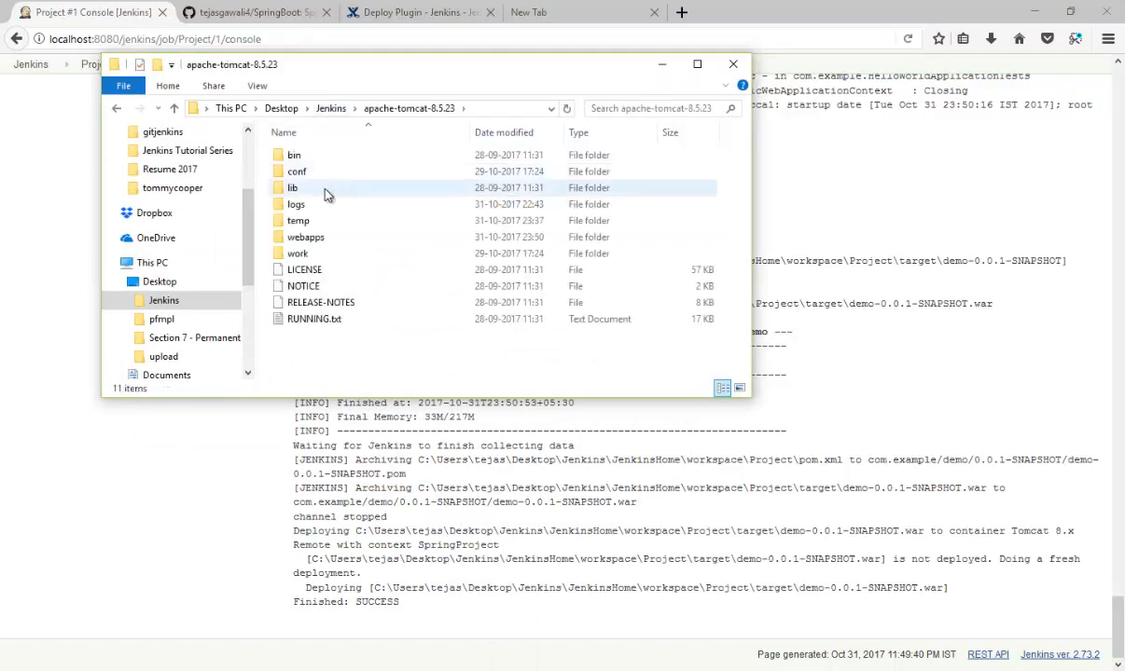
Confirm SpringProject.war is in Tomcat's webapps folder, then close Explorer
double_click(306, 235)
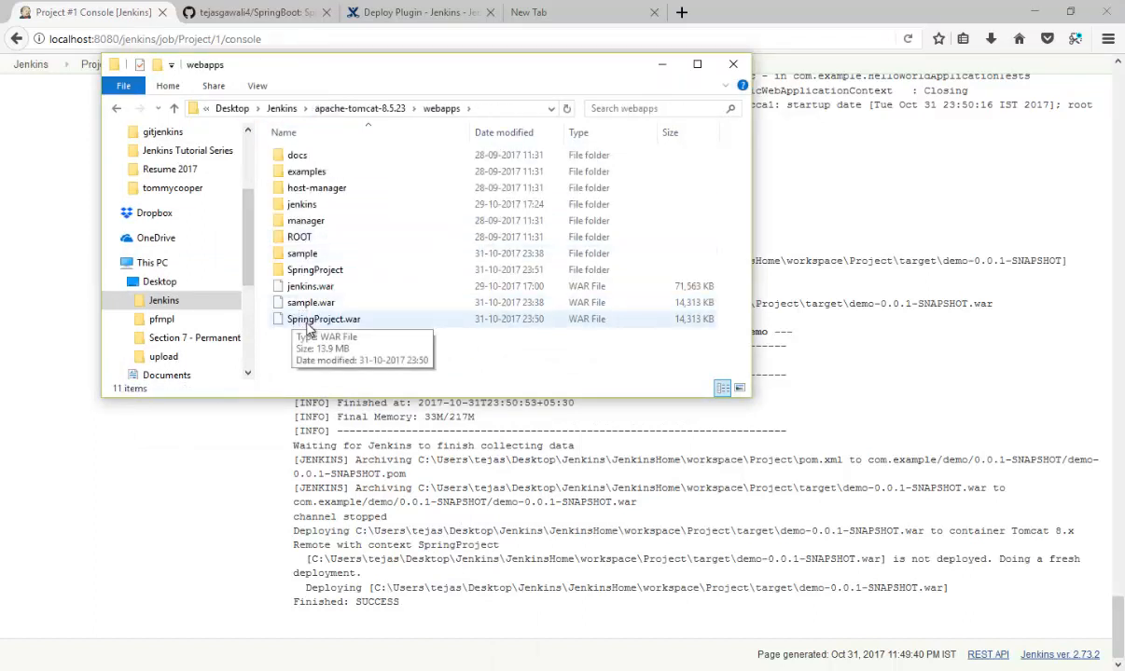
click(324, 319)
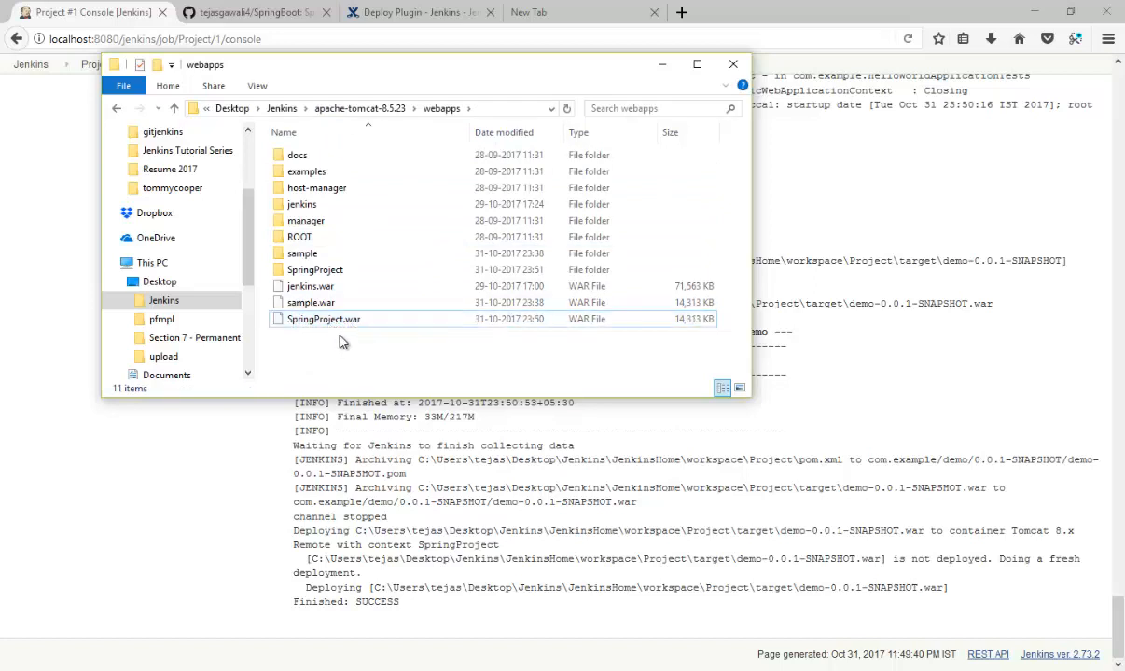
click(733, 64)
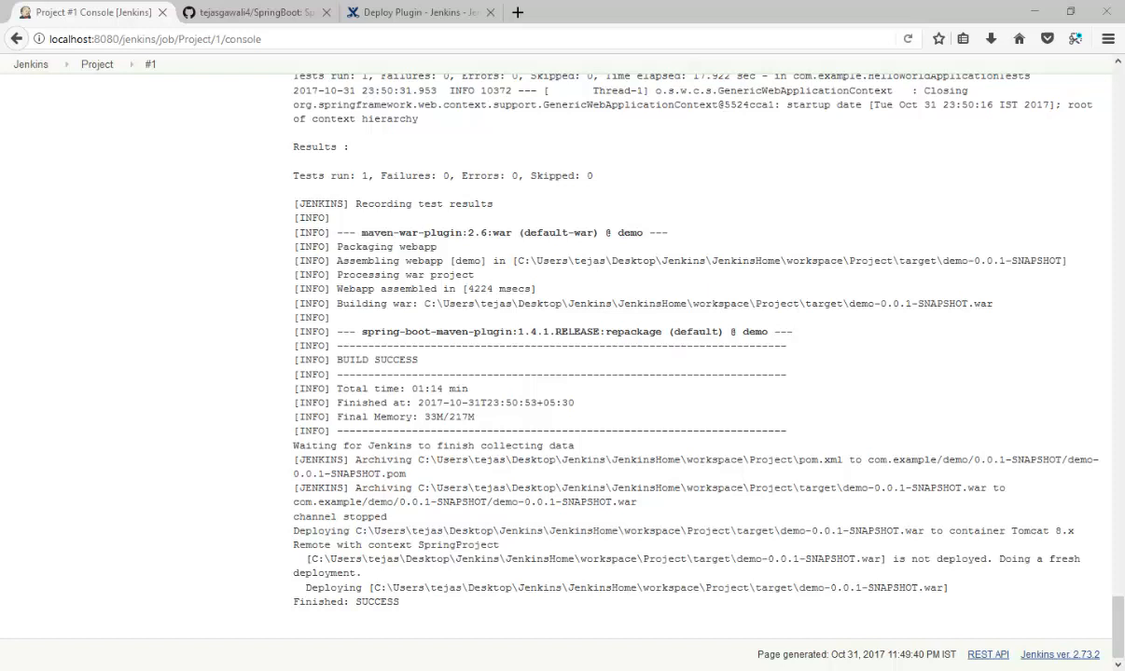